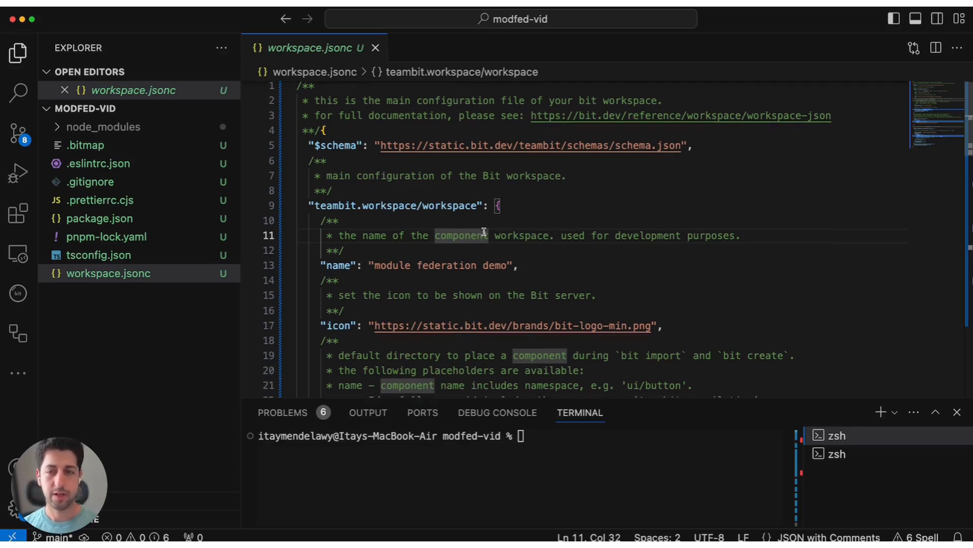
- Review the workspace's default scope and mf-react-env generator entry, then the Bit Cloud scope page
{"action": "scroll", "scroll_direction": "down", "scroll_amount": 3}
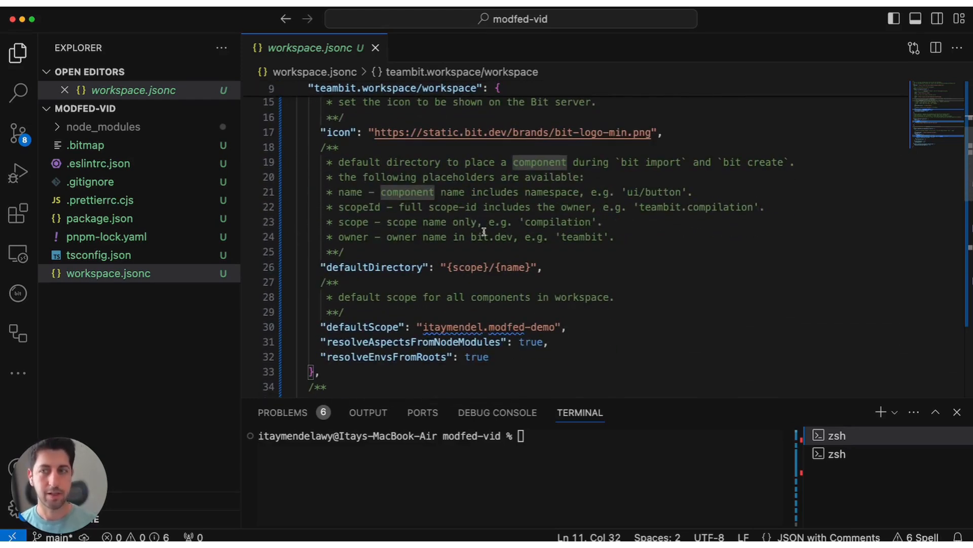
{"action": "scroll", "scroll_direction": "down", "scroll_amount": 3}
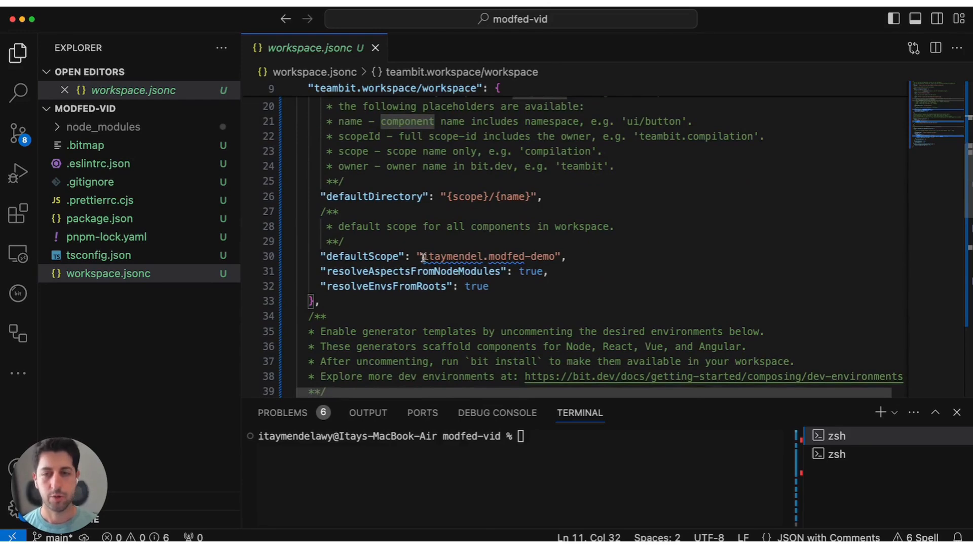
{"action": "double_click", "coordinate": [490, 256]}
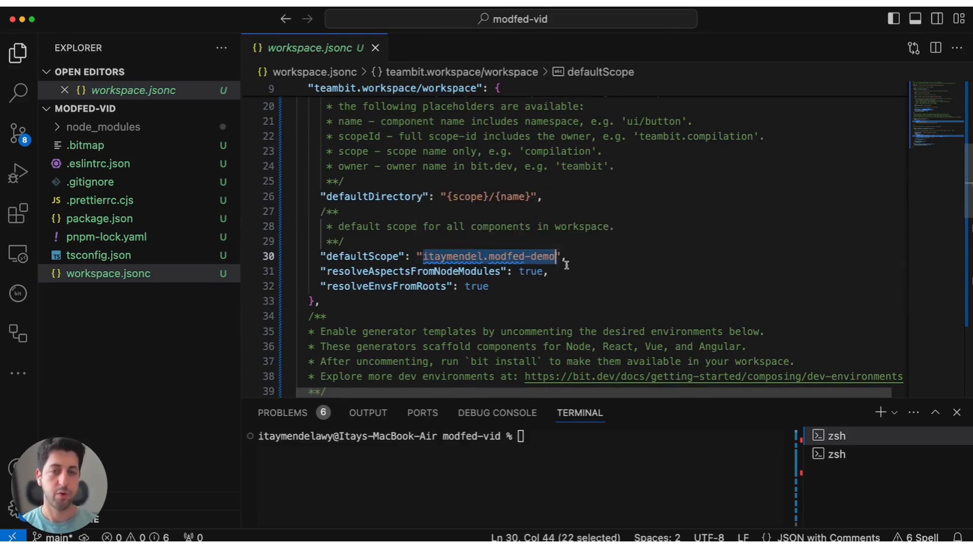
{"action": "scroll", "scroll_direction": "down", "scroll_amount": 3}
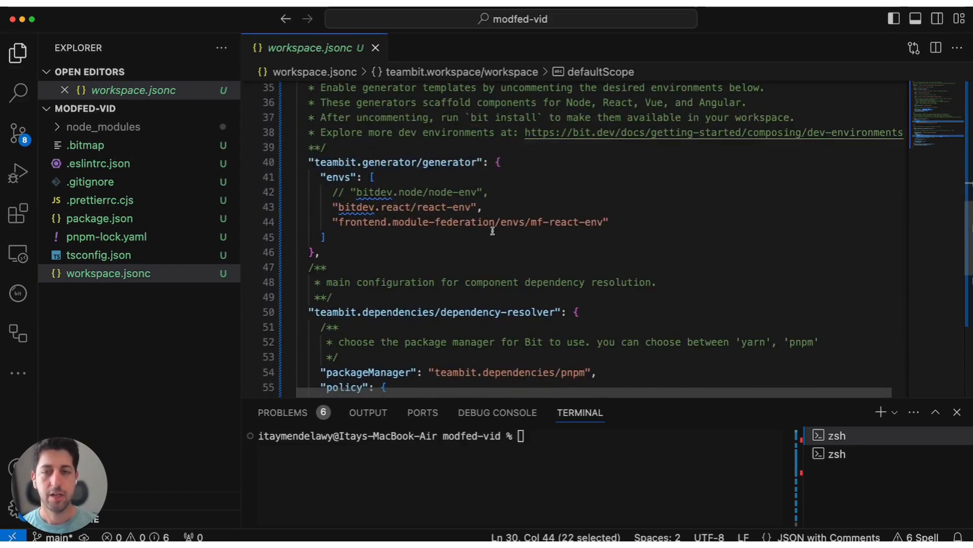
{"action": "left_click", "coordinate": [335, 222]}
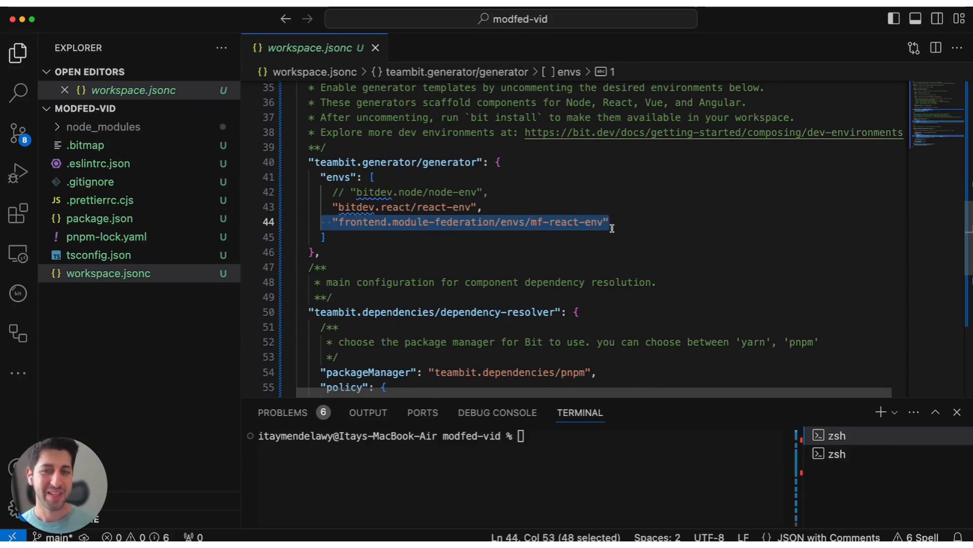
{"action": "mouse_move", "coordinate": [611, 222]}
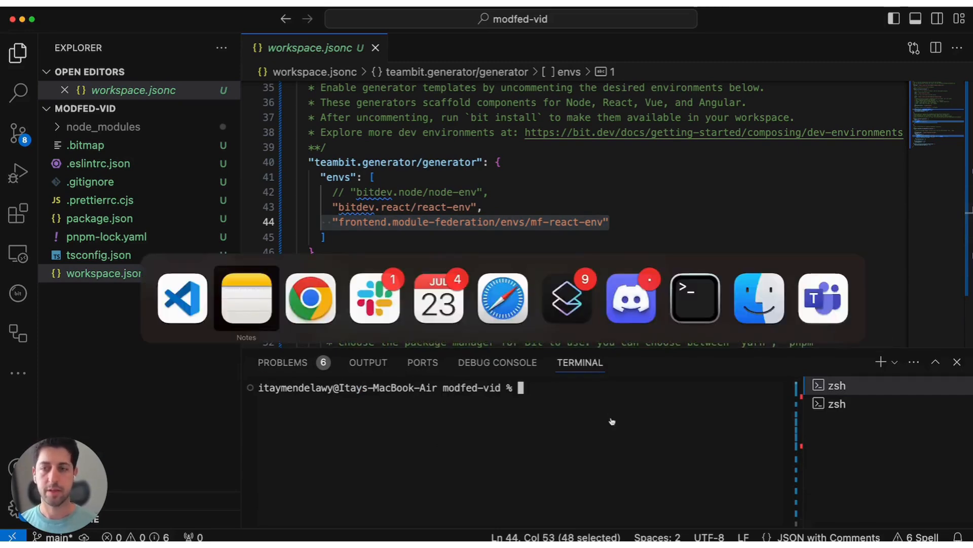
{"action": "left_click", "coordinate": [310, 297]}
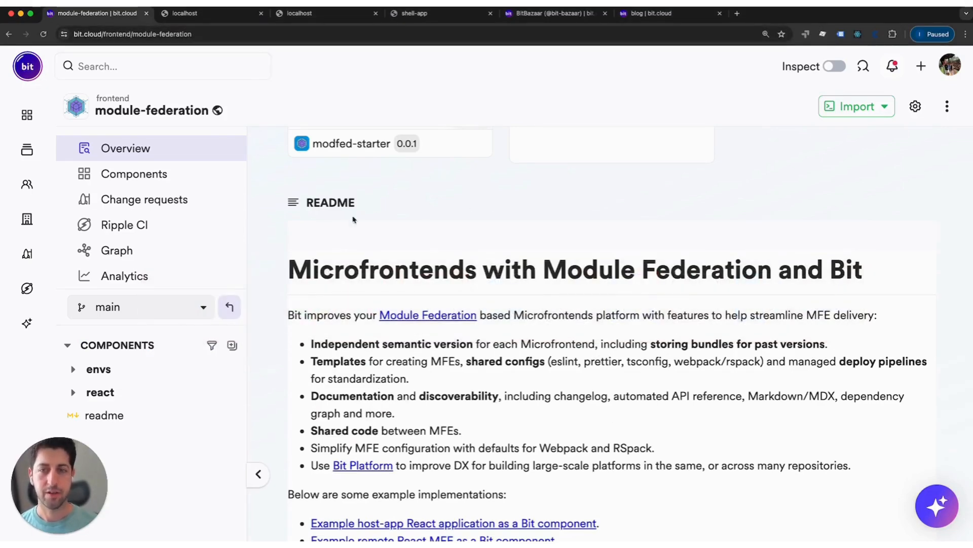
{"action": "scroll", "scroll_direction": "down", "scroll_amount": 3}
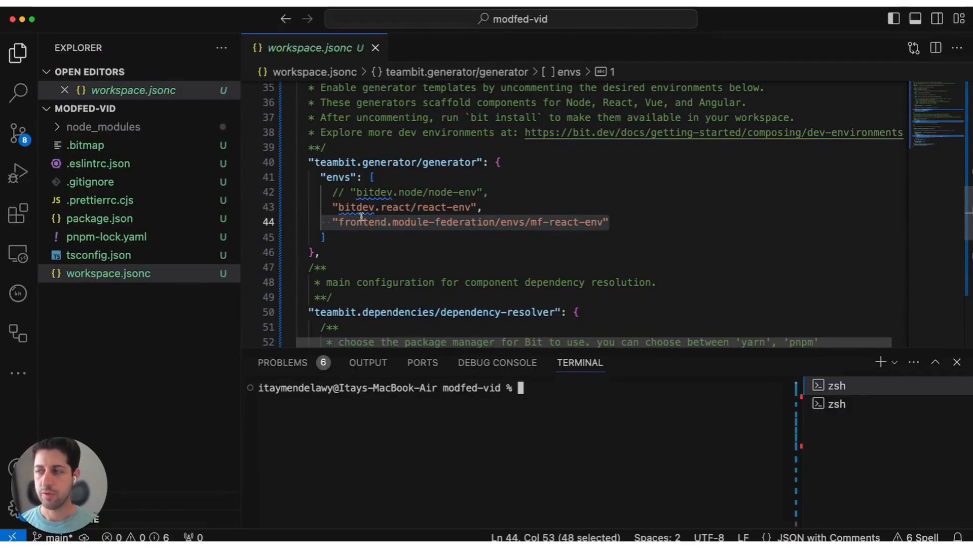
{"action": "mouse_move", "coordinate": [537, 447]}
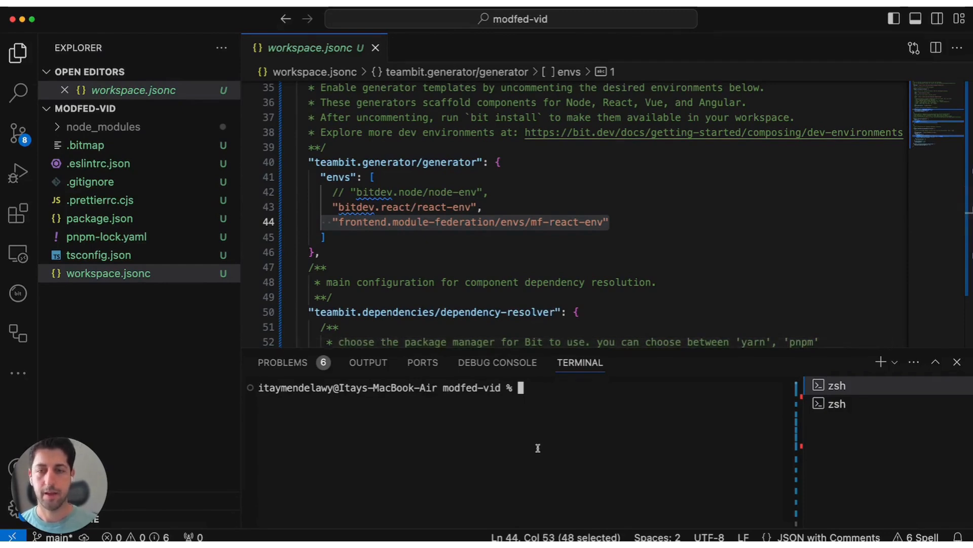
- Run 'bit create modfed-remote-mfe myremote' and choose Rspack as the bundler
{"action": "type", "text": "bit c"}
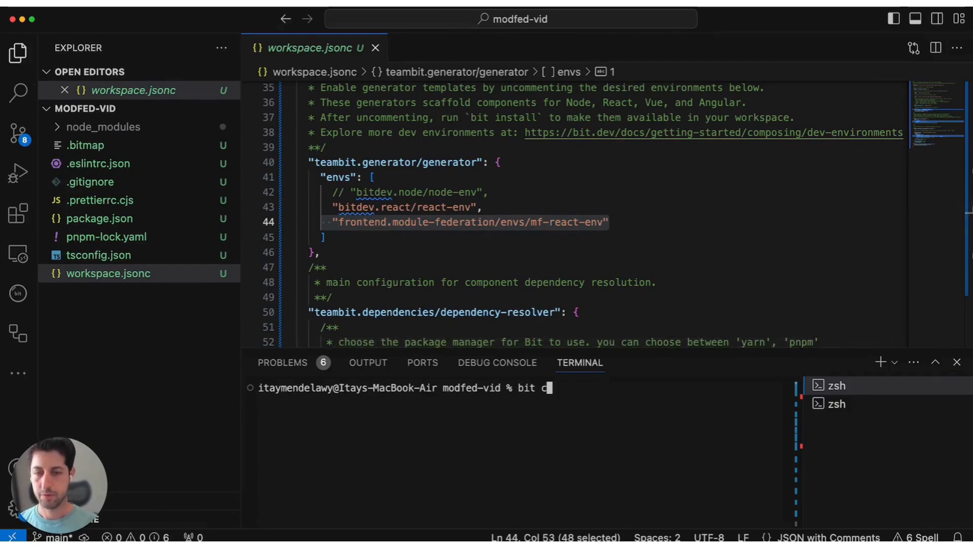
{"action": "type", "text": "reate"}
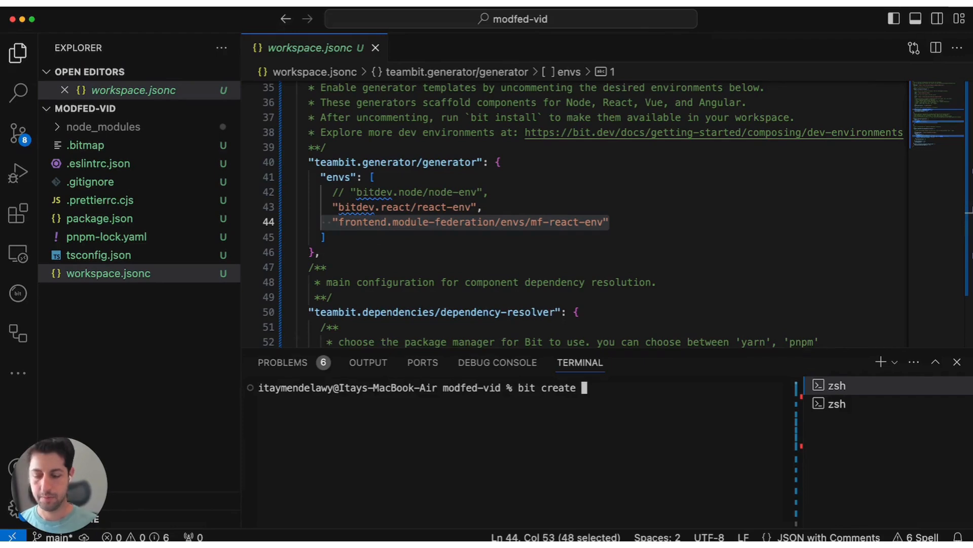
{"action": "type", "text": "modfed-"}
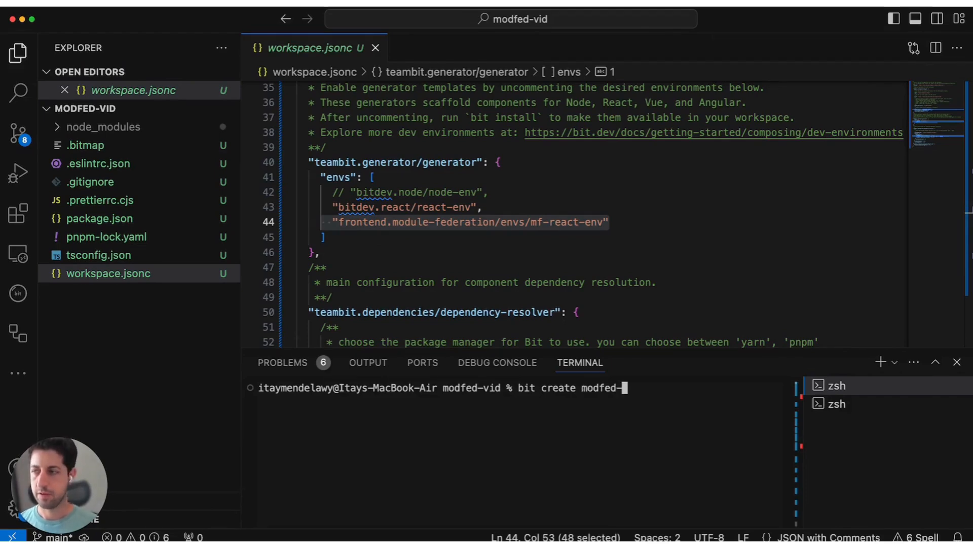
{"action": "type", "text": "remote-mfe"}
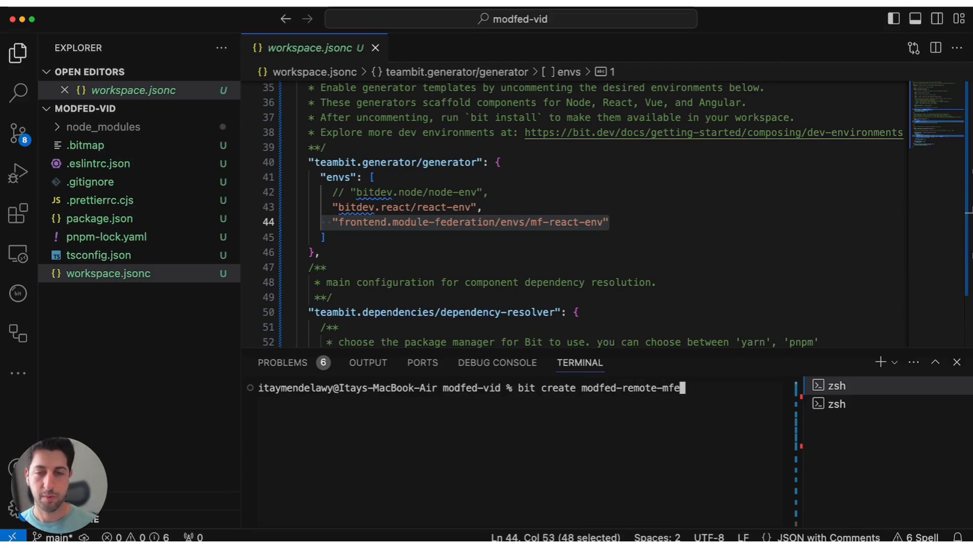
{"action": "type", "text": "myremote"}
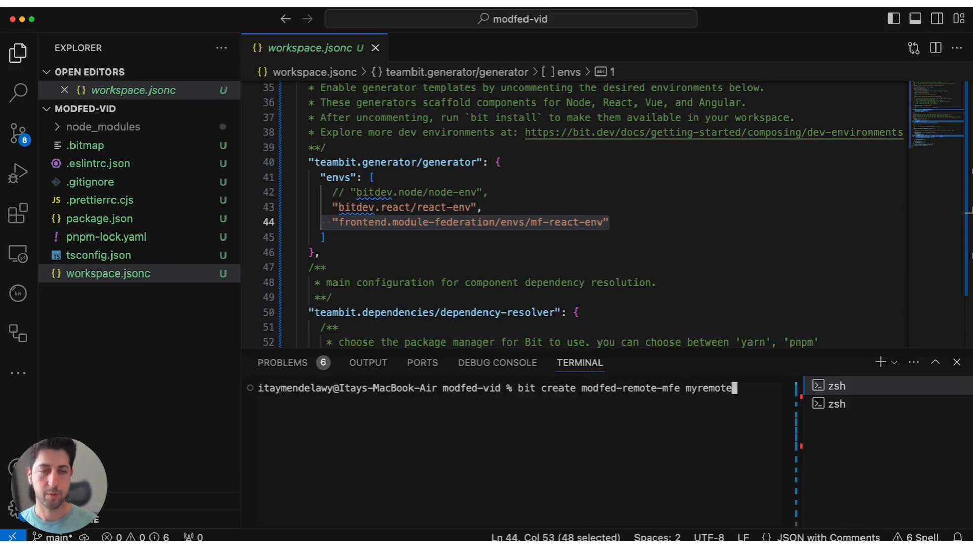
{"action": "key", "text": "Return"}
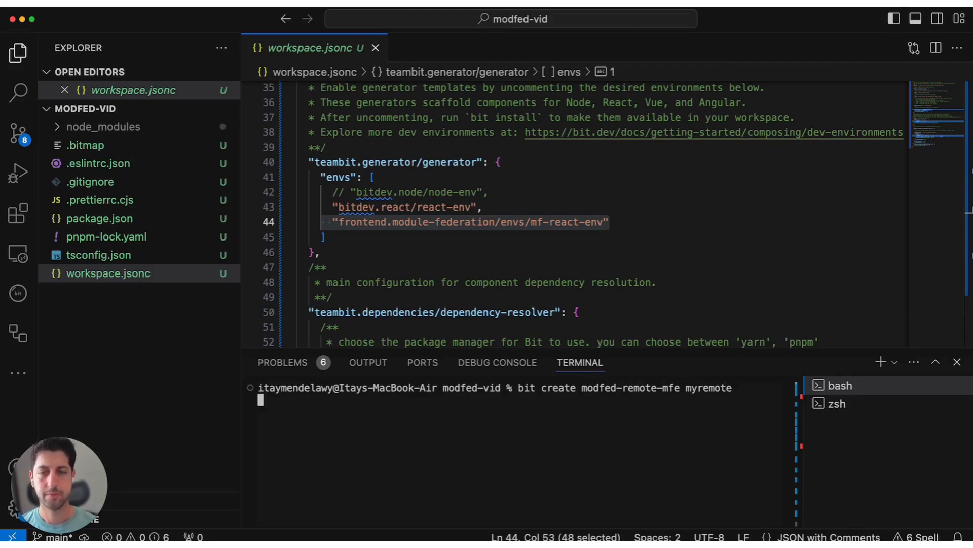
{"action": "key", "text": "Return"}
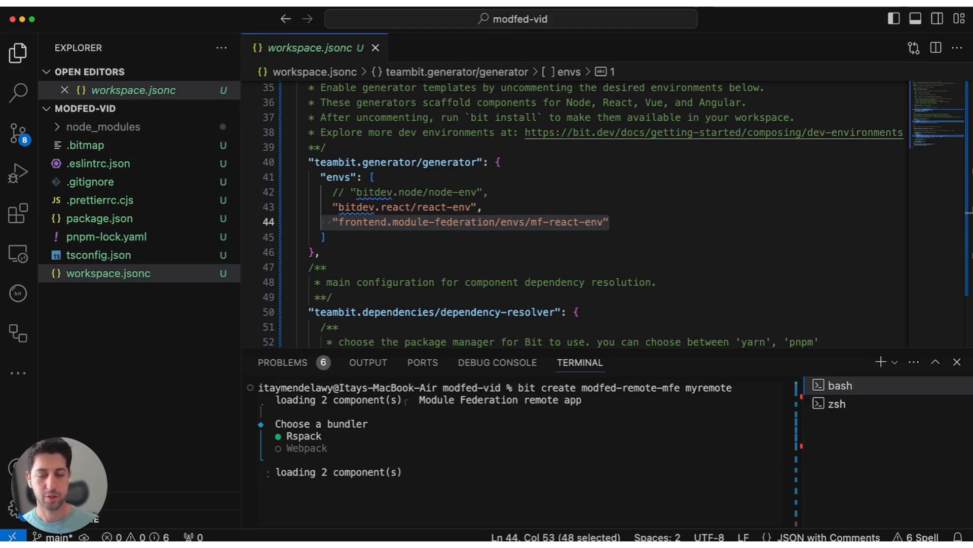
{"action": "key", "text": "Return"}
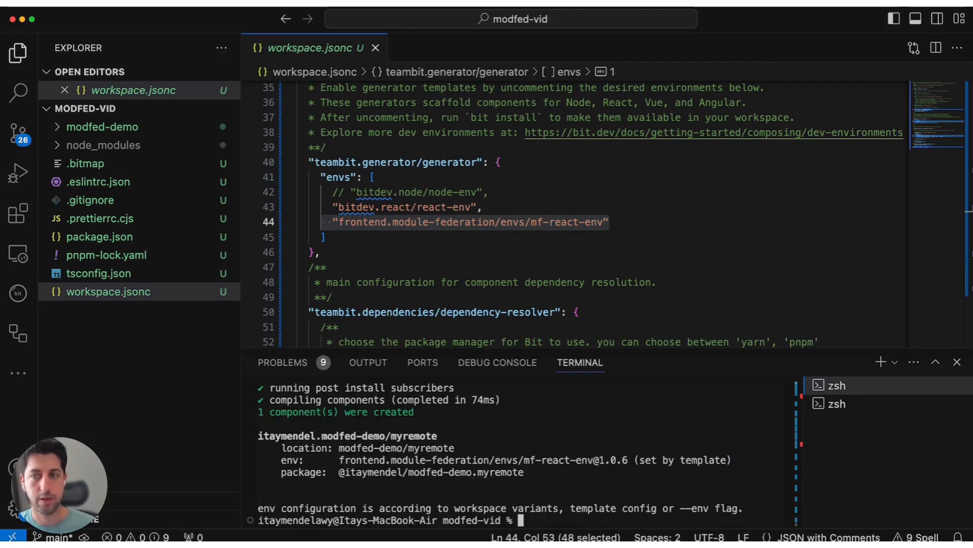
- Open the generated myremote.tsx component source from the myremote folder
{"action": "left_click", "coordinate": [104, 127]}
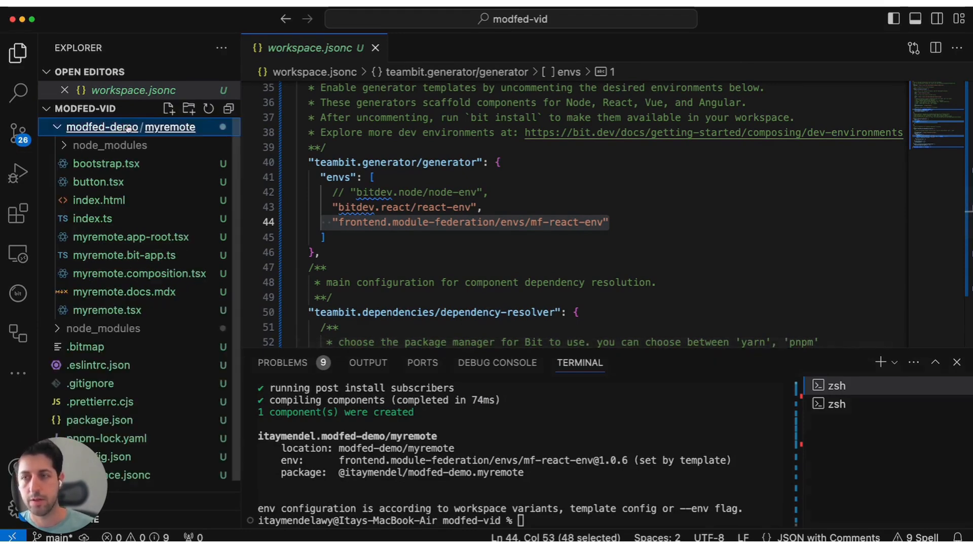
{"action": "mouse_move", "coordinate": [123, 254]}
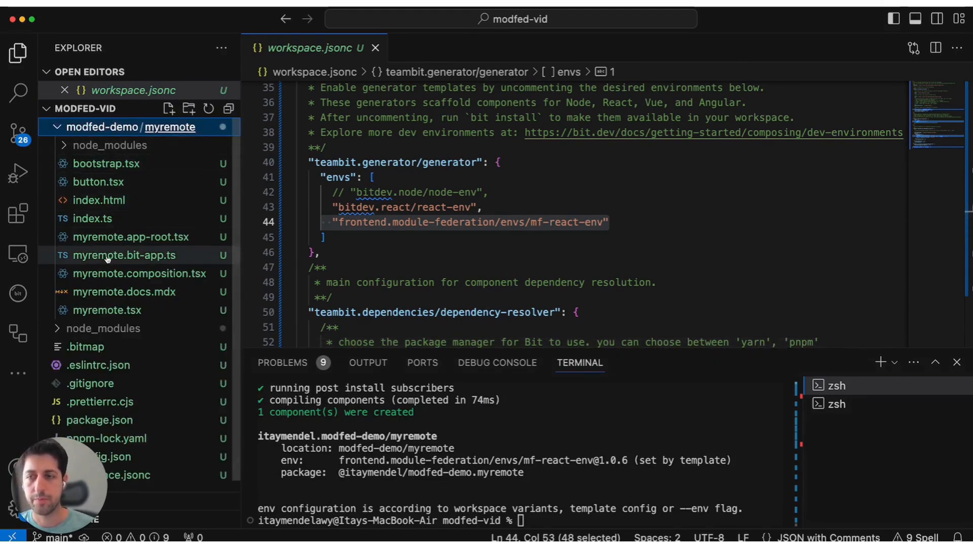
{"action": "left_click", "coordinate": [108, 310]}
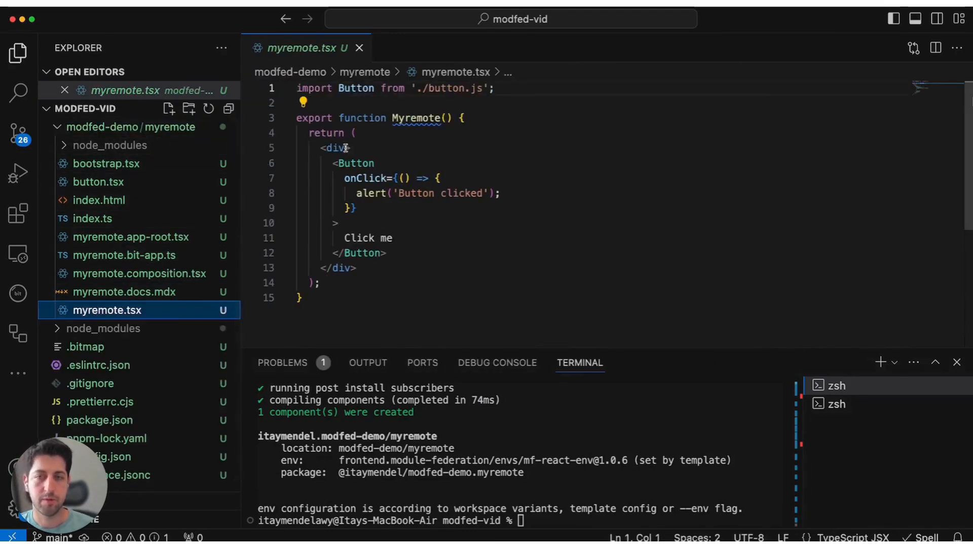
{"action": "left_click", "coordinate": [412, 252]}
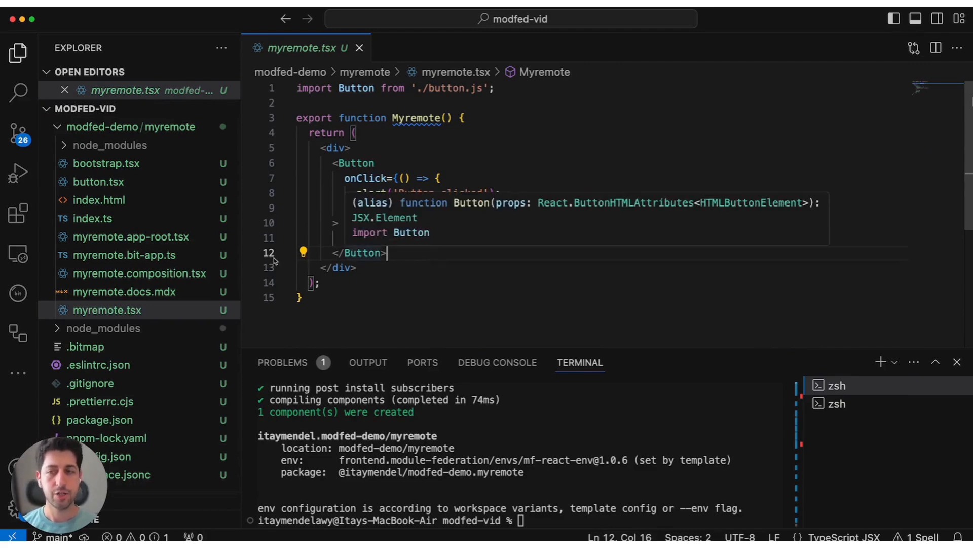
- Open myremote.bit-app.ts and review its moduleFederation exposes block for the button module
{"action": "left_click", "coordinate": [124, 255]}
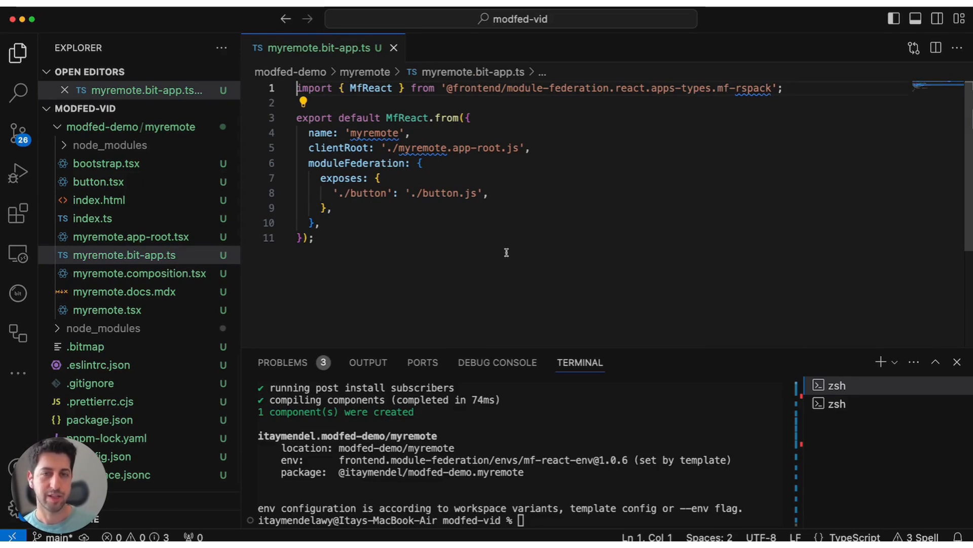
{"action": "double_click", "coordinate": [371, 87]}
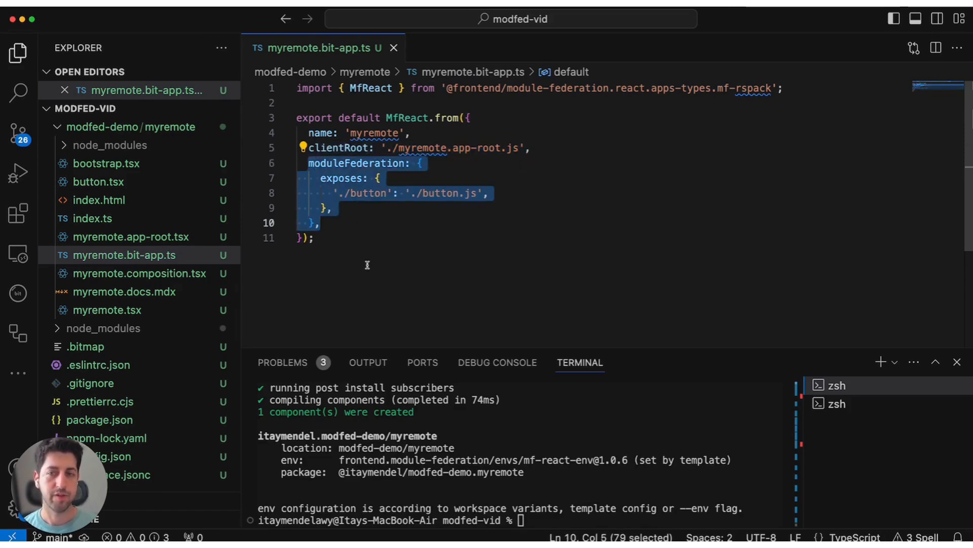
{"action": "left_click", "coordinate": [354, 222]}
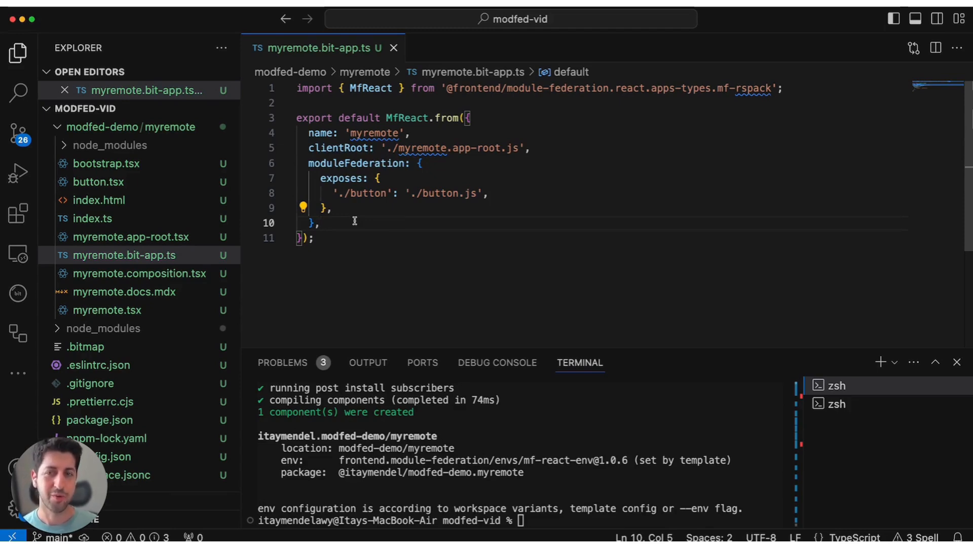
{"action": "mouse_move", "coordinate": [358, 163]}
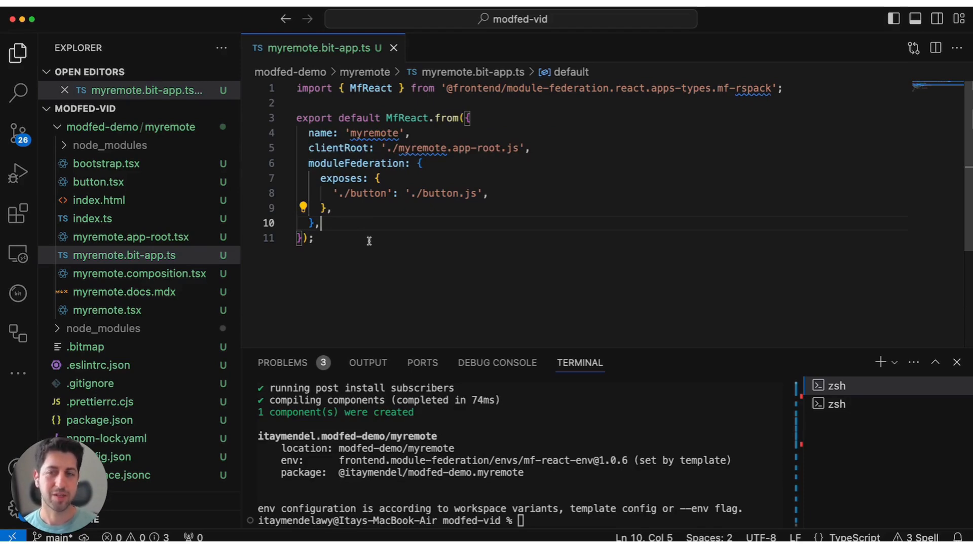
{"action": "mouse_move", "coordinate": [341, 149]}
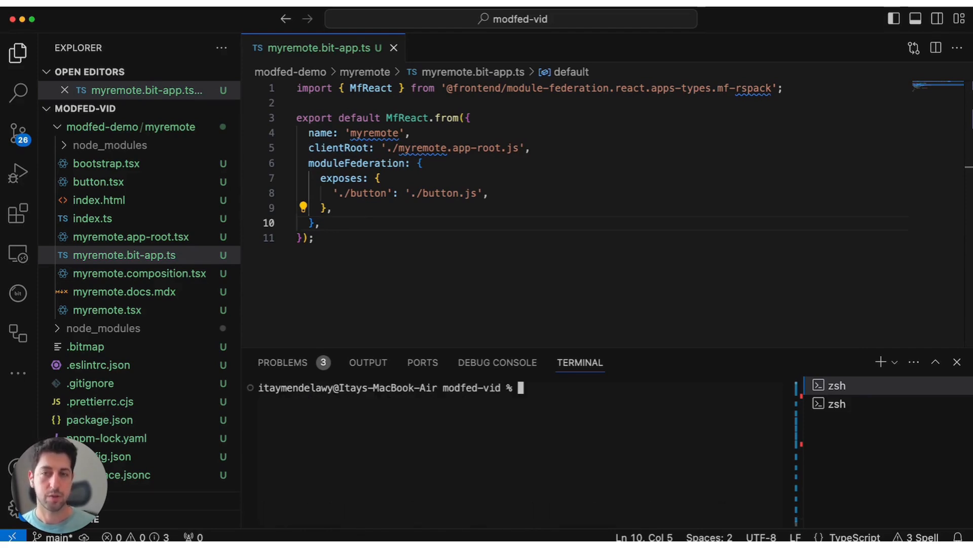
- Run 'bit app list' then 'bit run myremote' to start the remote app
{"action": "type", "text": "b"}
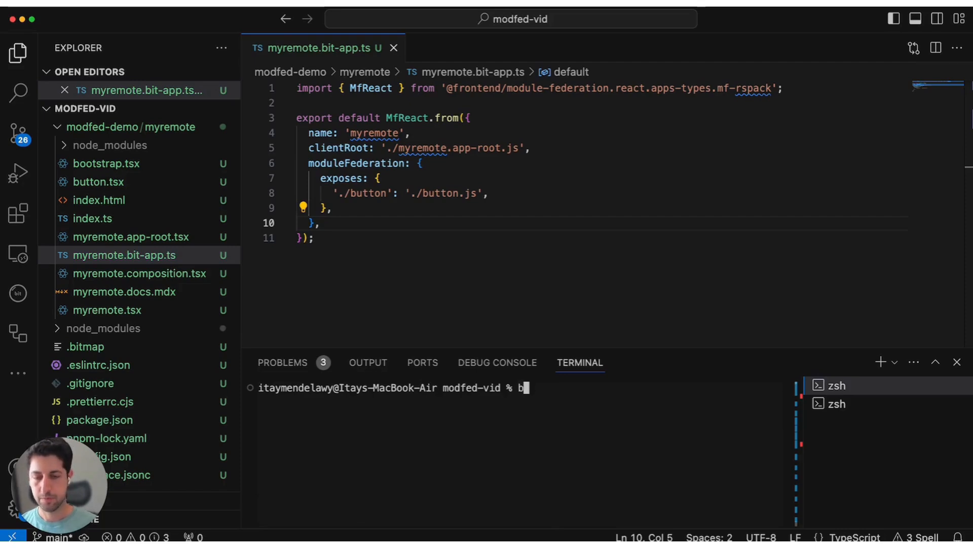
{"action": "key", "text": "Return"}
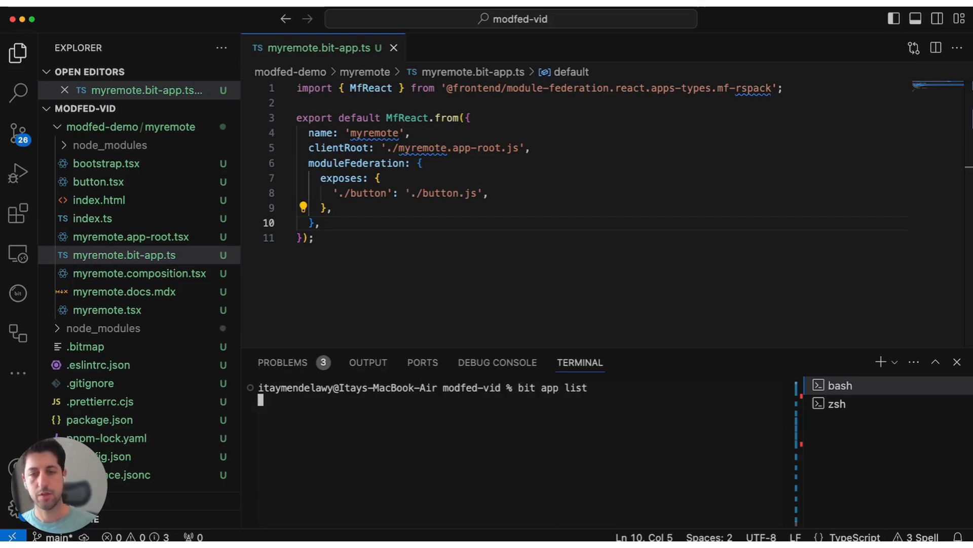
{"action": "key", "text": "Return"}
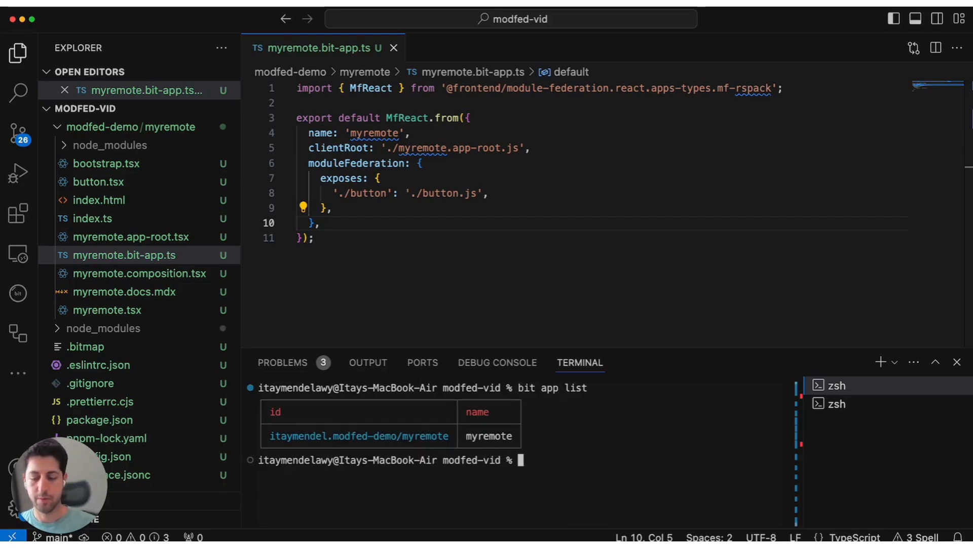
{"action": "type", "text": "bit run my"}
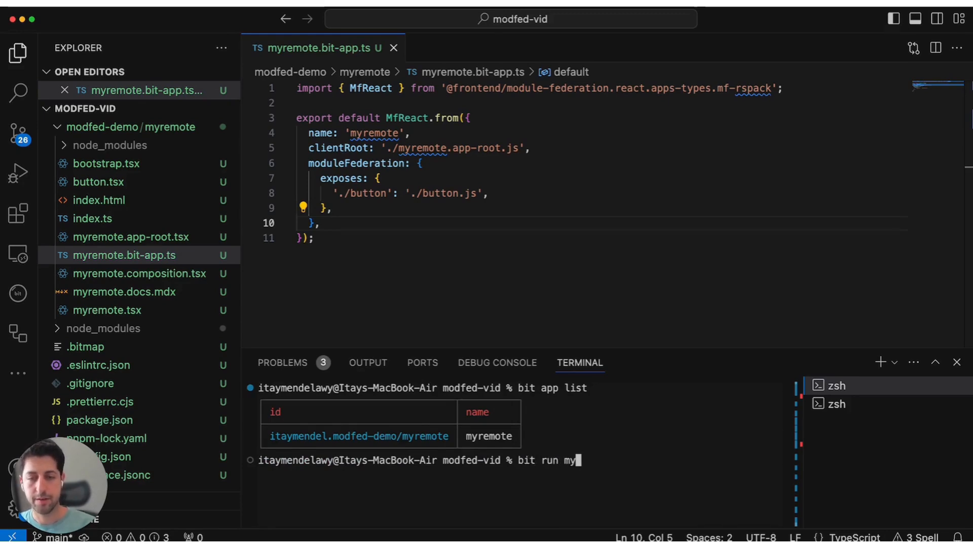
{"action": "key", "text": "Return"}
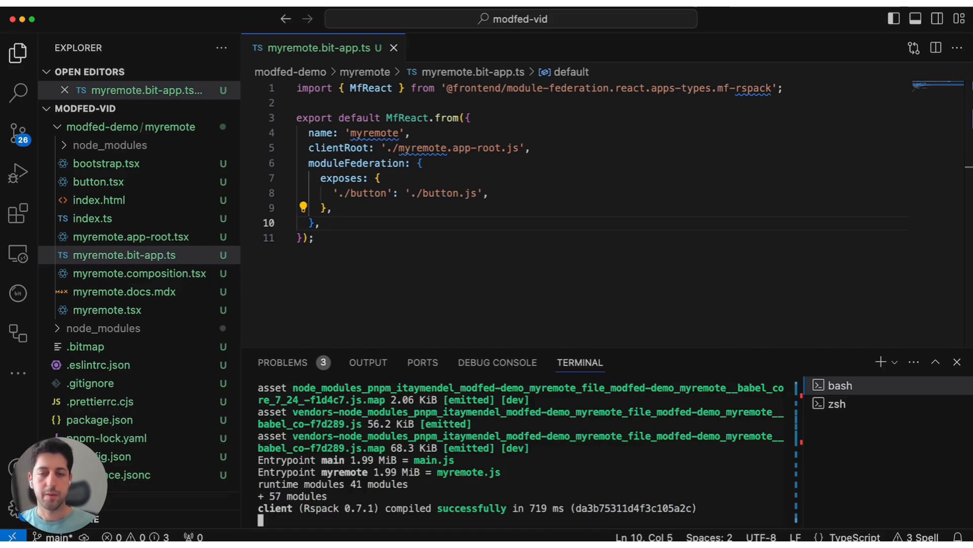
- View the running remote at localhost:3000, trigger its button alert and dismiss it
{"action": "left_click", "coordinate": [185, 13]}
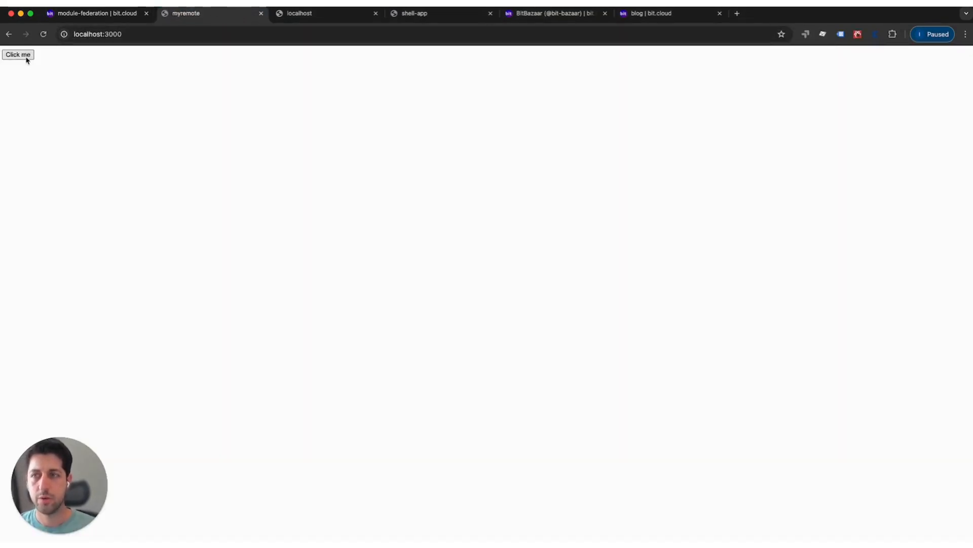
{"action": "left_click", "coordinate": [18, 54]}
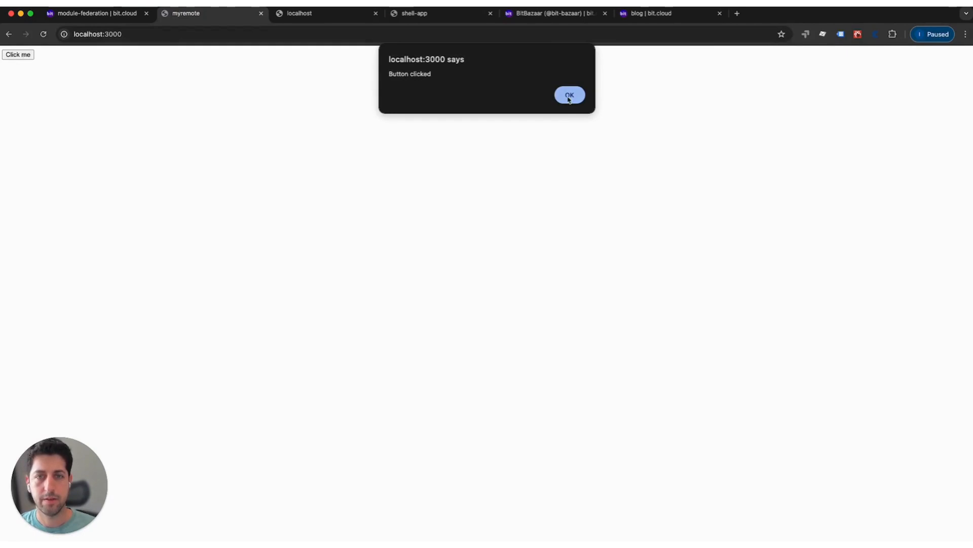
{"action": "left_click", "coordinate": [569, 95]}
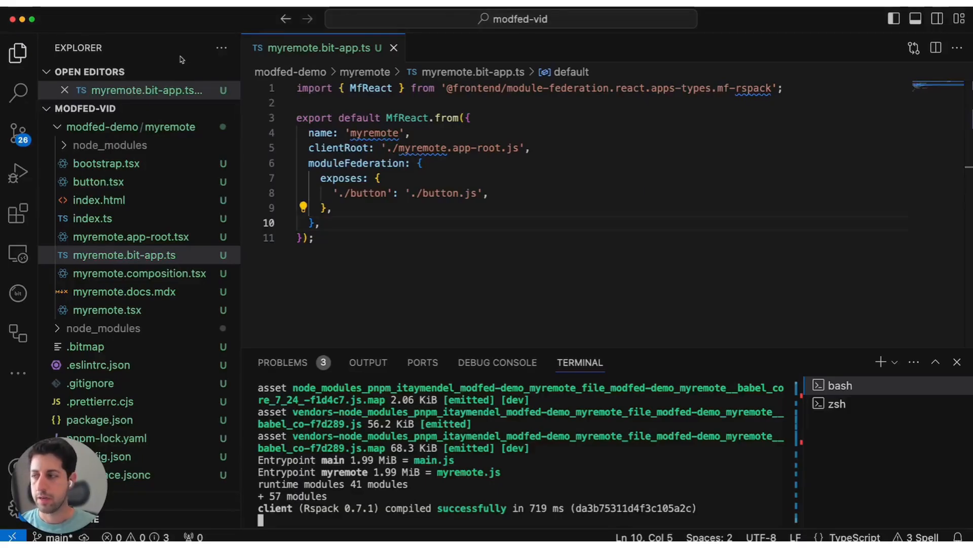
{"action": "mouse_move", "coordinate": [591, 481]}
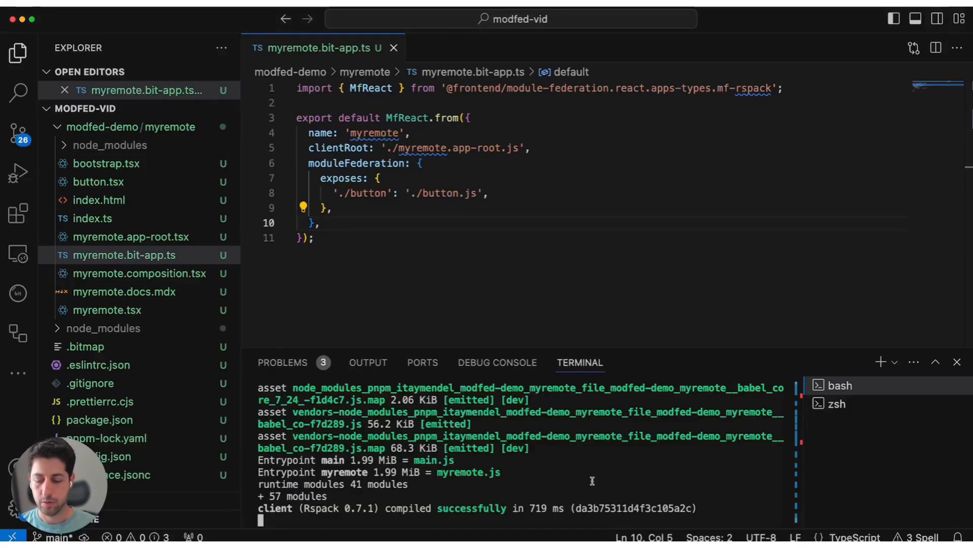
- Stop the running app with Ctrl+C and run 'bit create modfed-host-app myhost'
{"action": "key", "text": "ctrl+c"}
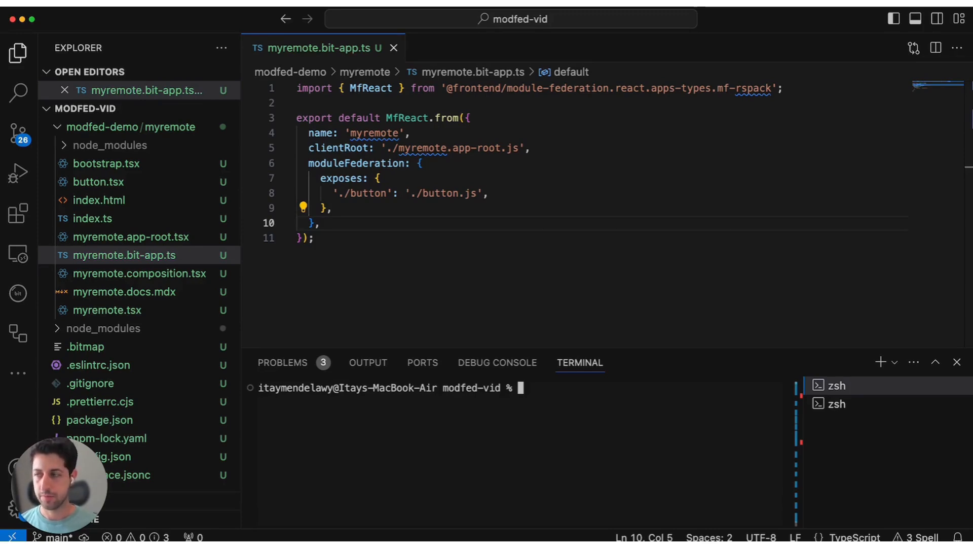
{"action": "type", "text": "bit create"}
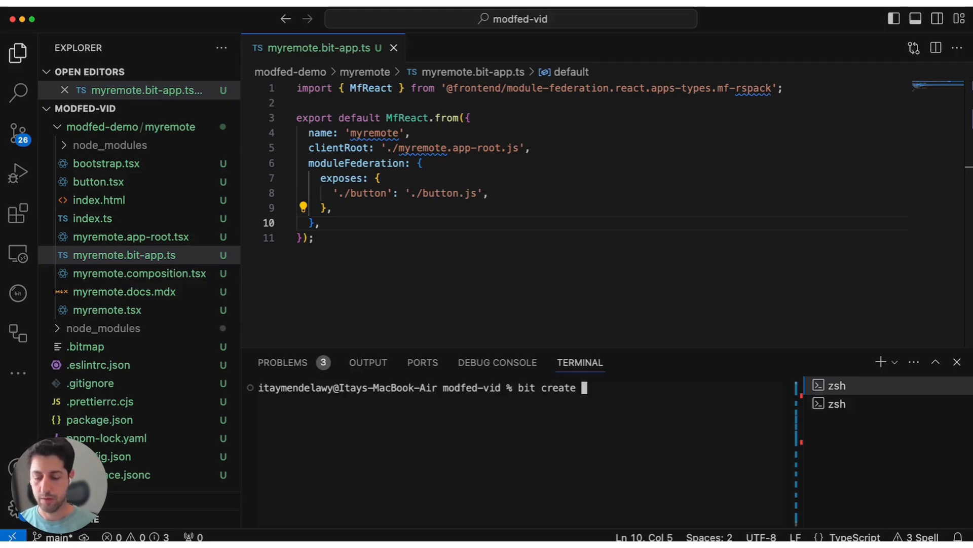
{"action": "type", "text": "modfed-"}
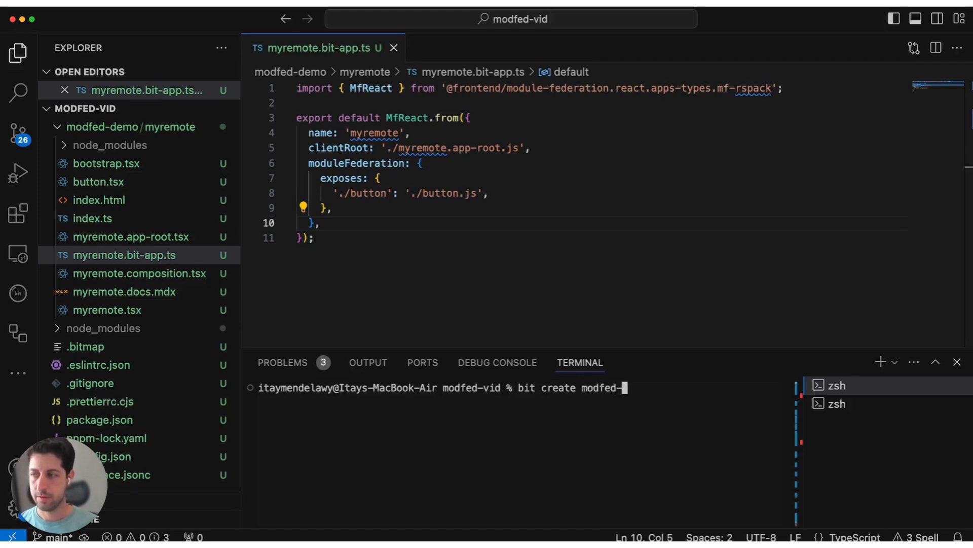
{"action": "type", "text": "host-app myhost"}
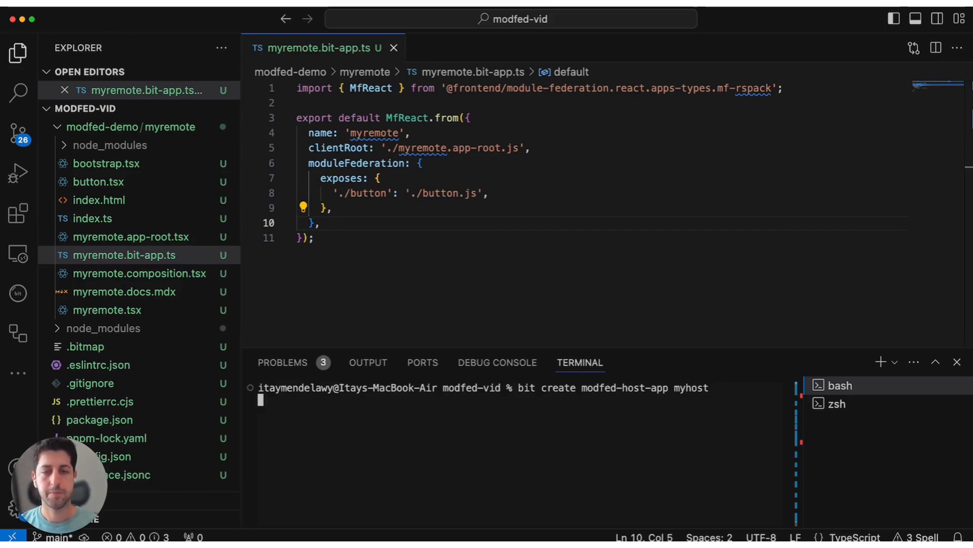
{"action": "key", "text": "Return"}
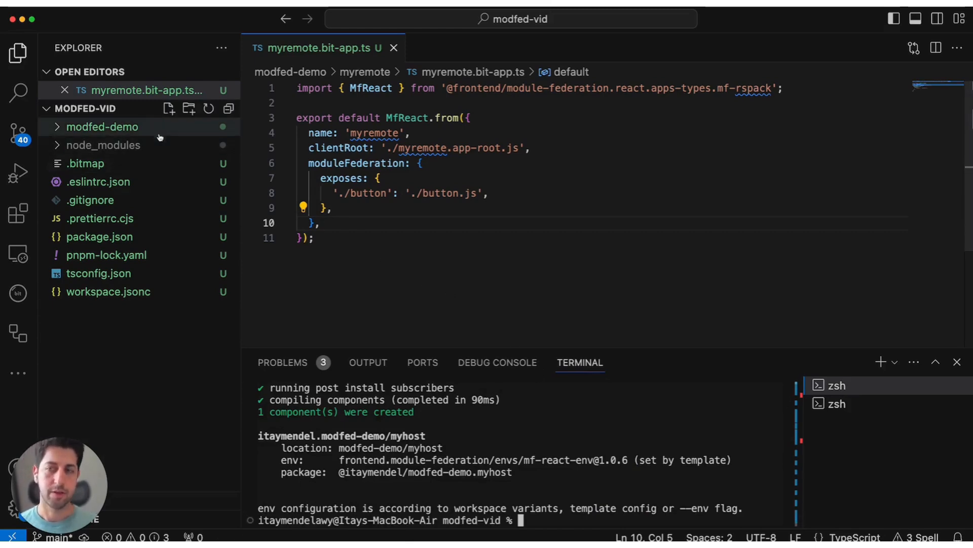
{"action": "mouse_move", "coordinate": [157, 135]}
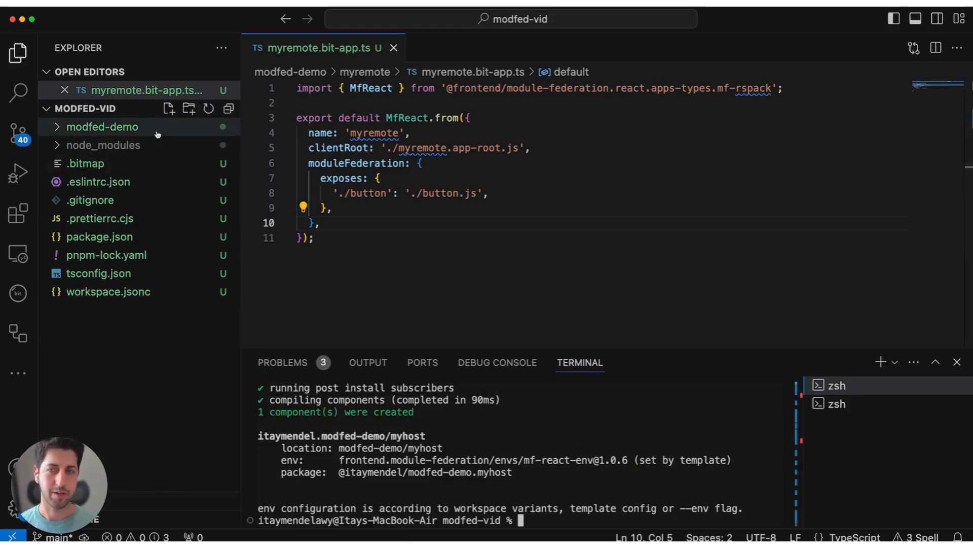
- Open myhost.bit-app.ts from modfed-demo/myhost, comparing it with the myremote app definition
{"action": "left_click", "coordinate": [102, 127]}
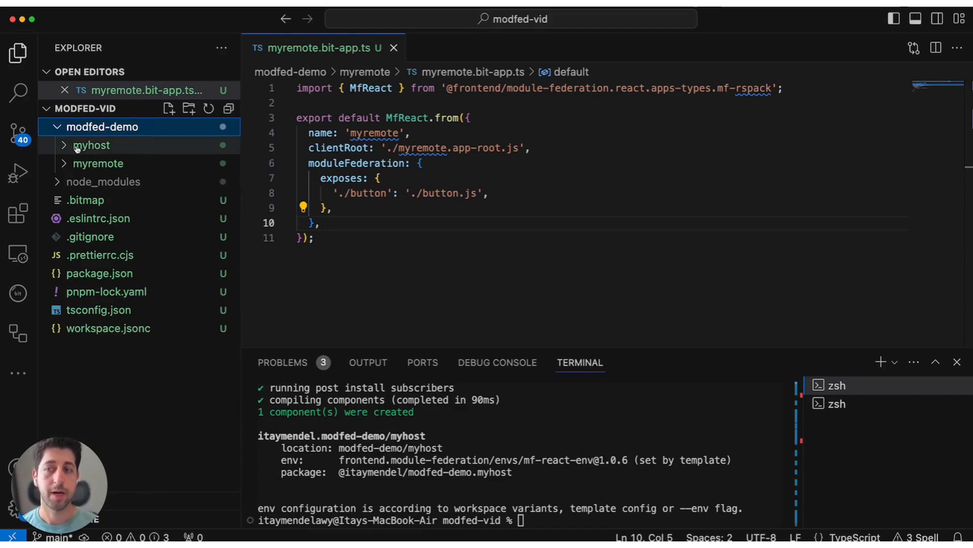
{"action": "left_click", "coordinate": [94, 145]}
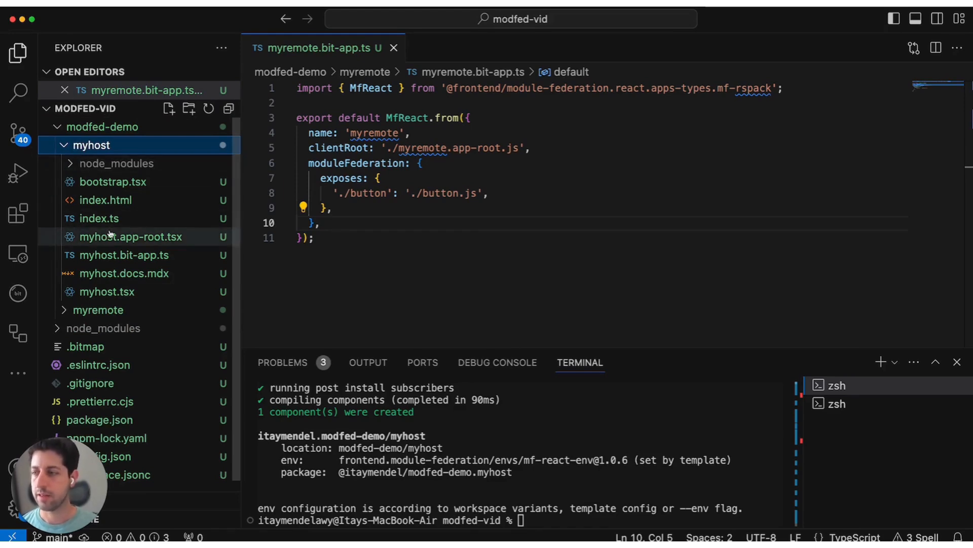
{"action": "left_click", "coordinate": [124, 255]}
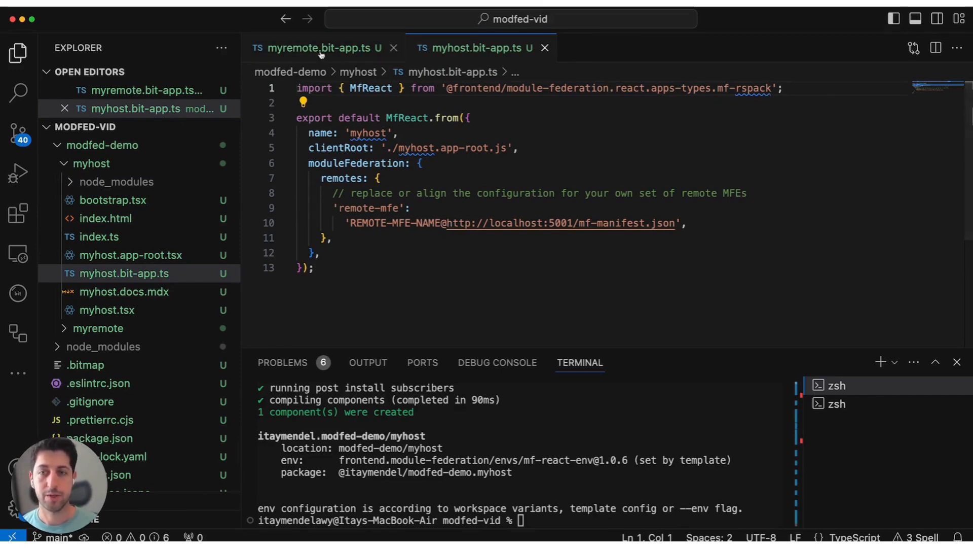
{"action": "left_click", "coordinate": [316, 48]}
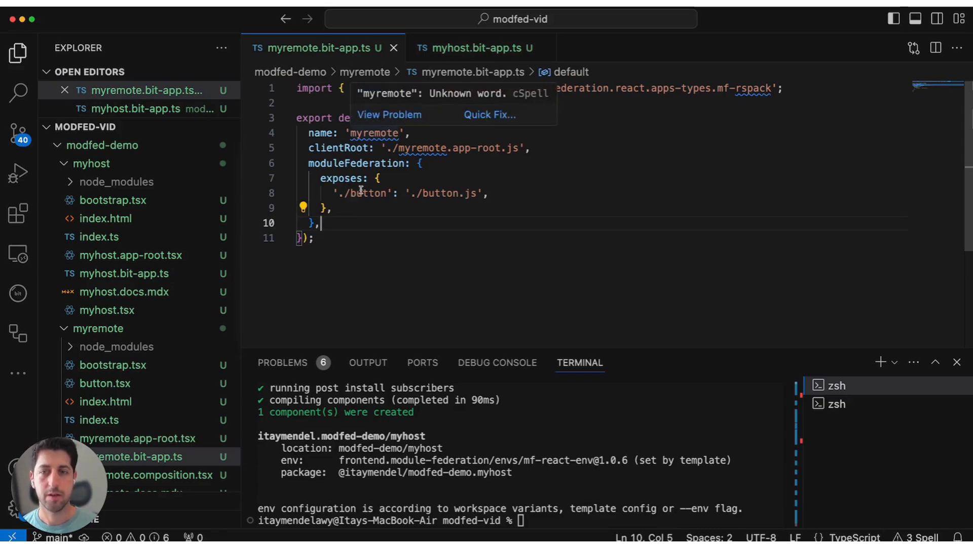
{"action": "left_click", "coordinate": [475, 48]}
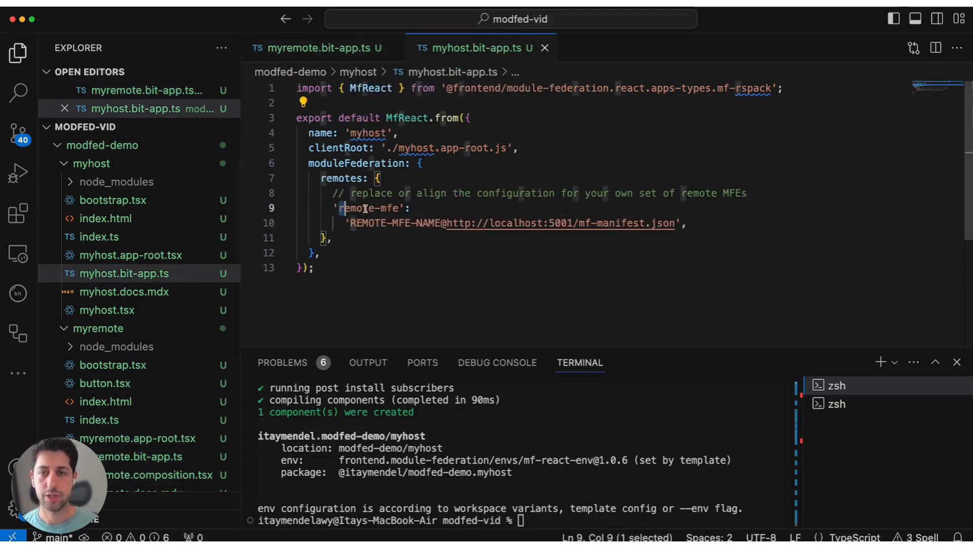
- Rename the 'remote-mfe' entry and REMOTE-MFE-NAME placeholder to myremote in the remotes config
{"action": "type", "text": "myre"}
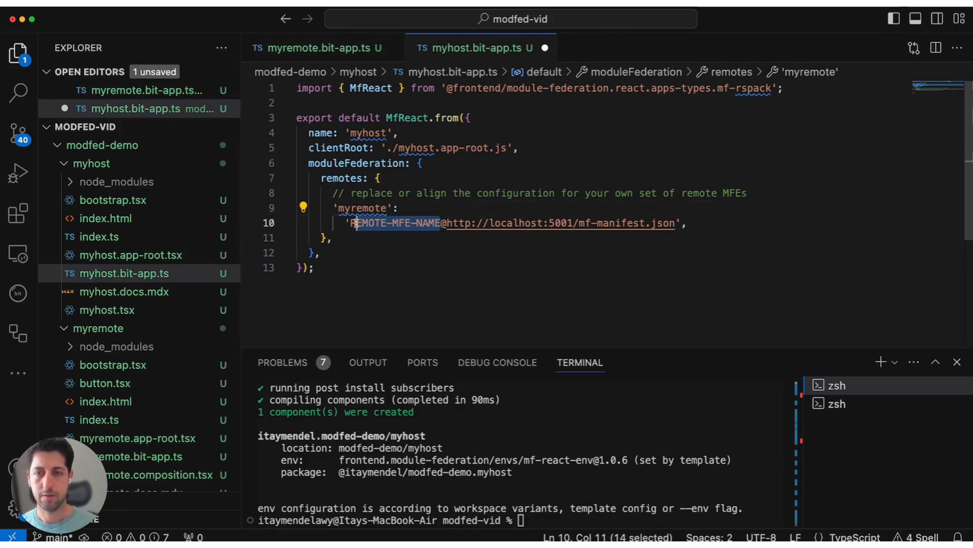
{"action": "type", "text": "myremote"}
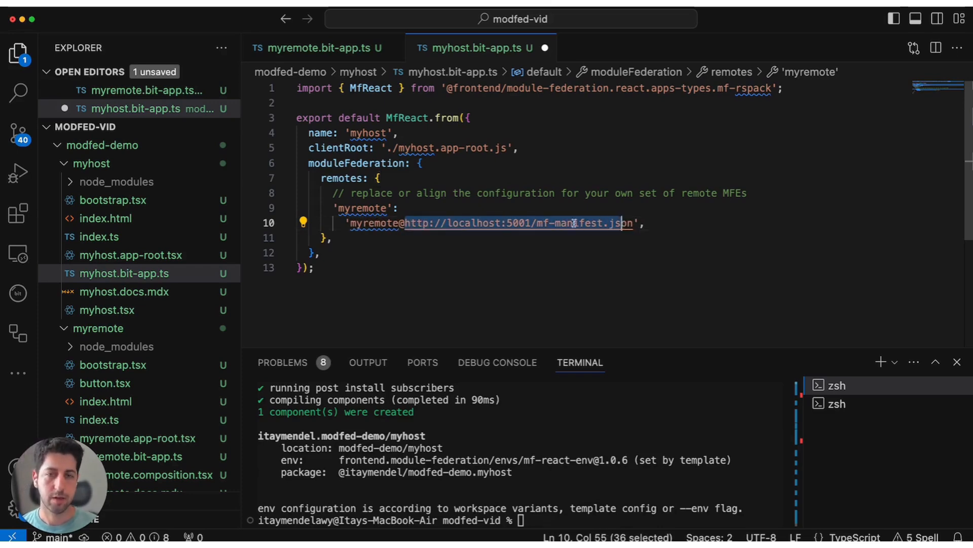
{"action": "mouse_move", "coordinate": [497, 223]}
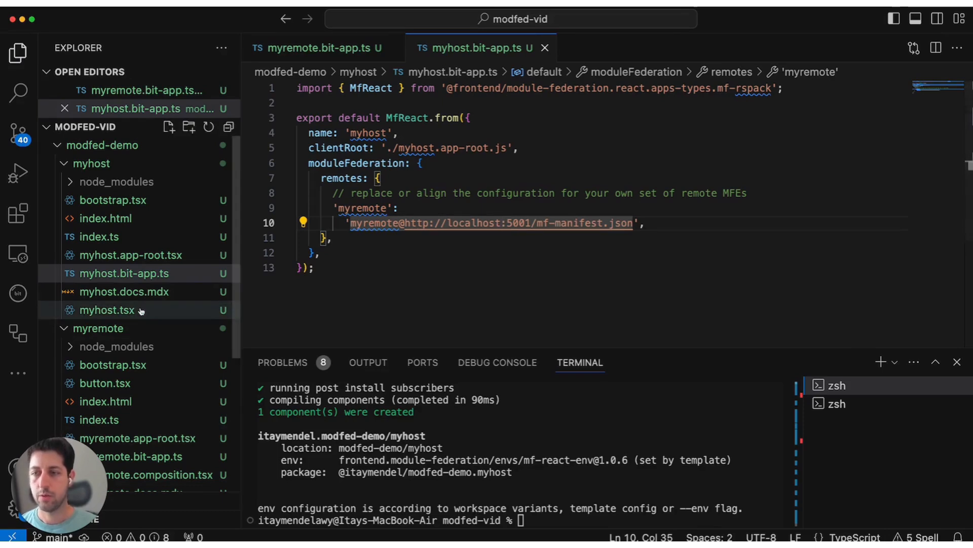
- In myhost.tsx, change loadRemote's 'remote-mfe' to 'myremote' so the button loads from myremote
{"action": "left_click", "coordinate": [107, 310]}
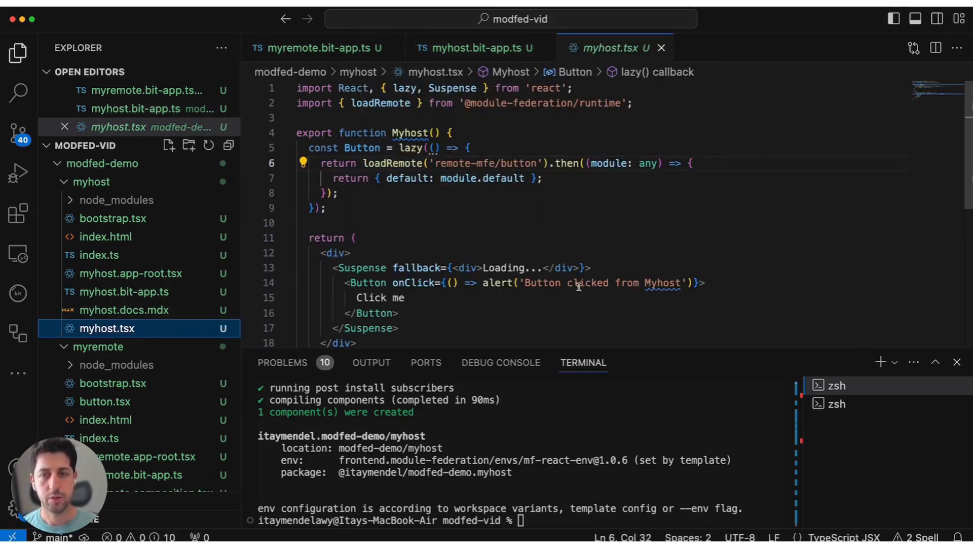
{"action": "mouse_move", "coordinate": [546, 103]}
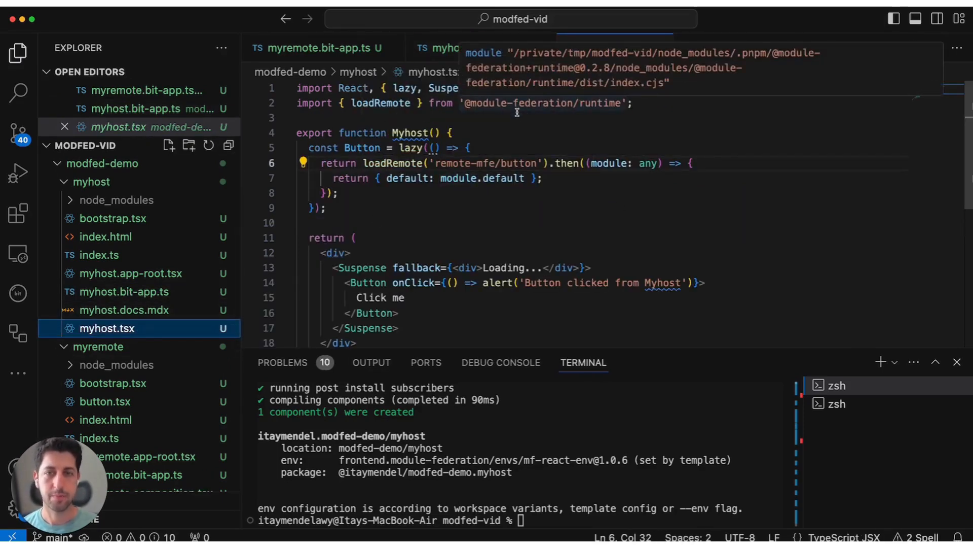
{"action": "double_click", "coordinate": [462, 162]}
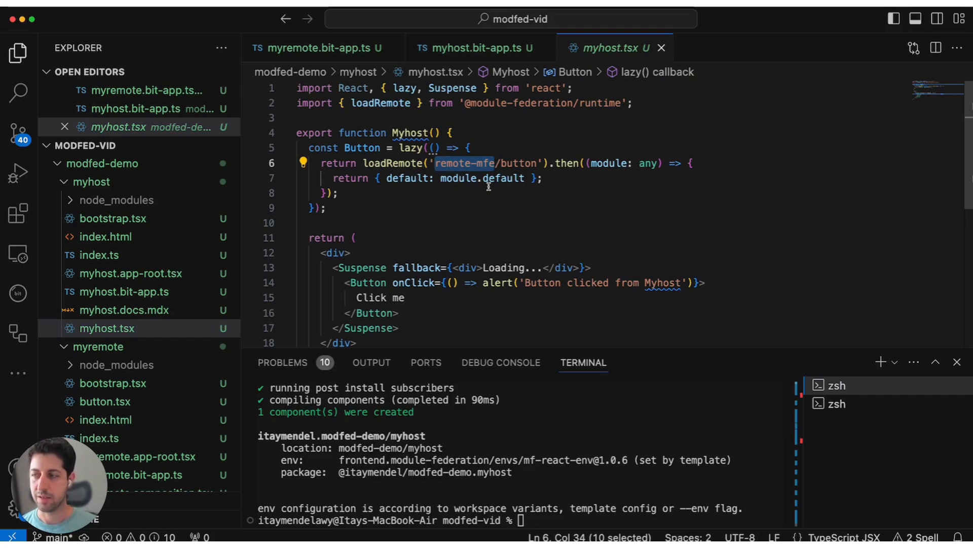
{"action": "type", "text": "my"}
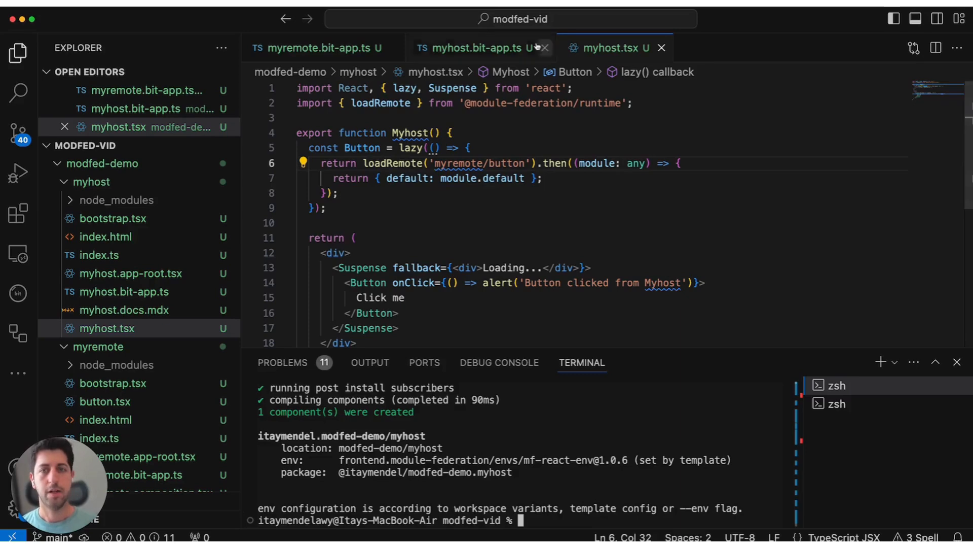
{"action": "left_click", "coordinate": [469, 48]}
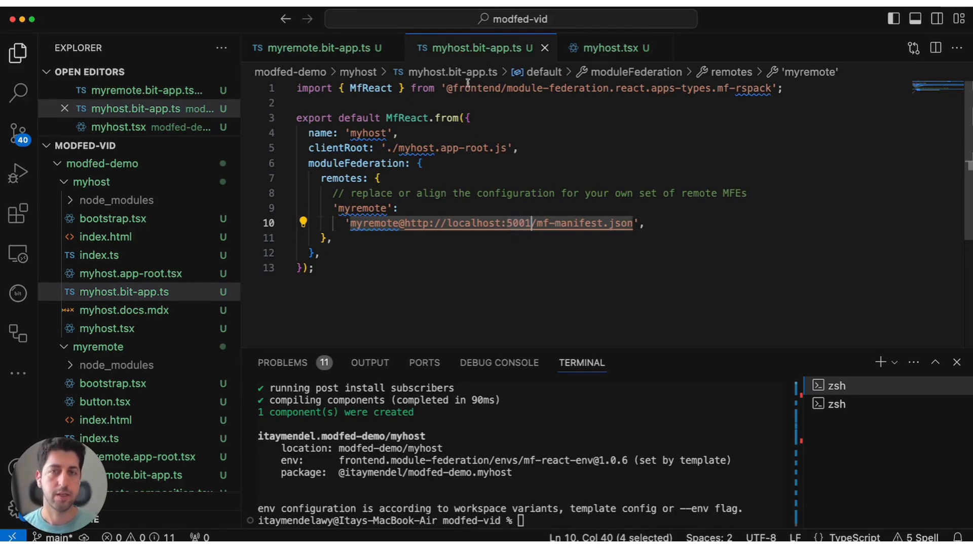
{"action": "mouse_move", "coordinate": [549, 223]}
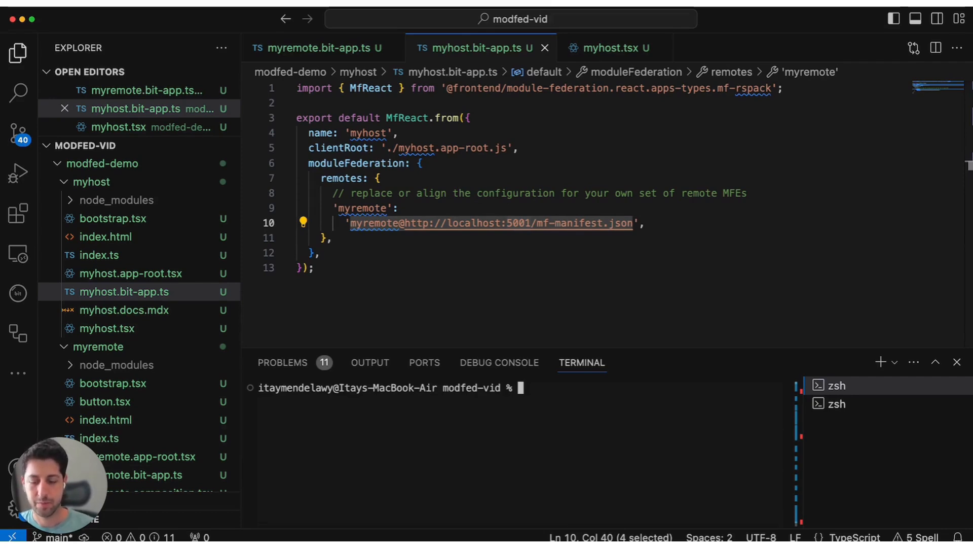
- Run 'bit run myremote --port 5001' to serve the remote on port 5001
{"action": "type", "text": "bit run myremote"}
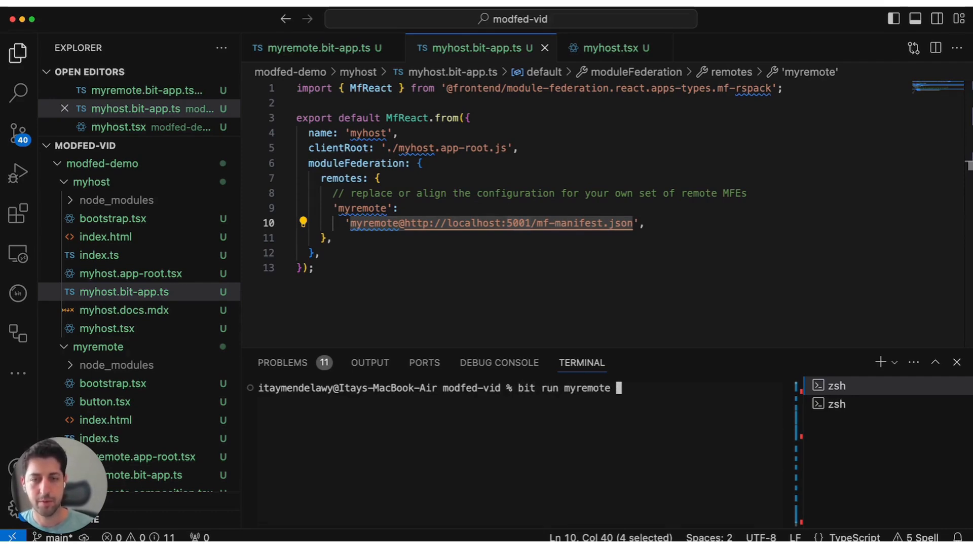
{"action": "type", "text": "--port 5"}
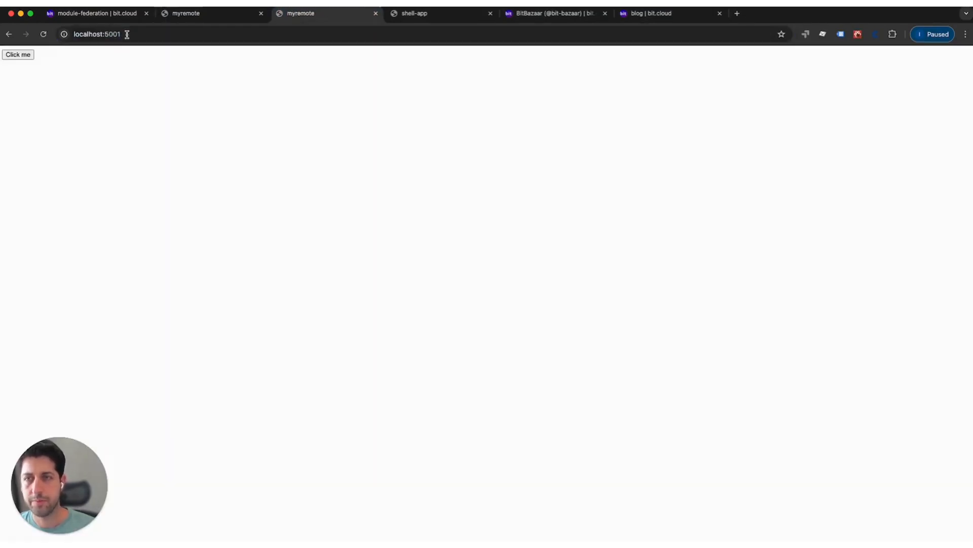
- Load the remote app at localhost:5001 in Chrome, showing its Click me button
{"action": "left_click", "coordinate": [17, 55]}
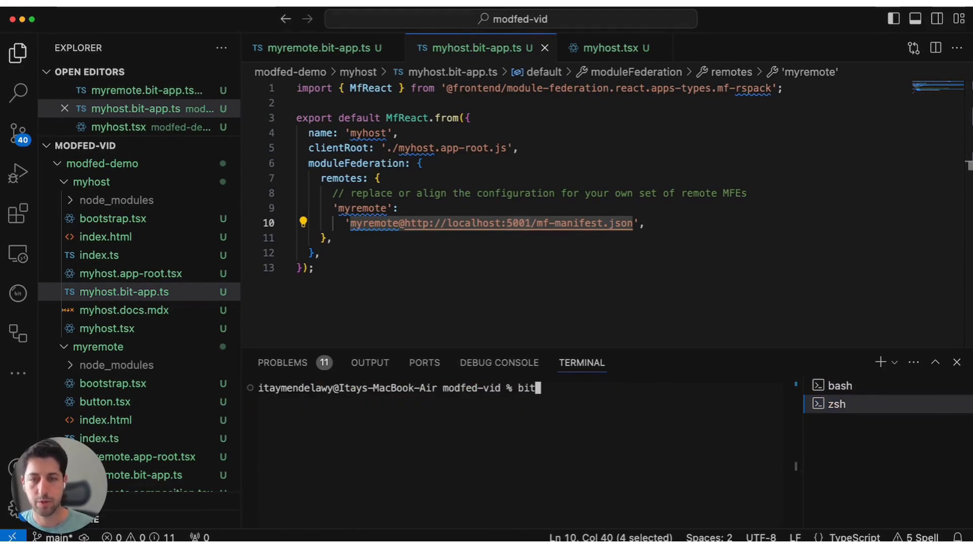
- Run 'bit run myhost' in a second terminal to launch the host app
{"action": "type", "text": "run myhost"}
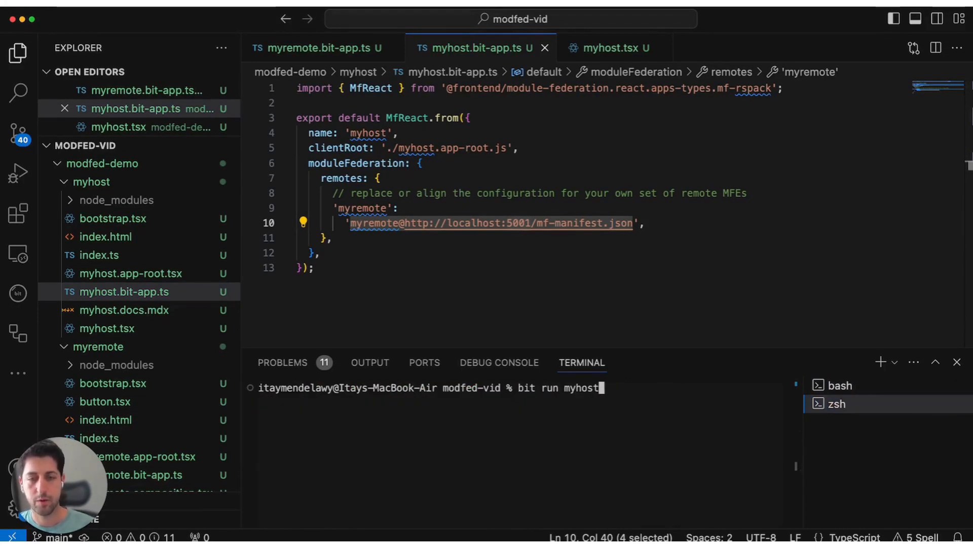
{"action": "key", "text": "Return"}
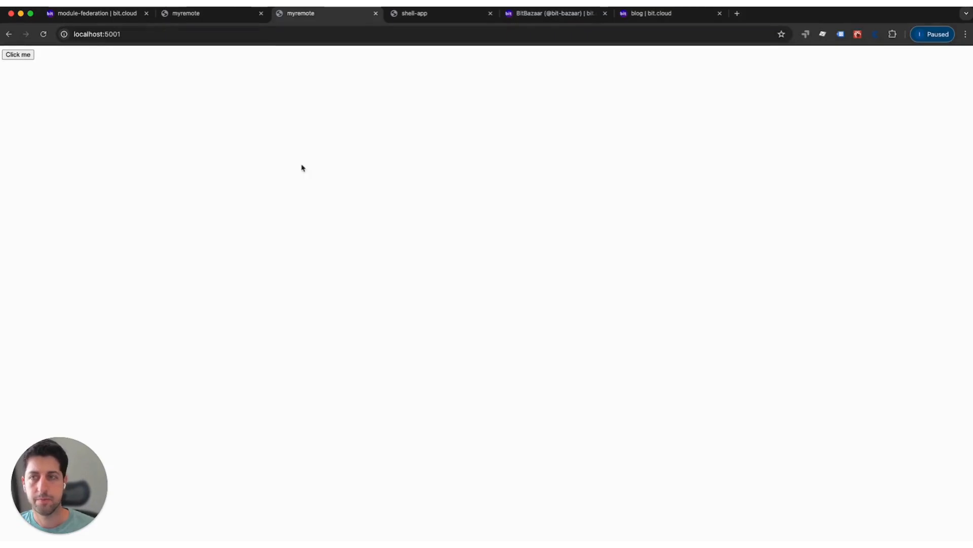
- On the myhost page at localhost:3000, trigger the 'Button clicked from Myhost' alert and dismiss it
{"action": "left_click", "coordinate": [211, 13]}
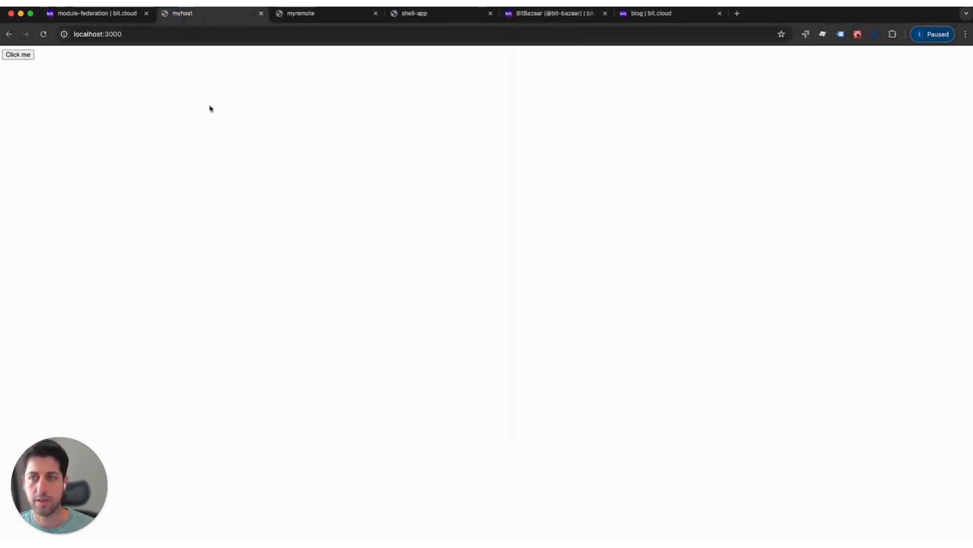
{"action": "left_click", "coordinate": [17, 54]}
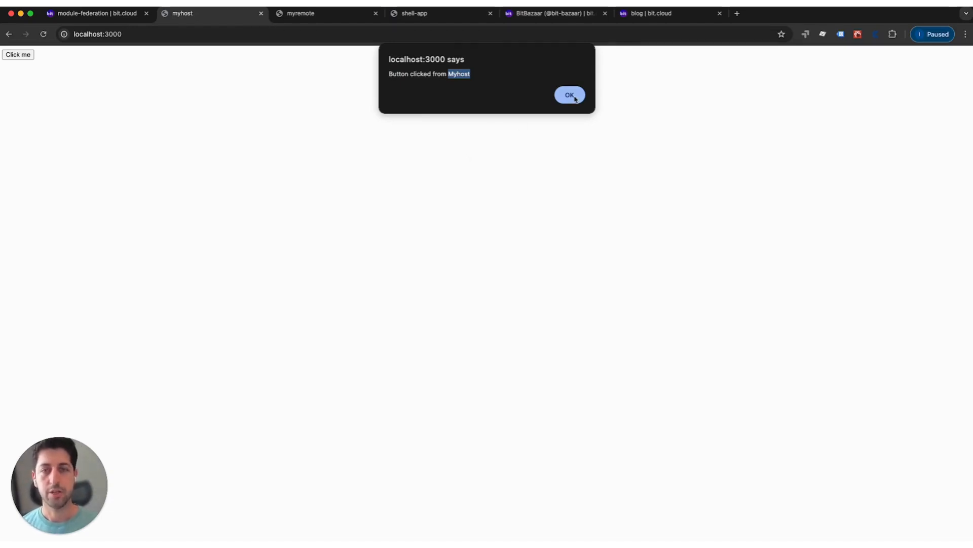
{"action": "left_click", "coordinate": [569, 94]}
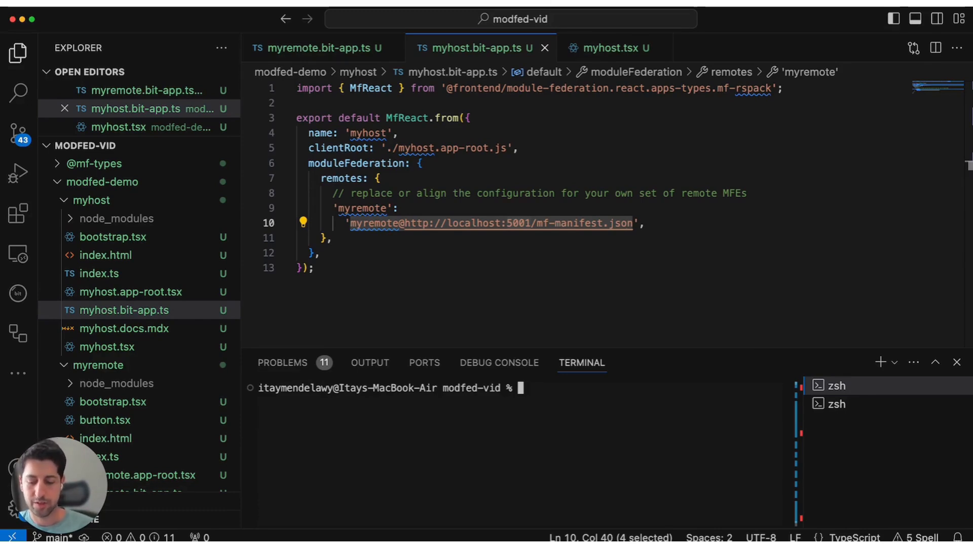
- Create the myplatform component with bit create modfed-platform and tidy the Explorer tree
{"action": "type", "text": "bit create modfed-platform myplatform"}
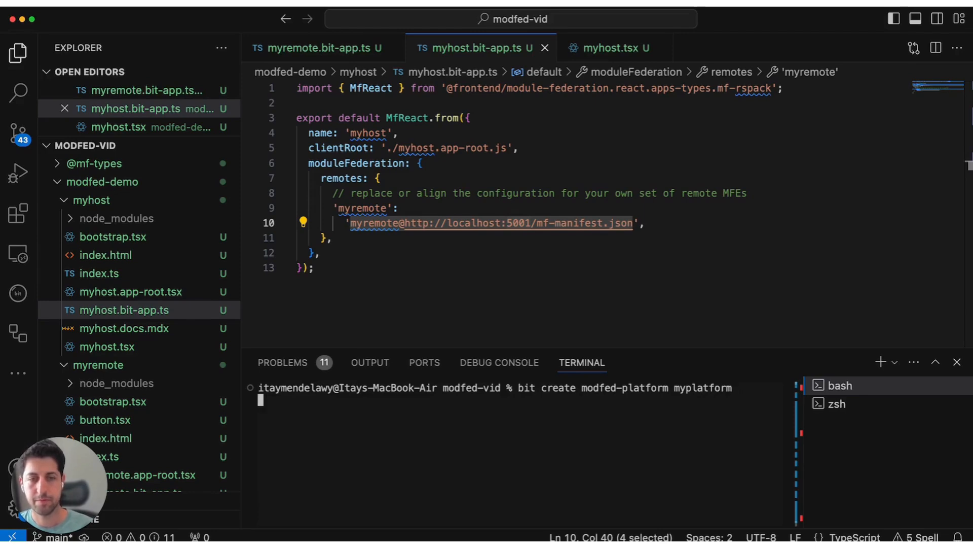
{"action": "key", "text": "Return"}
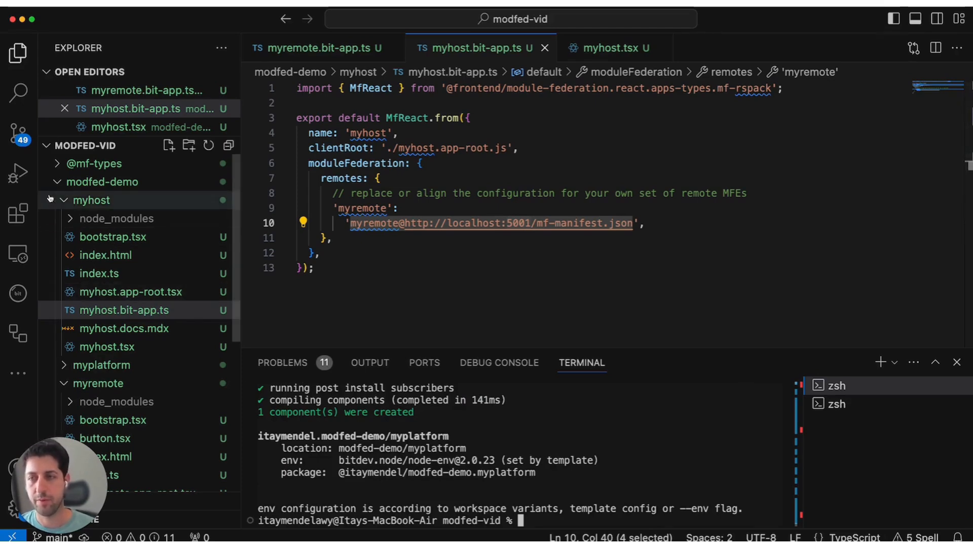
{"action": "left_click", "coordinate": [92, 200]}
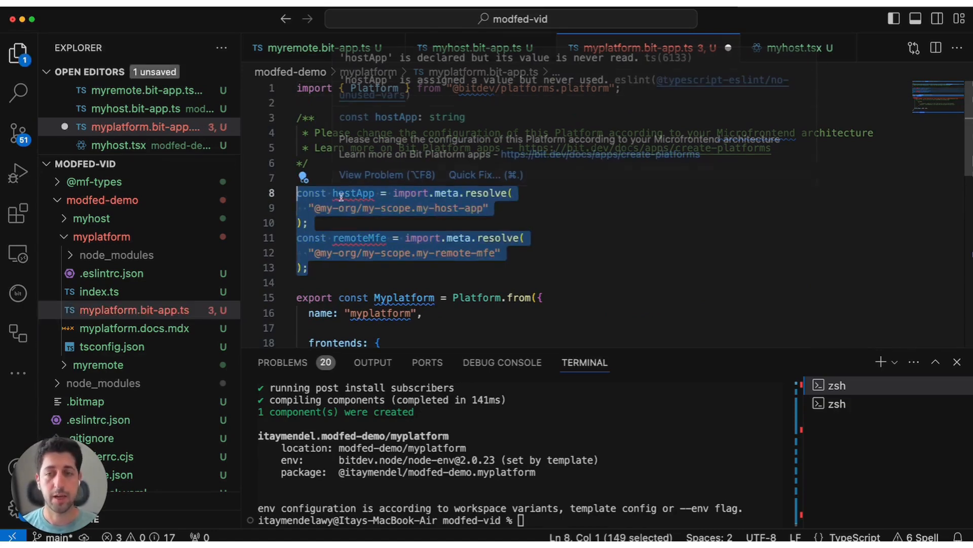
{"action": "left_click", "coordinate": [344, 253]}
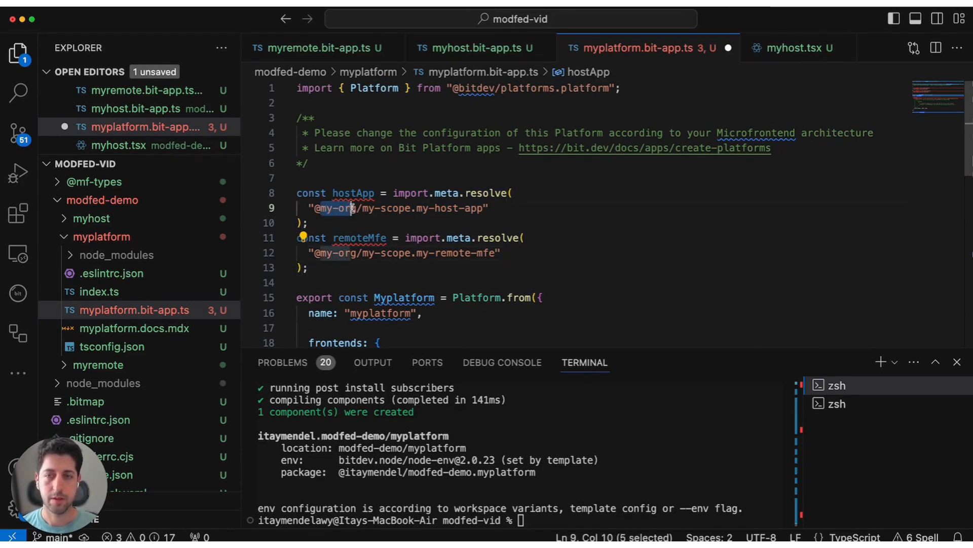
{"action": "type", "text": "itaymendel"}
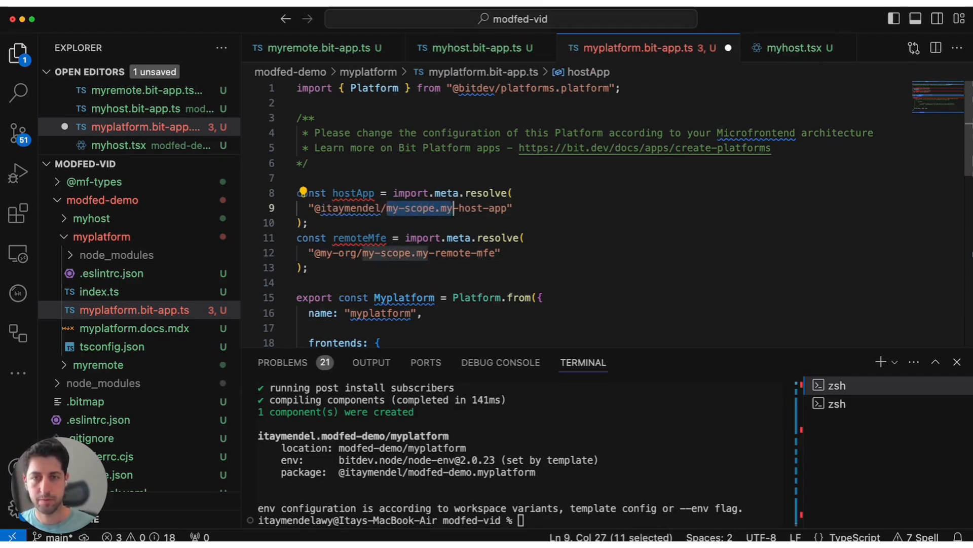
{"action": "key", "text": "Backspace"}
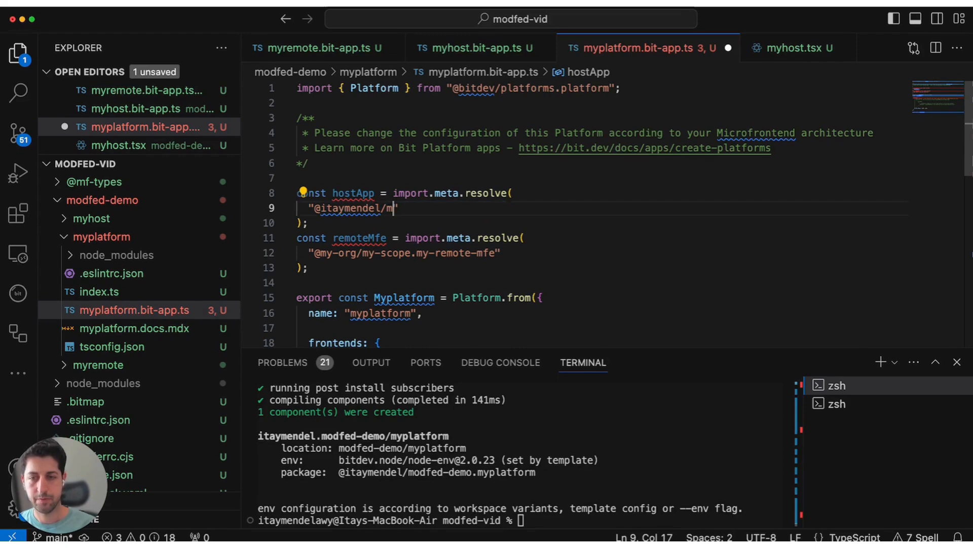
{"action": "type", "text": "odfed-demo.myhost"}
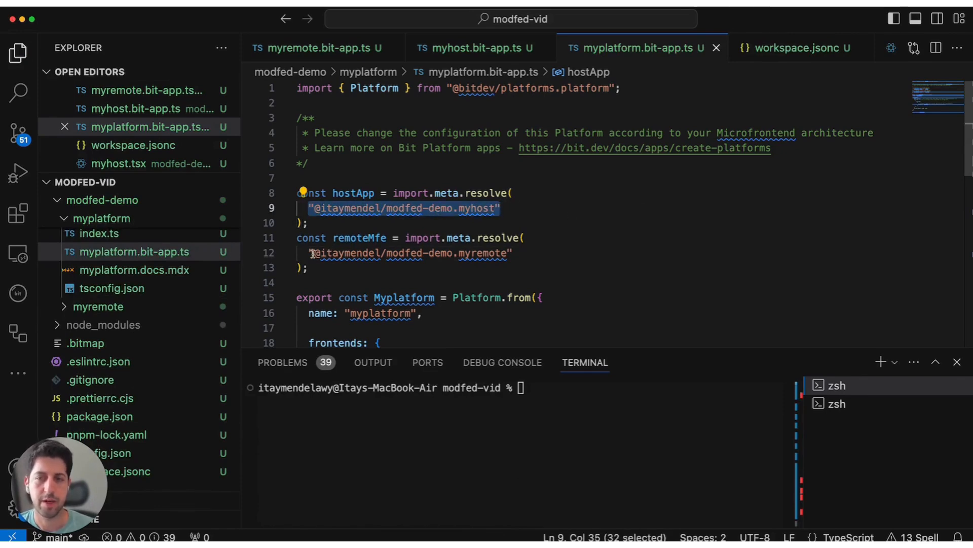
- Start the platform from the terminal with bit run myplatform
{"action": "scroll", "scroll_direction": "down", "scroll_amount": 3}
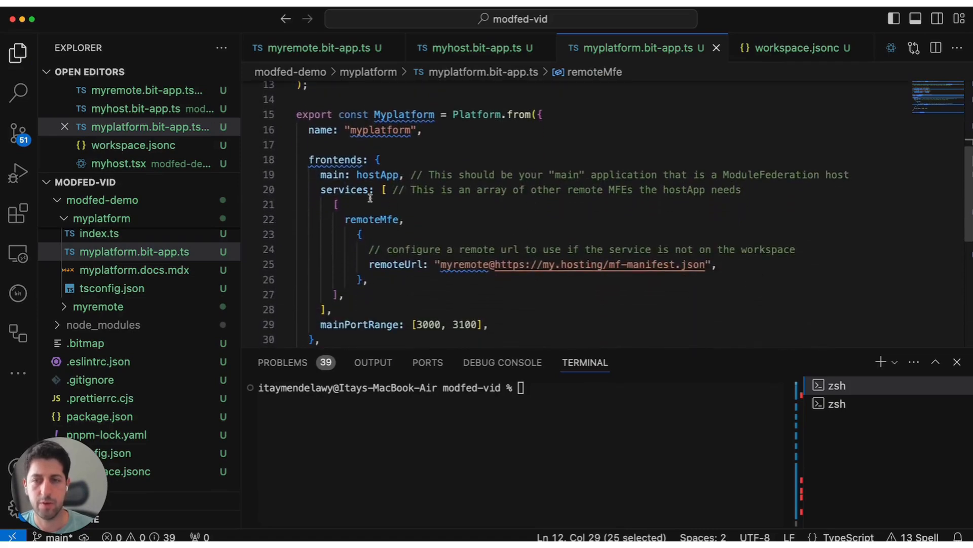
{"action": "left_click", "coordinate": [321, 190]}
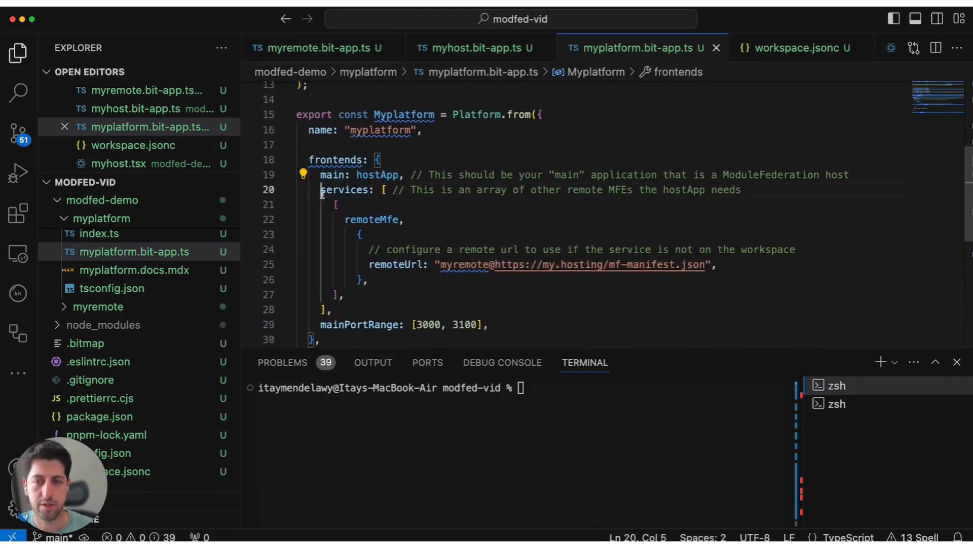
{"action": "type", "text": "bit run myplatform"}
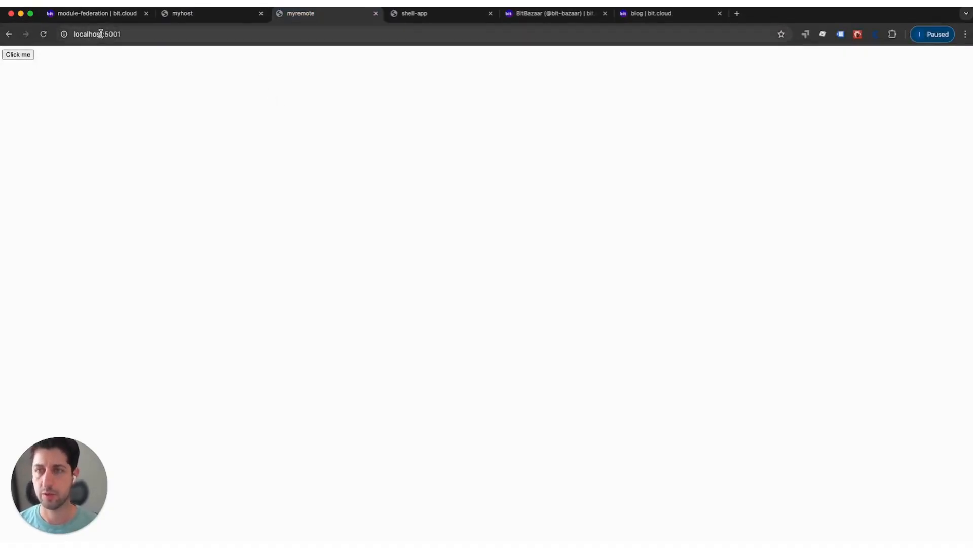
- Revisit the myhost page at localhost:3000 and trigger its Click me button
{"action": "left_click", "coordinate": [17, 55]}
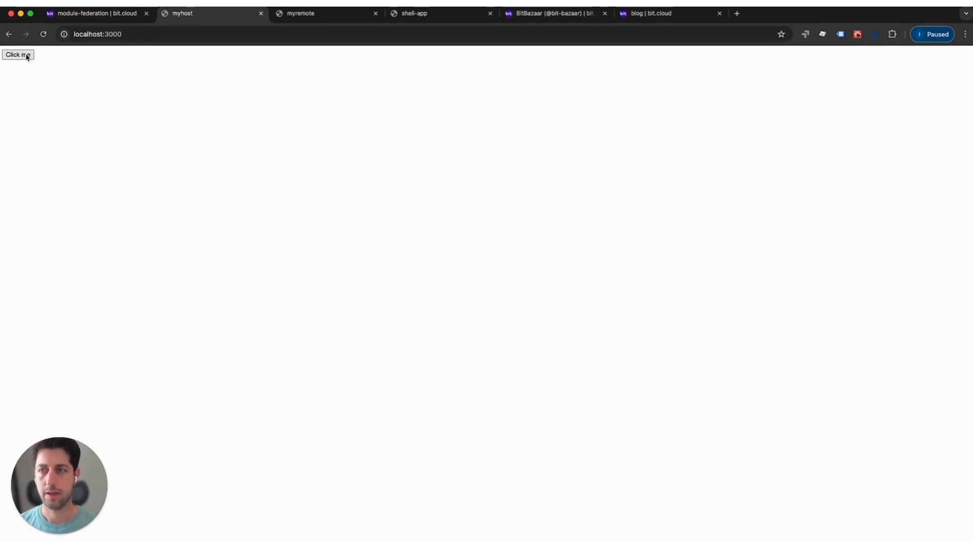
{"action": "left_click", "coordinate": [17, 54]}
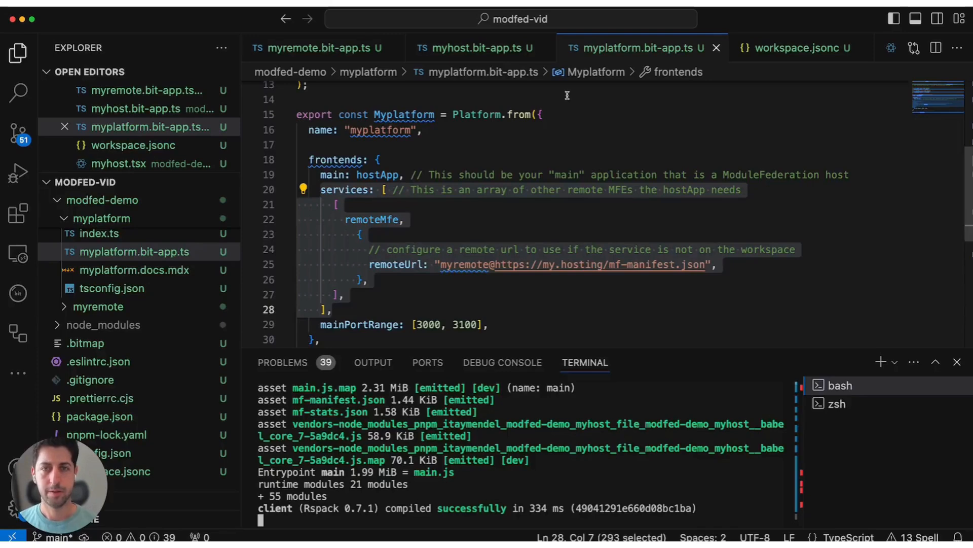
{"action": "mouse_move", "coordinate": [596, 468]}
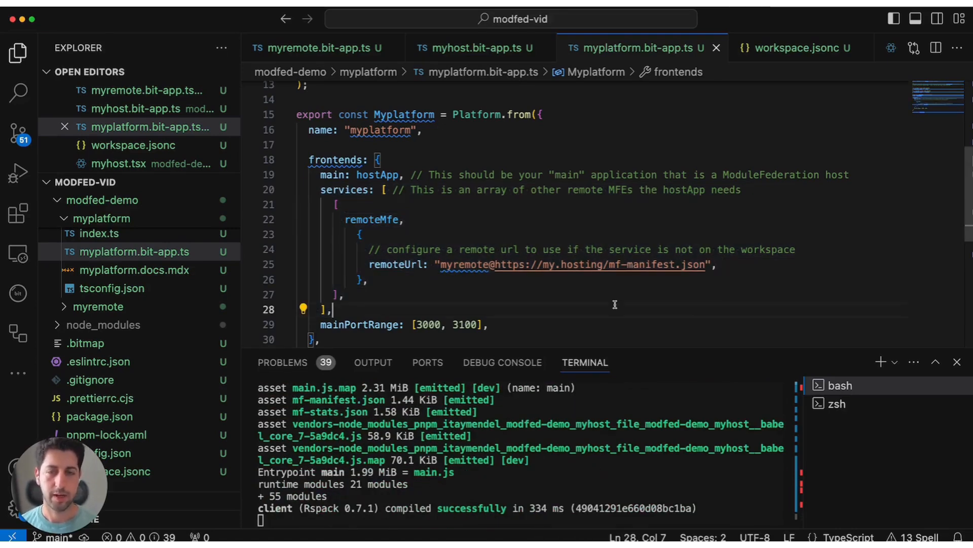
{"action": "scroll", "scroll_direction": "up", "scroll_amount": 3}
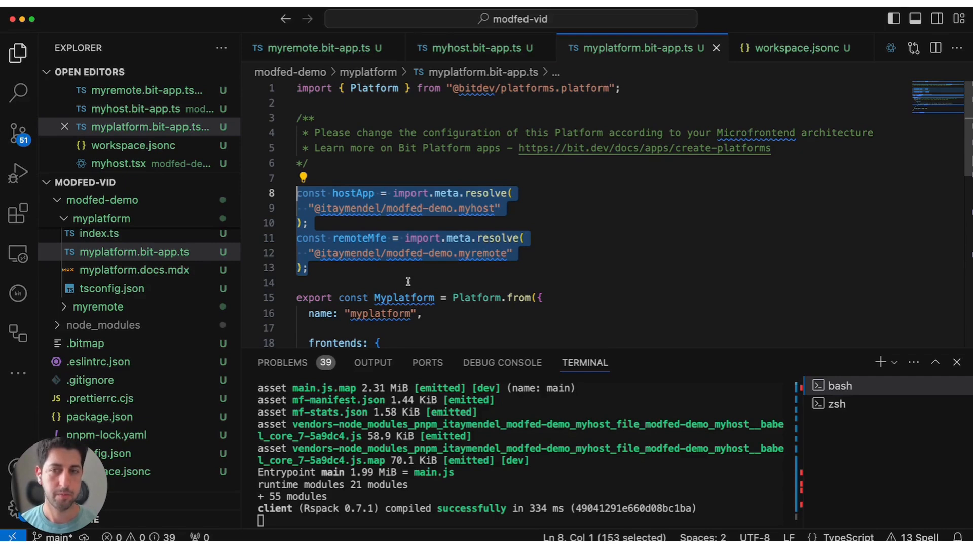
{"action": "scroll", "scroll_direction": "down", "scroll_amount": 3}
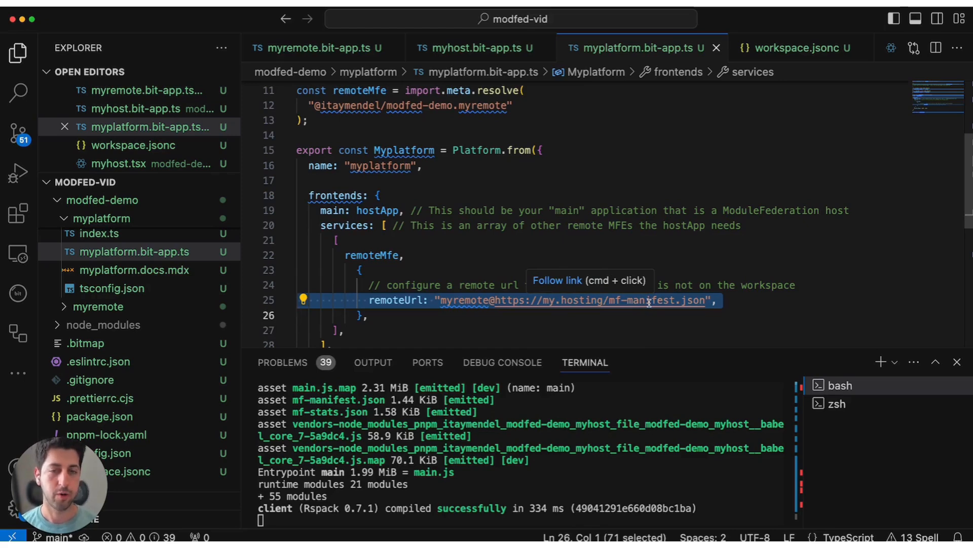
{"action": "mouse_move", "coordinate": [635, 275]}
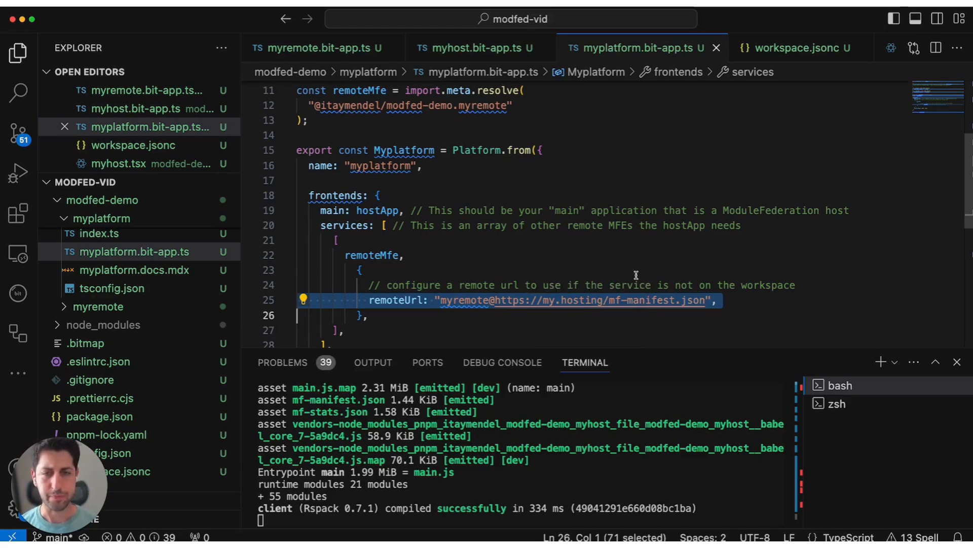
{"action": "mouse_move", "coordinate": [524, 301]}
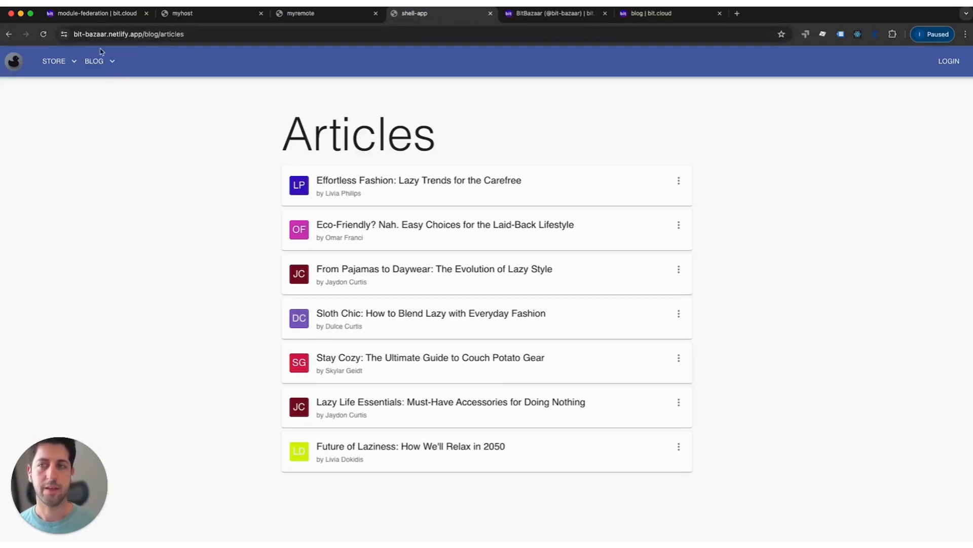
{"action": "mouse_move", "coordinate": [148, 85]}
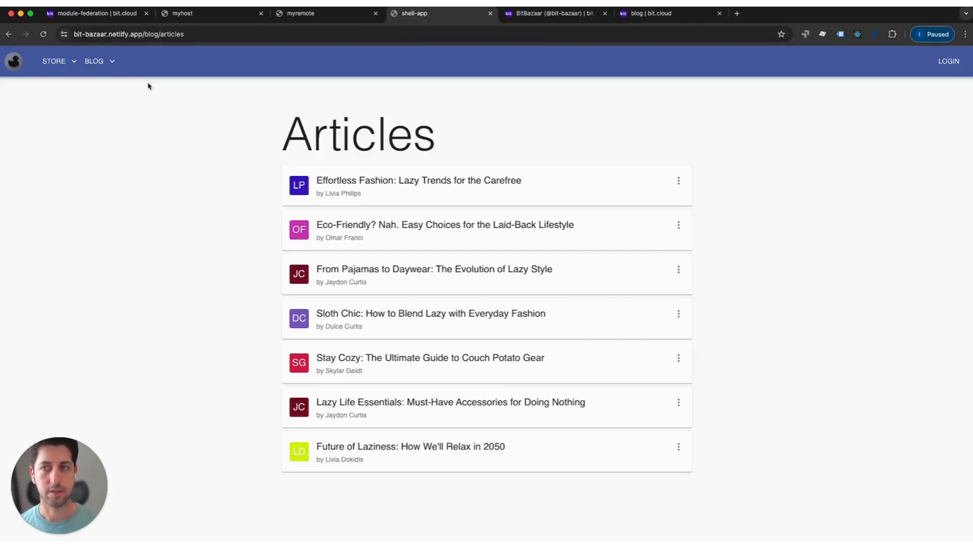
{"action": "mouse_move", "coordinate": [65, 68]}
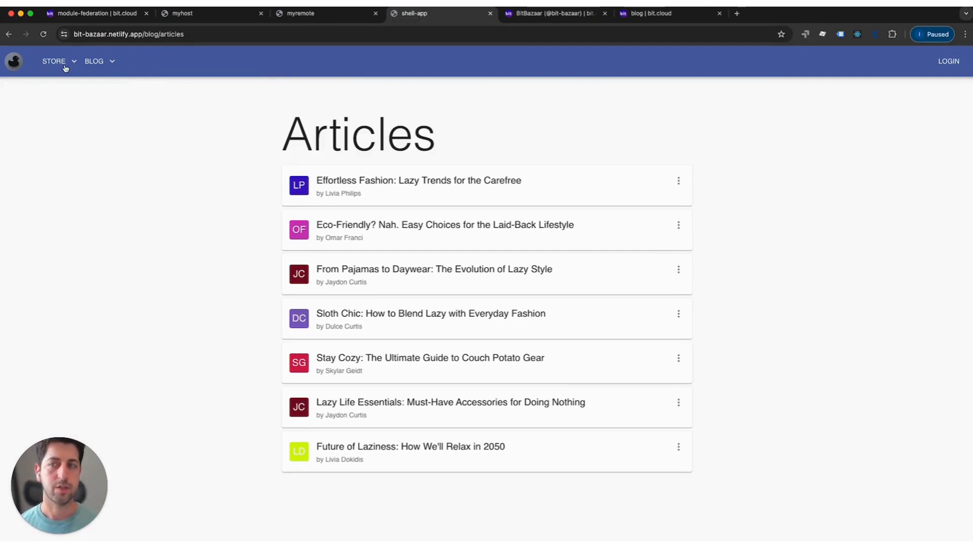
- Check the shell app's menus, then switch to the BitBazaar organization page on bit.cloud
{"action": "left_click", "coordinate": [93, 61]}
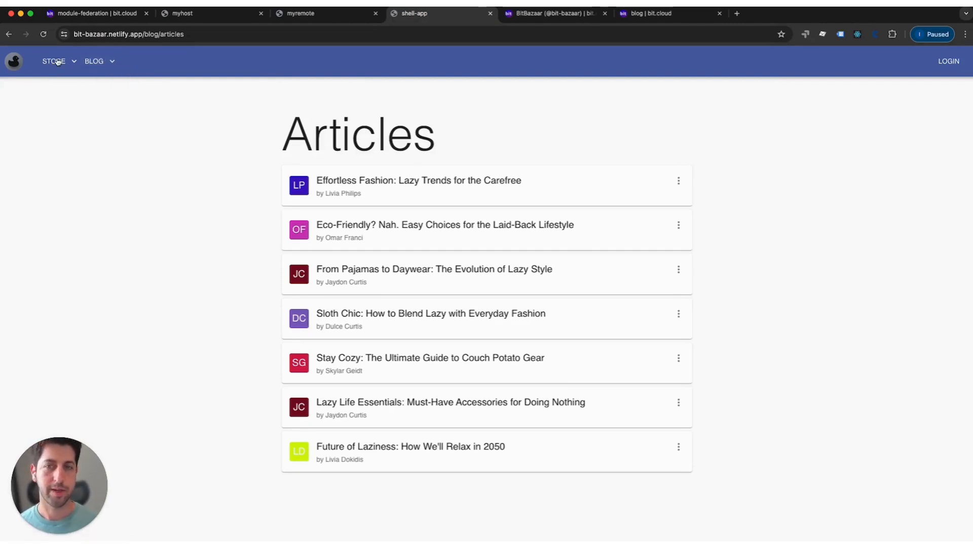
{"action": "mouse_move", "coordinate": [40, 67]}
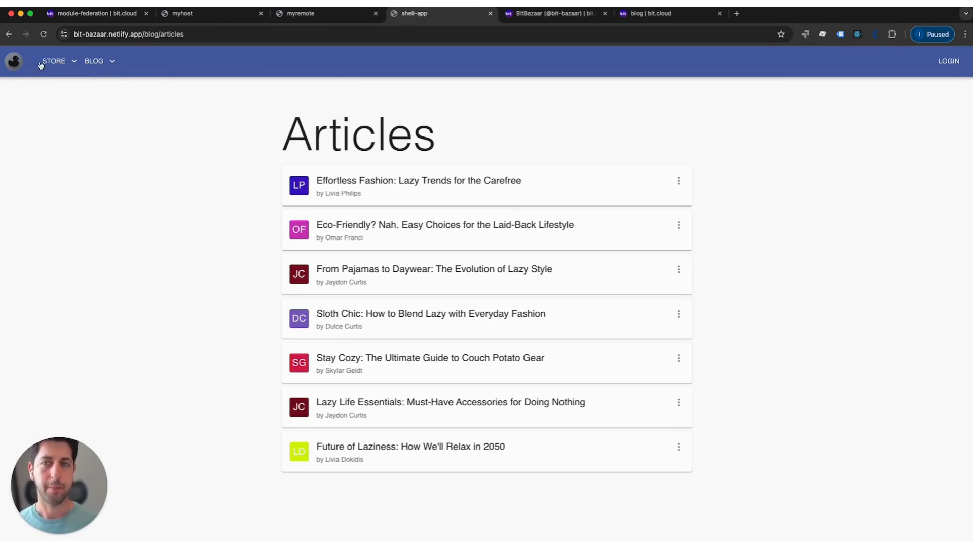
{"action": "mouse_move", "coordinate": [264, 176]}
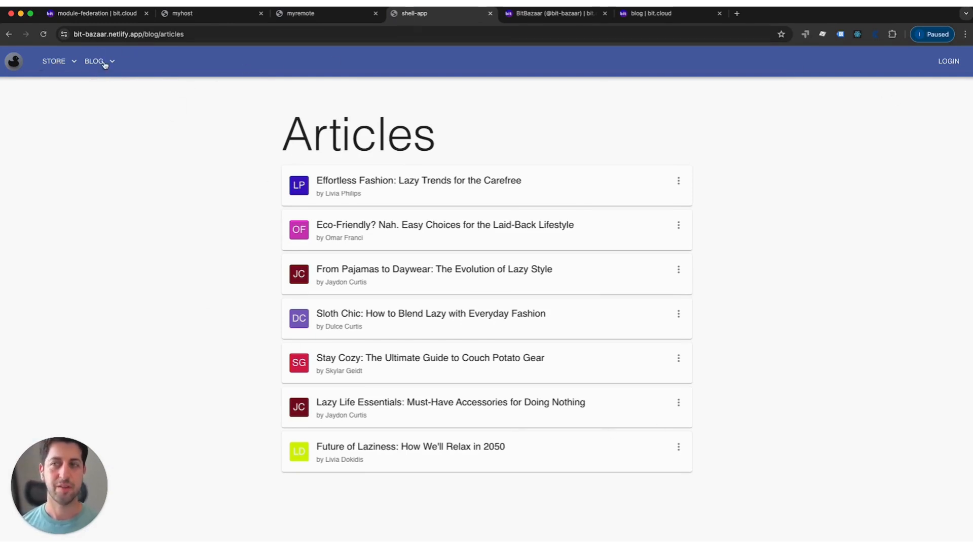
{"action": "mouse_move", "coordinate": [261, 120]}
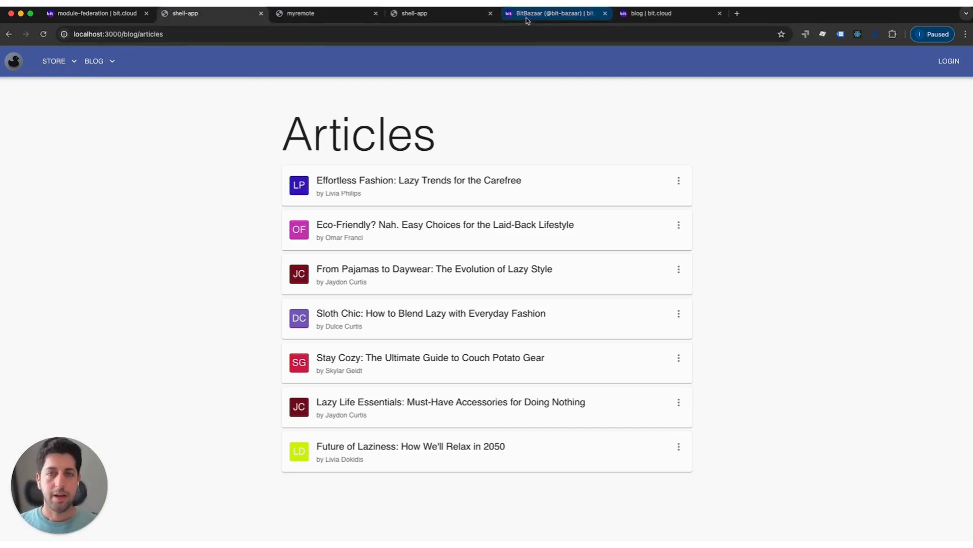
{"action": "left_click", "coordinate": [556, 13]}
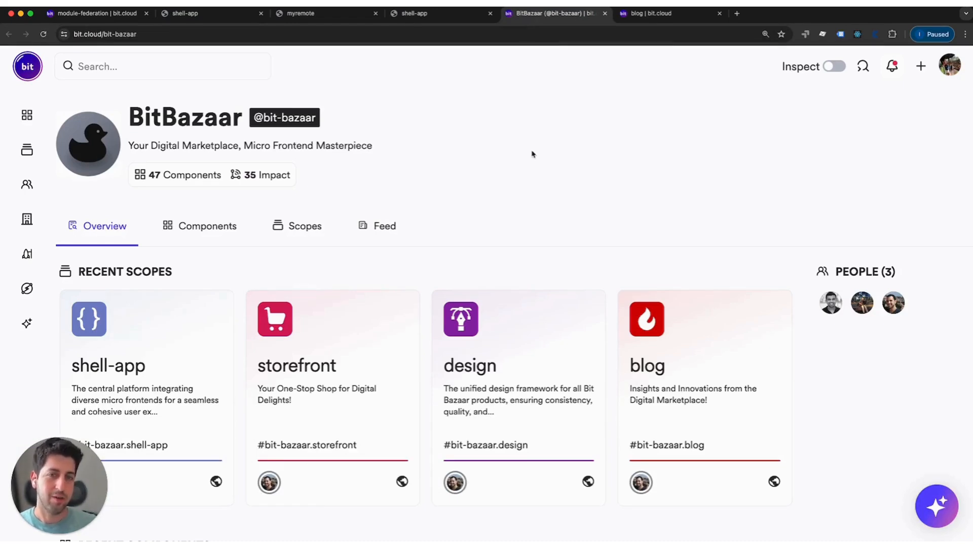
{"action": "mouse_move", "coordinate": [346, 262]}
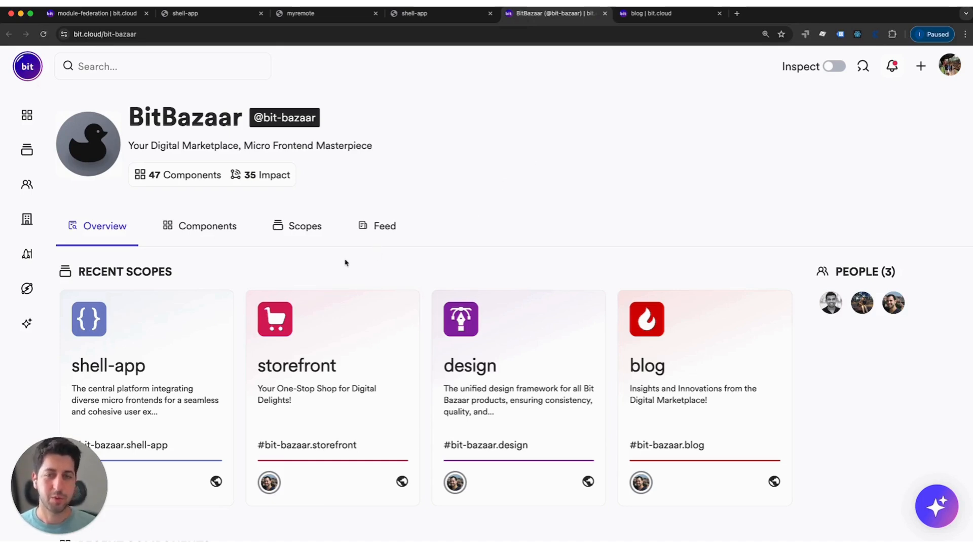
{"action": "mouse_move", "coordinate": [357, 261]}
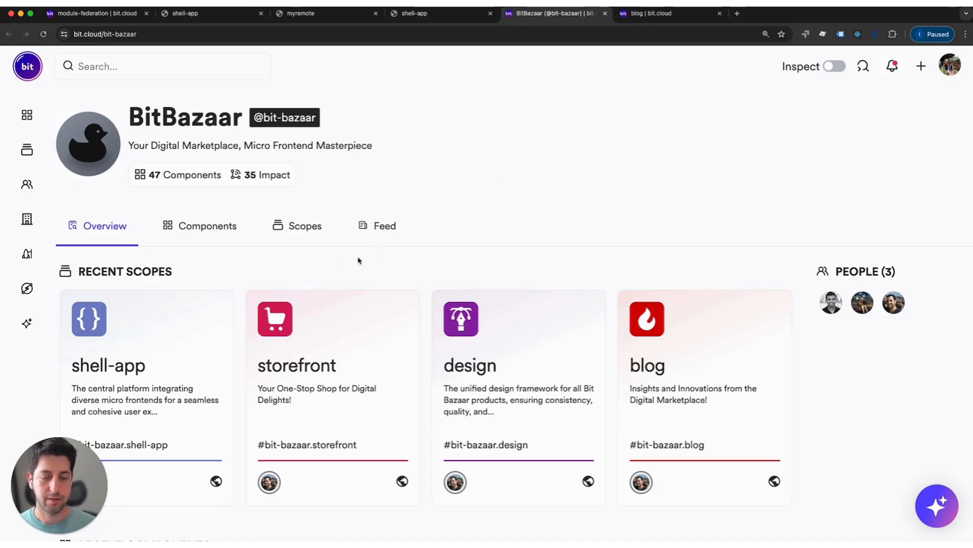
{"action": "mouse_move", "coordinate": [508, 366]}
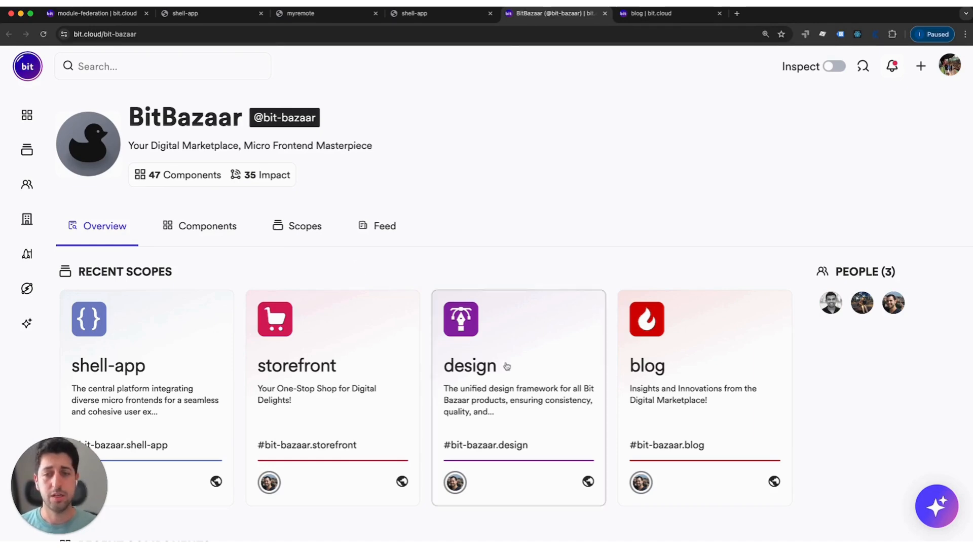
{"action": "mouse_move", "coordinate": [601, 272]}
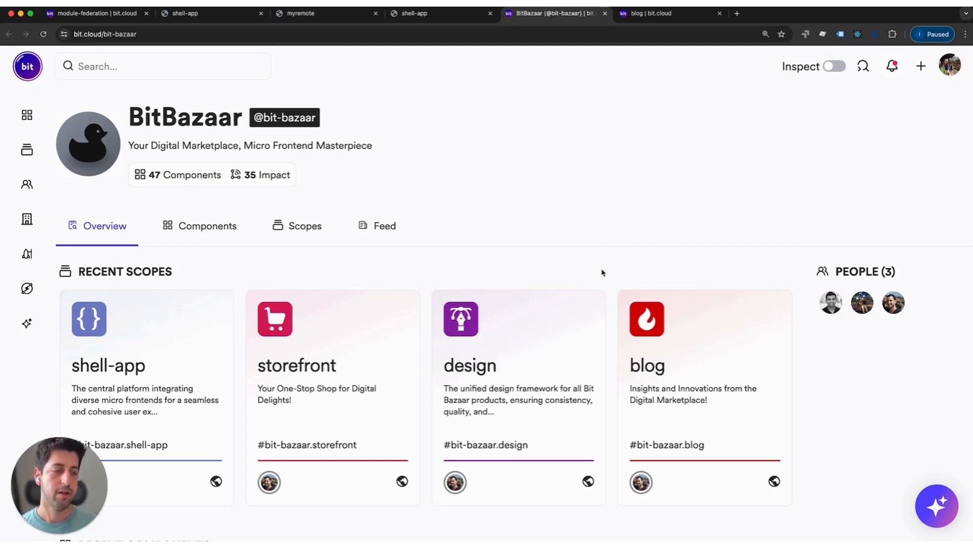
{"action": "mouse_move", "coordinate": [608, 278]}
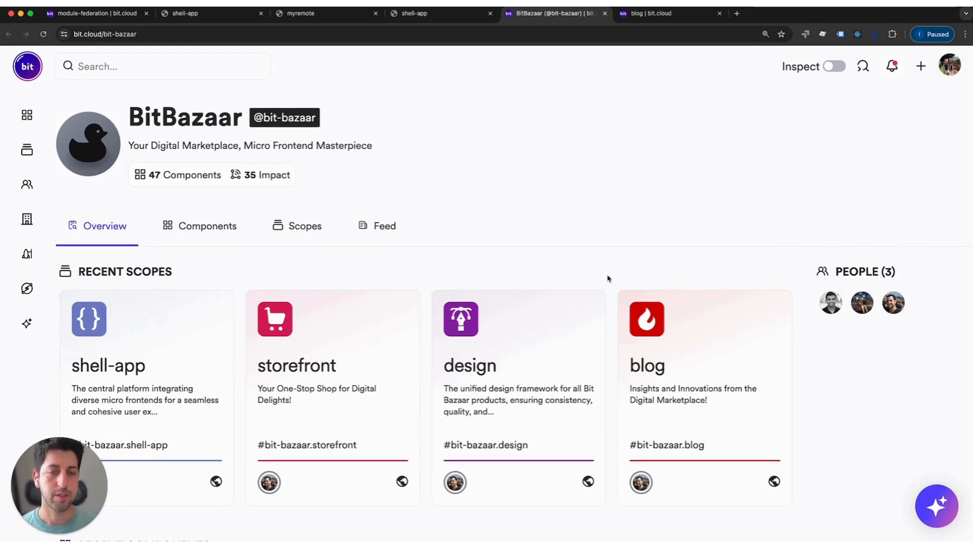
{"action": "mouse_move", "coordinate": [712, 369]}
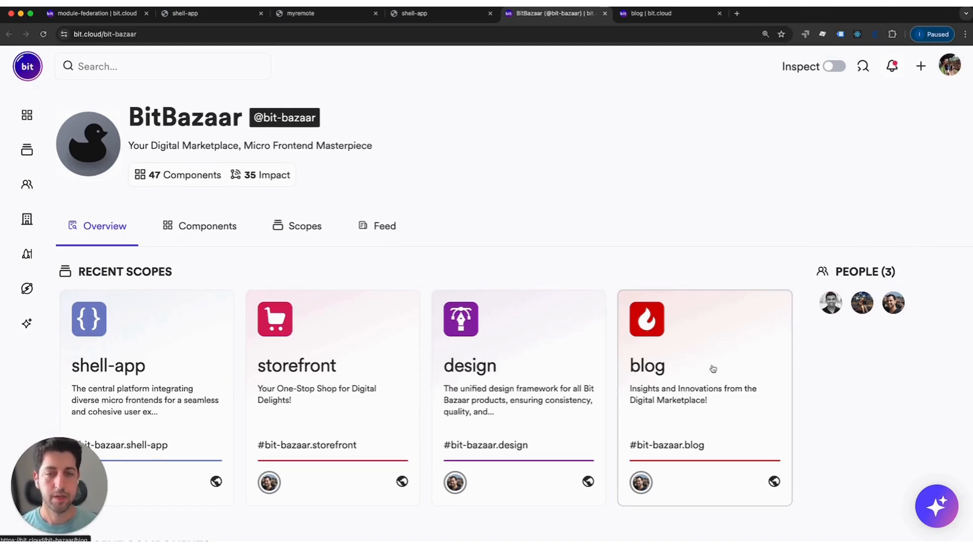
- Open the blog scope card from BitBazaar's Recent Scopes
{"action": "left_click", "coordinate": [704, 366]}
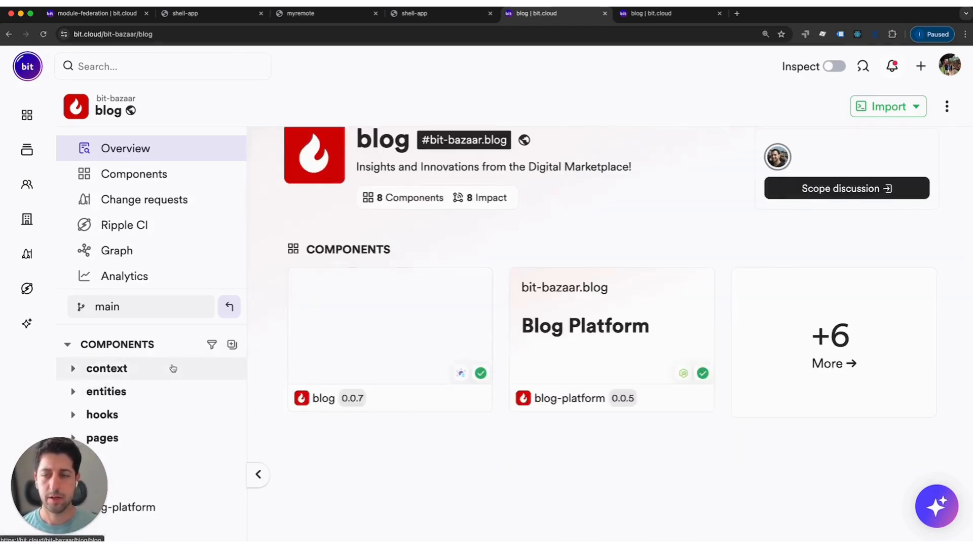
{"action": "mouse_move", "coordinate": [154, 414]}
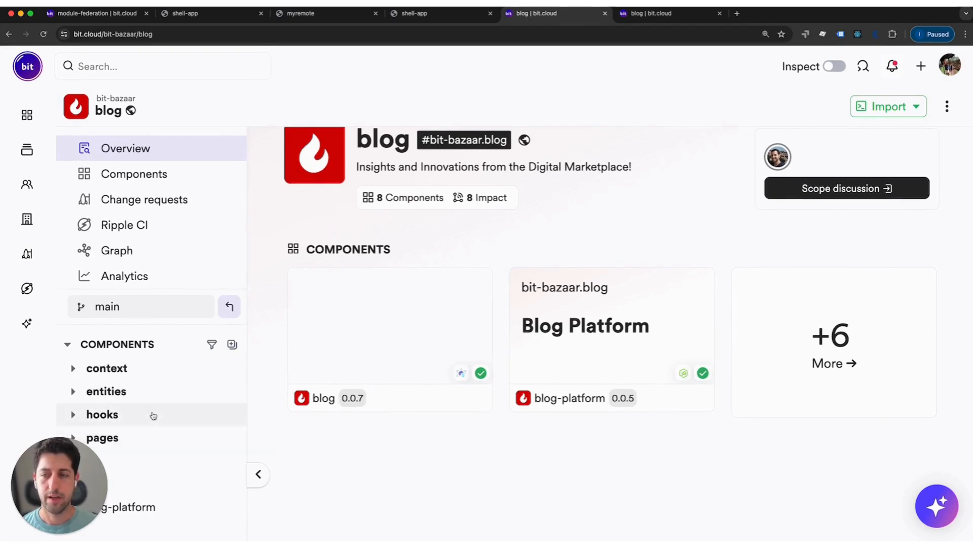
- Open the blog component under pages and view its dependency graph
{"action": "left_click", "coordinate": [105, 390]}
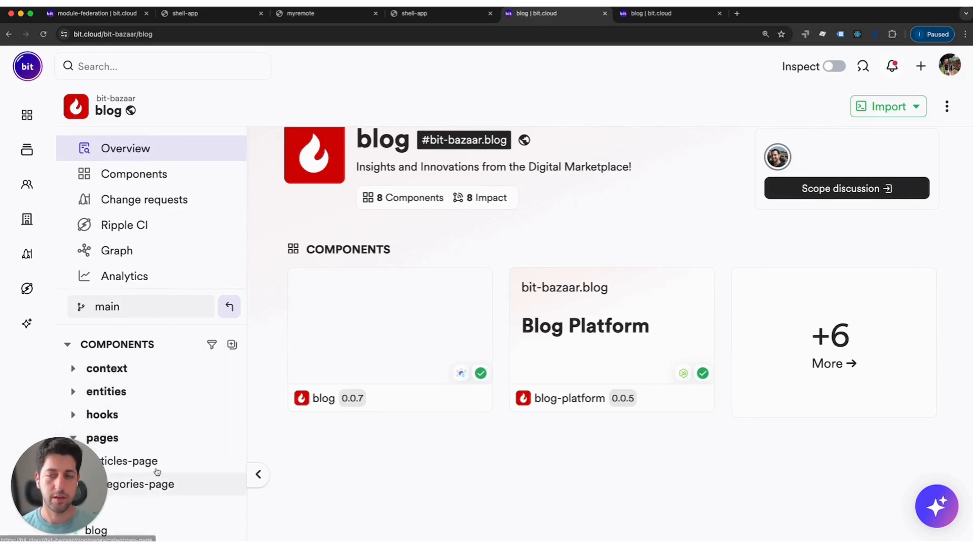
{"action": "left_click", "coordinate": [95, 529]}
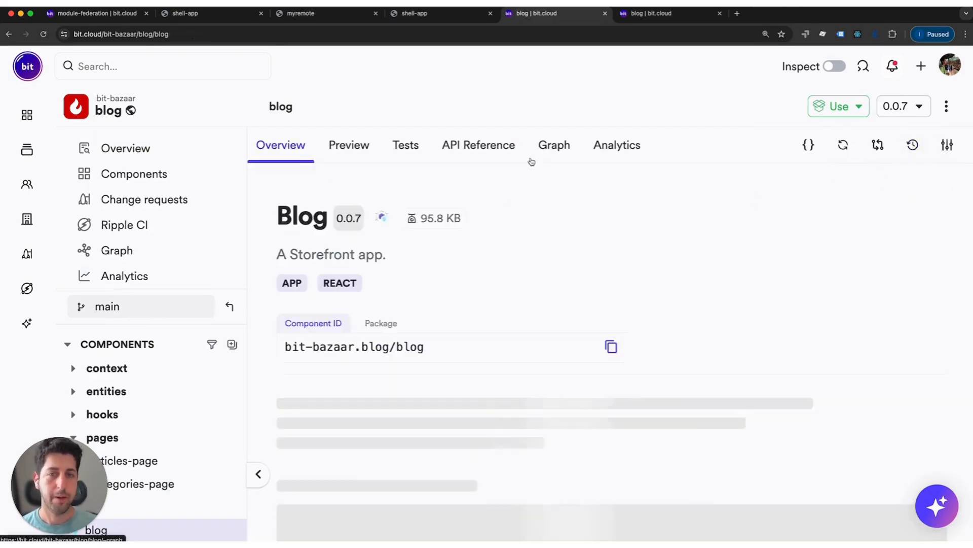
{"action": "left_click", "coordinate": [554, 145]}
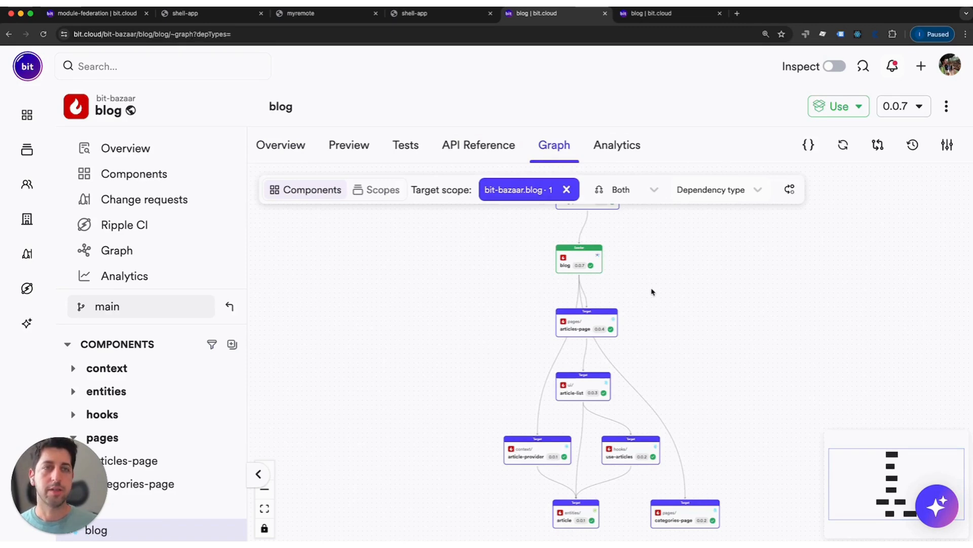
{"action": "mouse_move", "coordinate": [288, 83]}
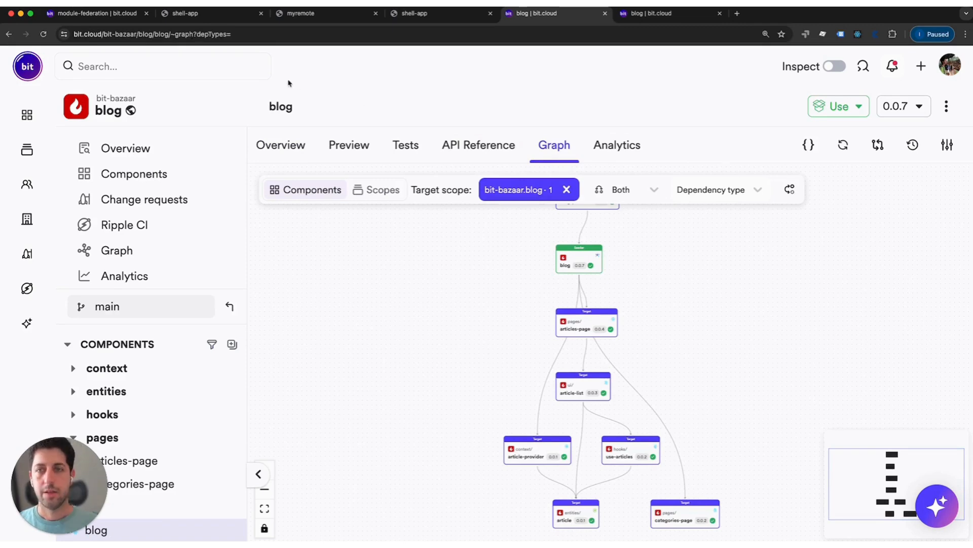
{"action": "mouse_move", "coordinate": [368, 122]}
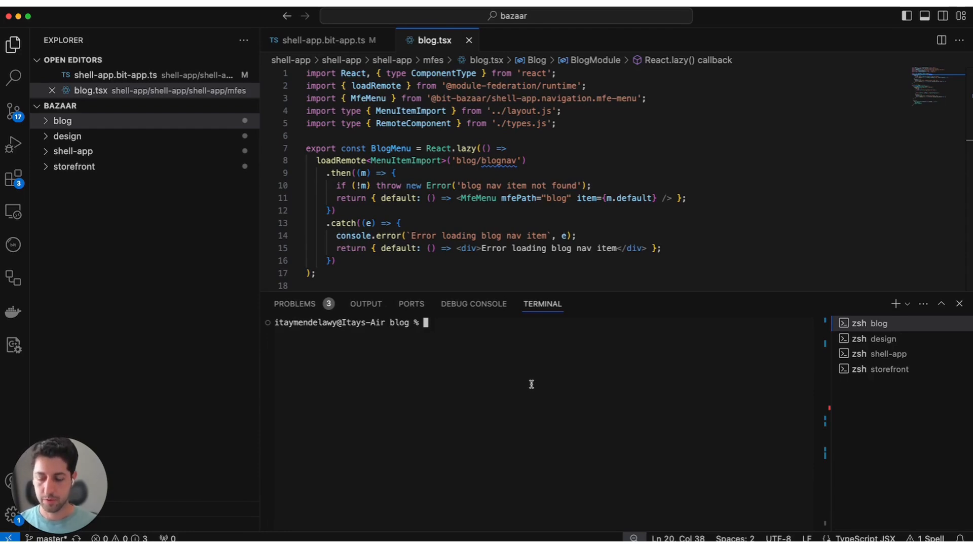
- List the blog app's build_application artifacts with bit artifacts blog --task build_application
{"action": "type", "text": "bit artifacts"}
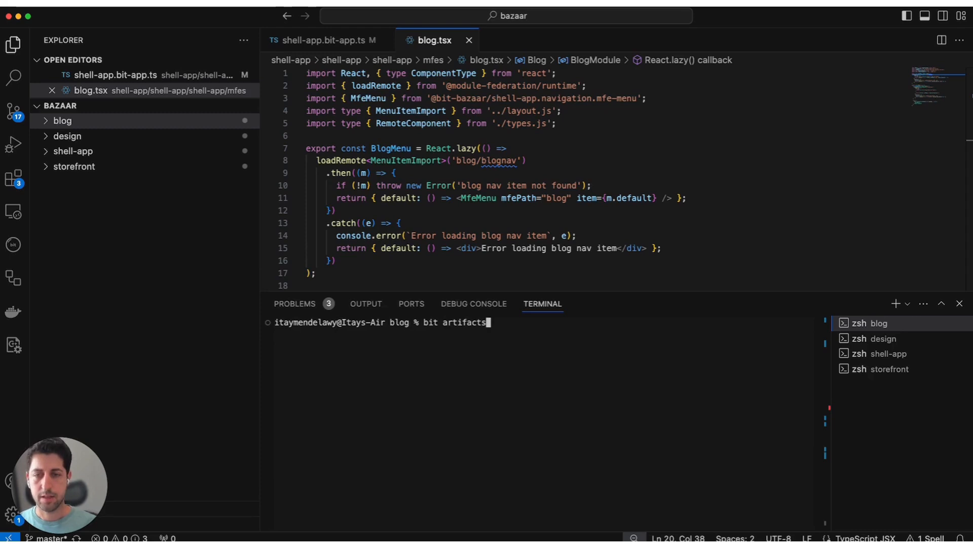
{"action": "type", "text": "blog"}
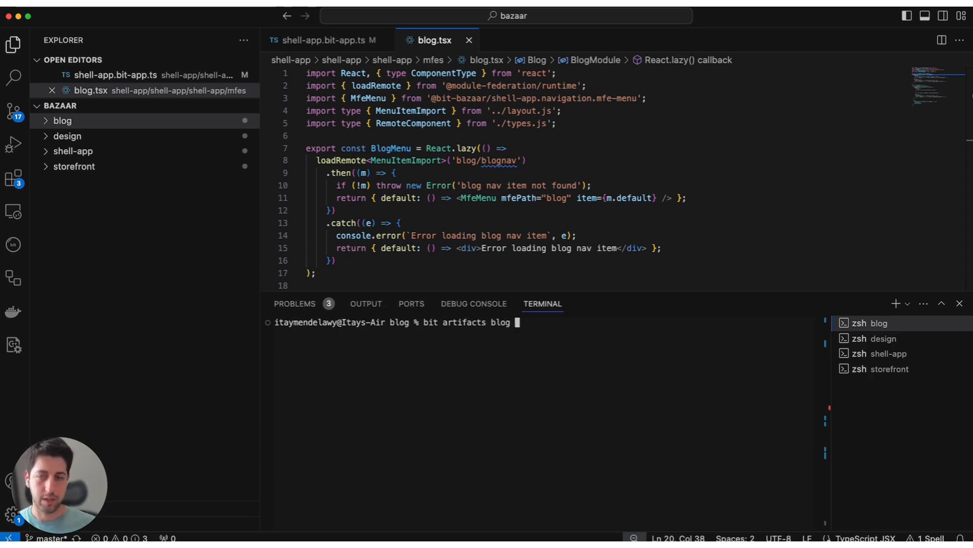
{"action": "type", "text": "--task"}
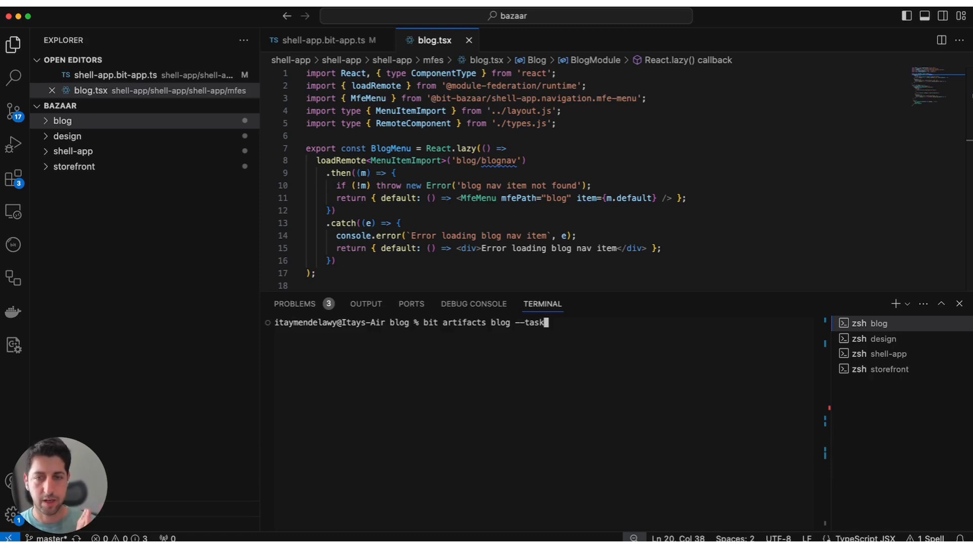
{"action": "type", "text": "build"}
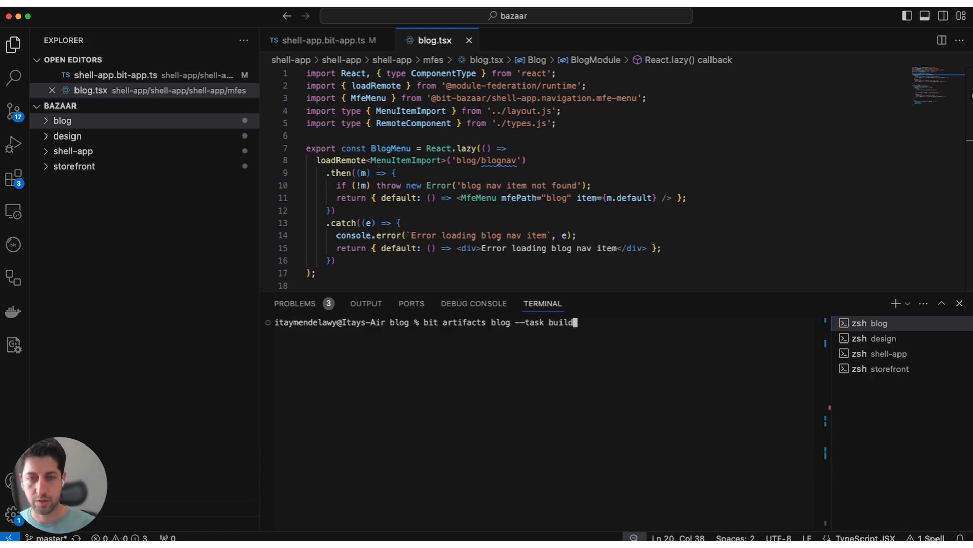
{"action": "key", "text": "Return"}
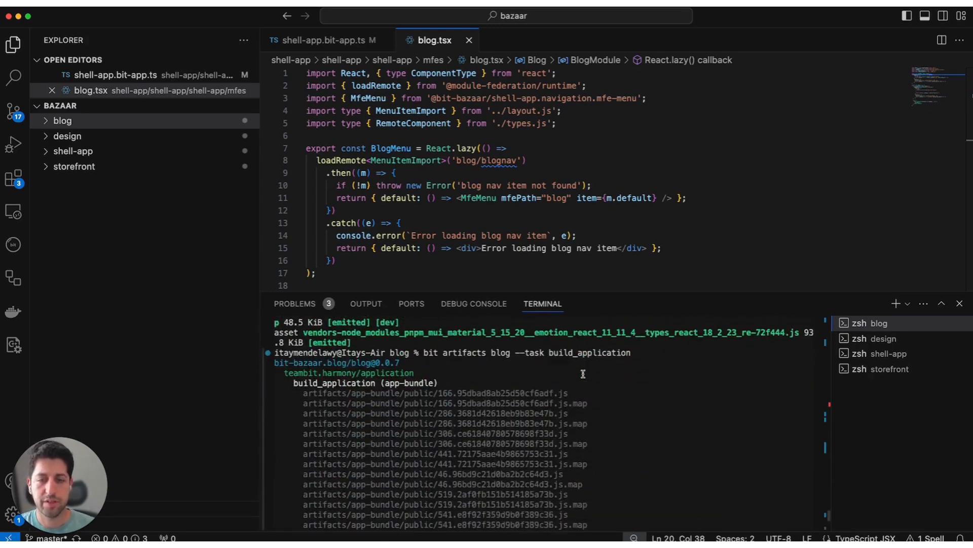
{"action": "scroll", "scroll_direction": "down", "scroll_amount": 3}
{"action": "type", "text": "bit artifacts blog --task build_application "}
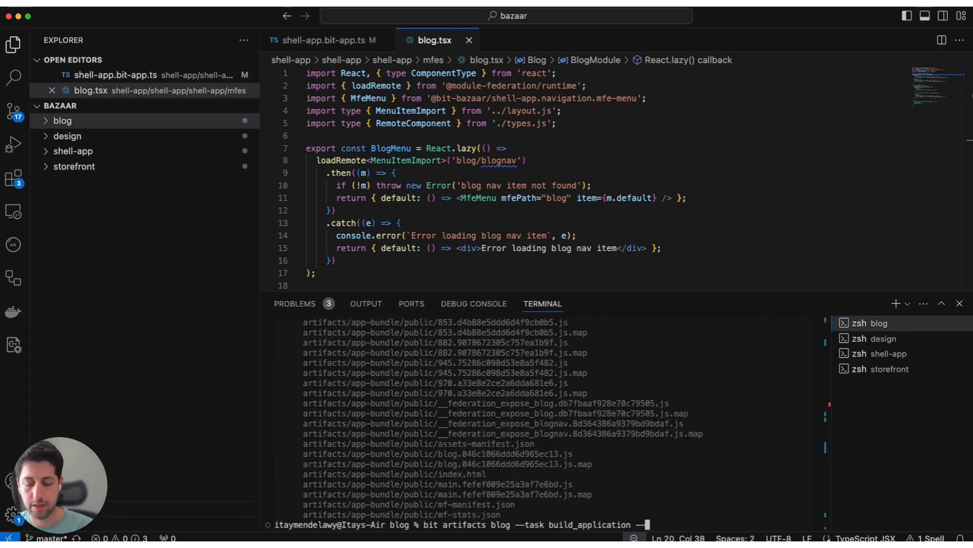
- Extend the command with --out-dir blog-mf-bundle to export the bundle locally
{"action": "type", "text": "--out-dir"}
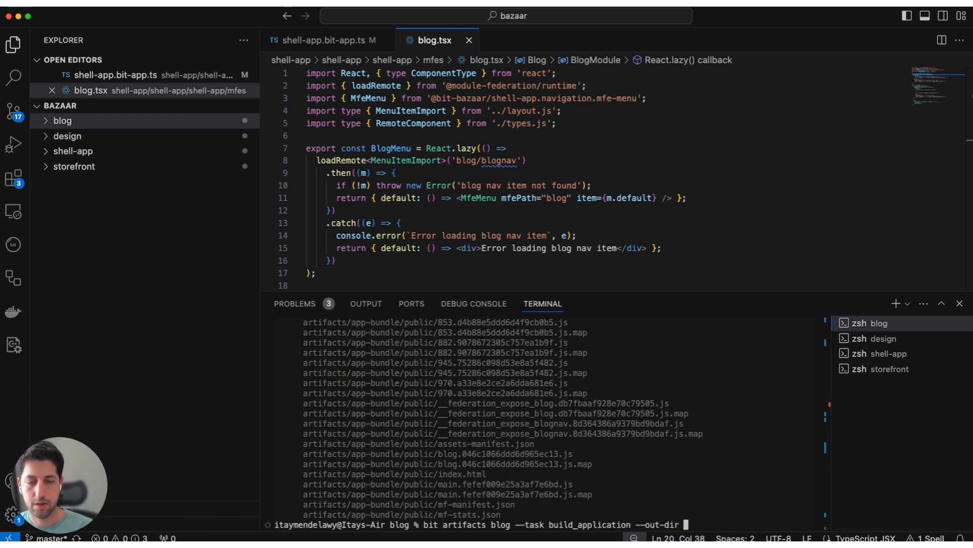
{"action": "type", "text": "blog-mf-"}
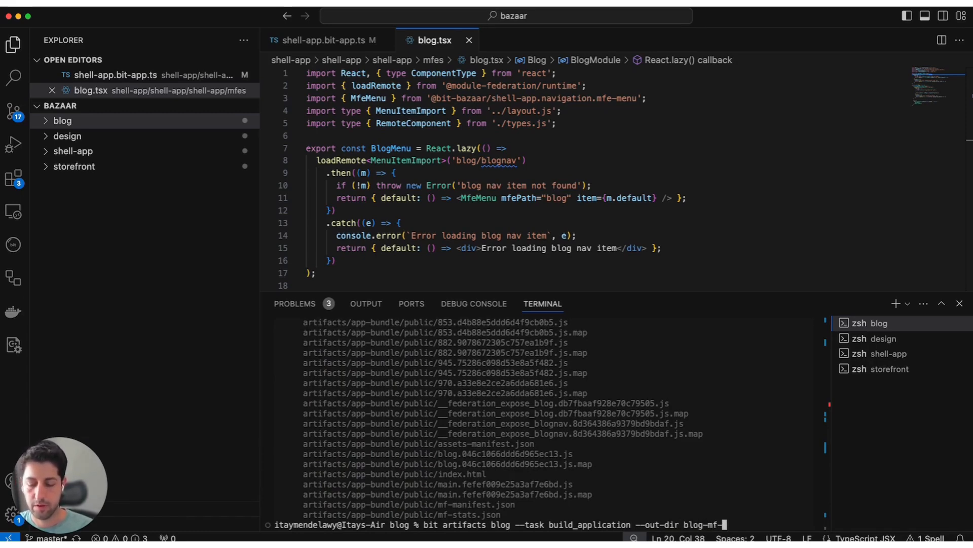
- Inspect the exported blog-mf-bundle files in Explorer, then show the blog component folder
{"action": "left_click", "coordinate": [63, 121]}
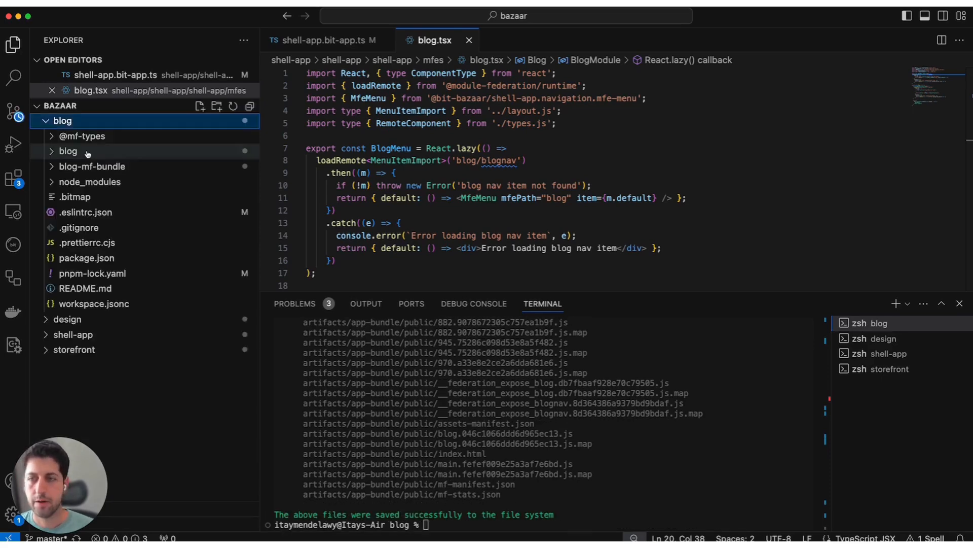
{"action": "left_click", "coordinate": [92, 166]}
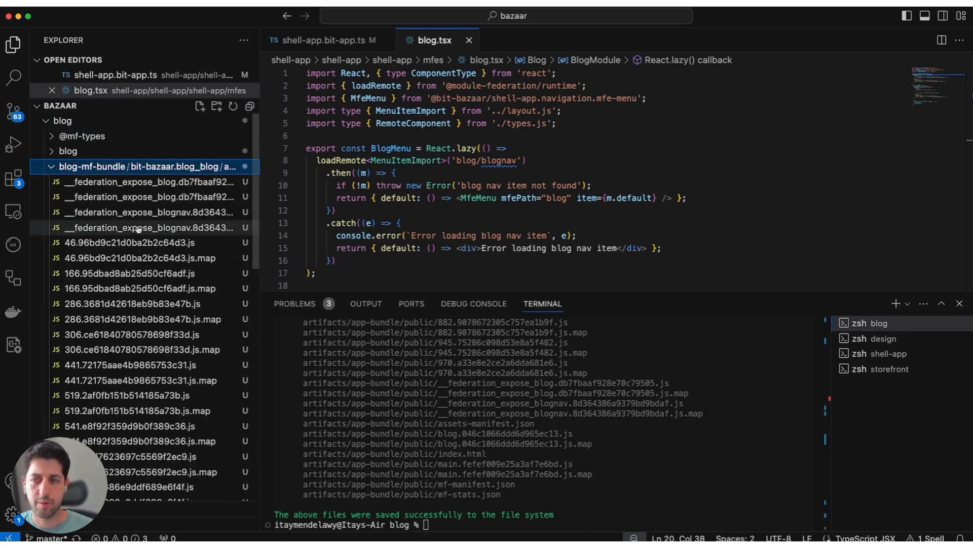
{"action": "scroll", "scroll_direction": "down", "scroll_amount": 3}
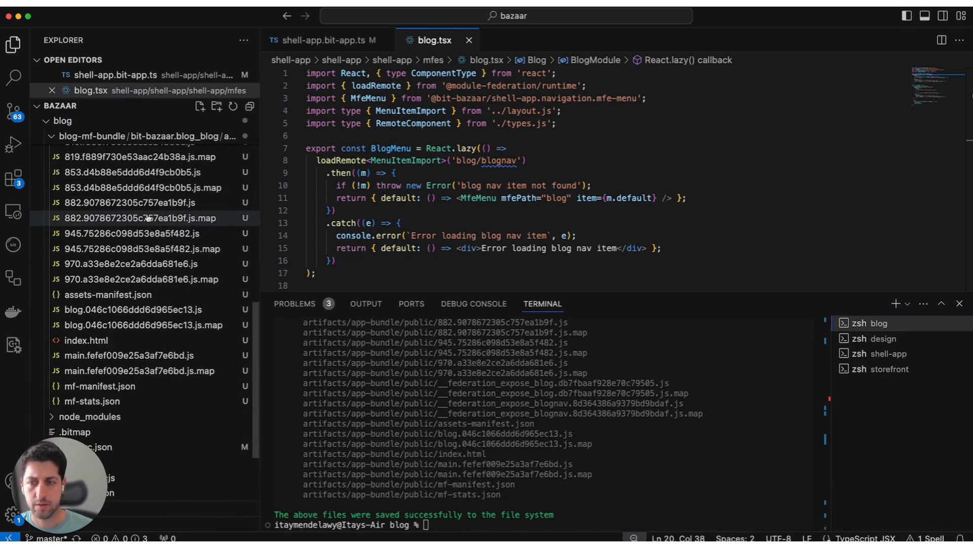
{"action": "mouse_move", "coordinate": [142, 218]}
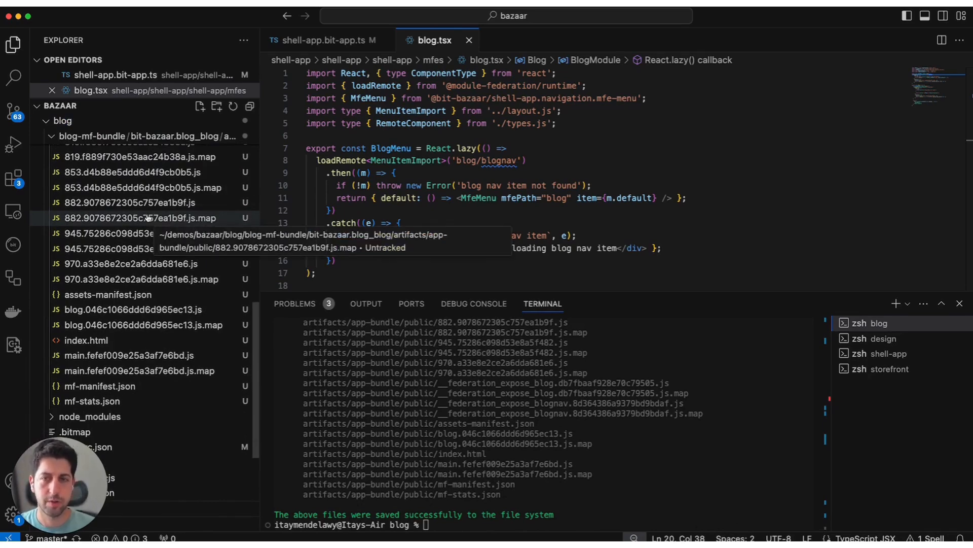
{"action": "left_click", "coordinate": [46, 121]}
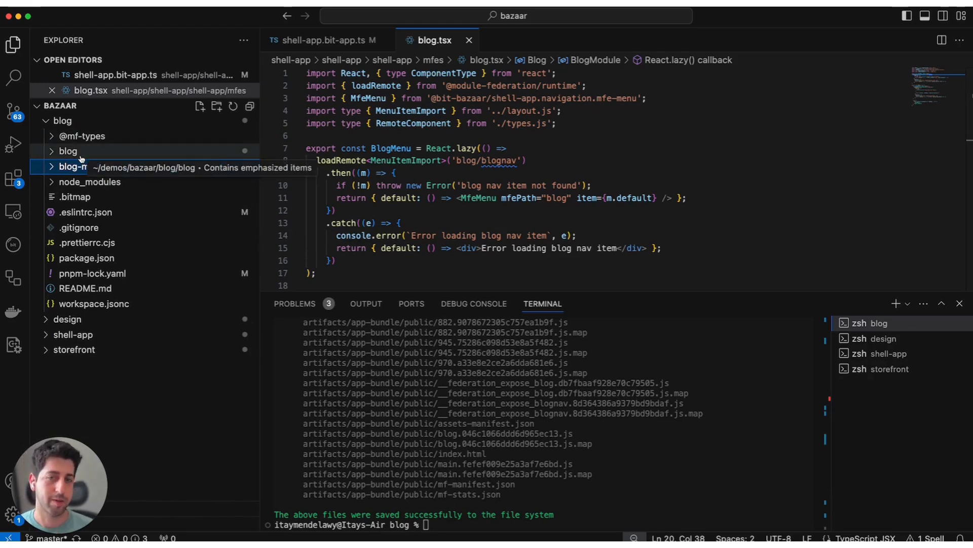
{"action": "left_click", "coordinate": [67, 151]}
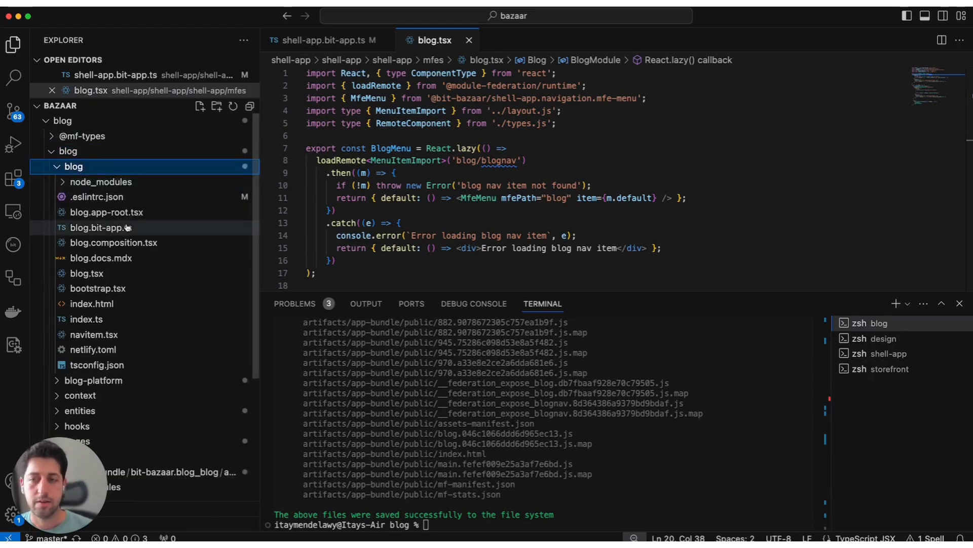
{"action": "mouse_move", "coordinate": [139, 270]}
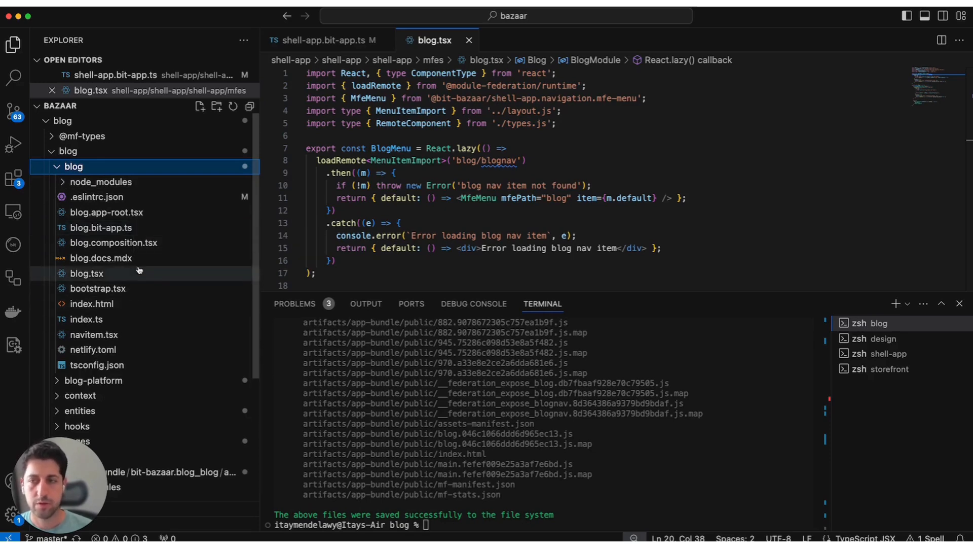
- Review blog.bit-app.ts's Netlify import, netlifyConfig block and deploy property without editing
{"action": "left_click", "coordinate": [102, 227]}
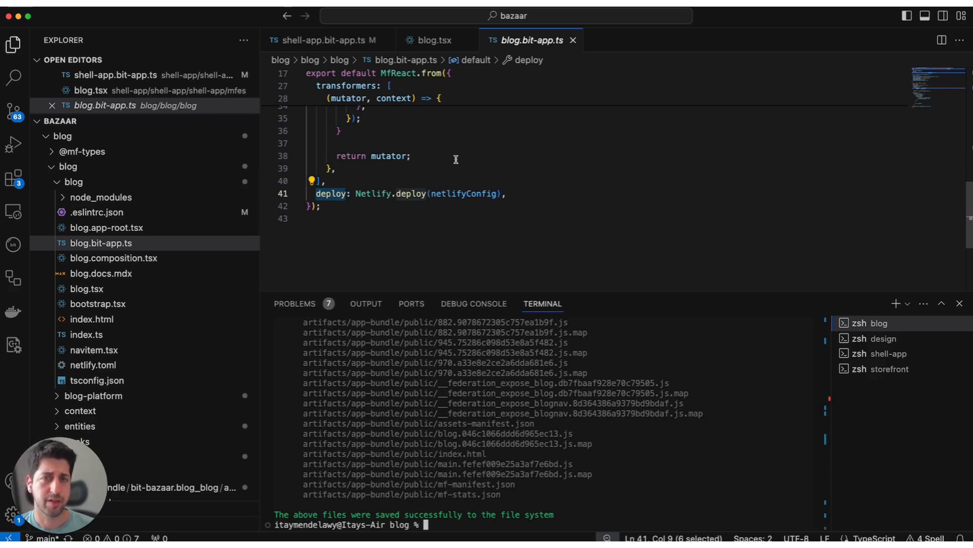
{"action": "scroll", "scroll_direction": "up", "scroll_amount": 3}
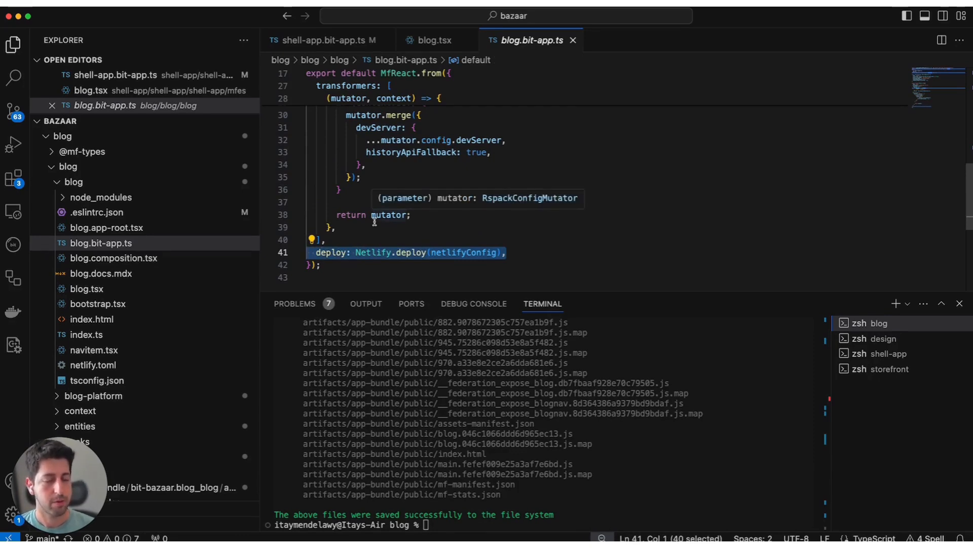
{"action": "mouse_move", "coordinate": [374, 242]}
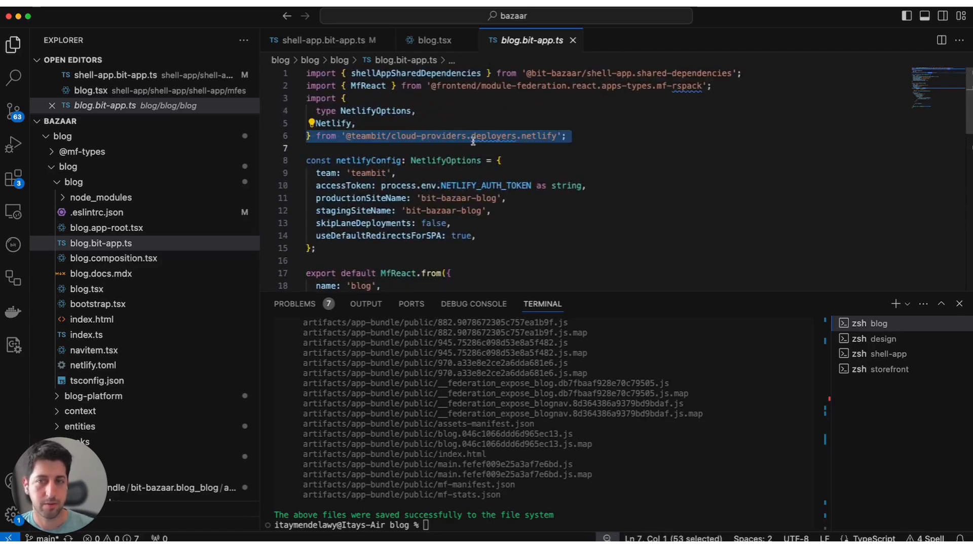
{"action": "left_click", "coordinate": [500, 160]}
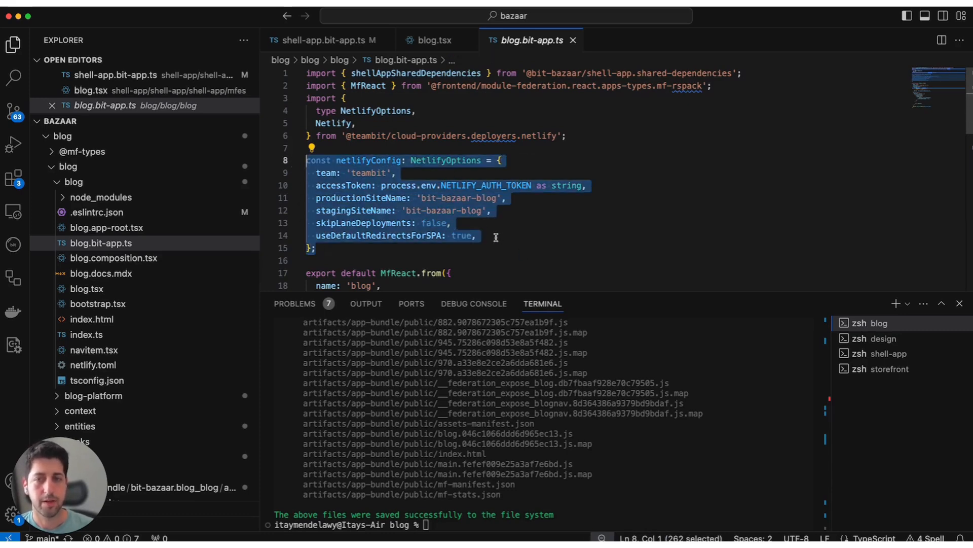
{"action": "left_click", "coordinate": [495, 236]}
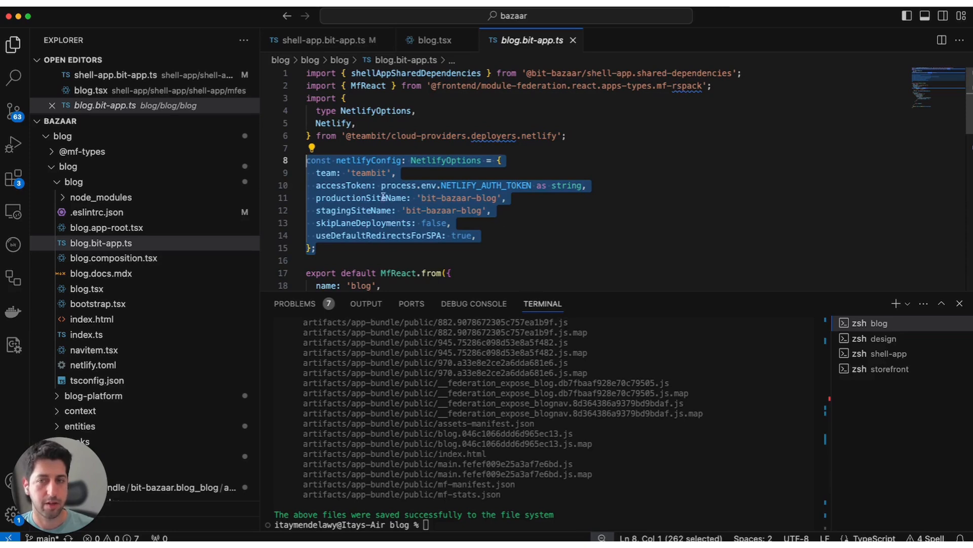
{"action": "mouse_move", "coordinate": [528, 251]}
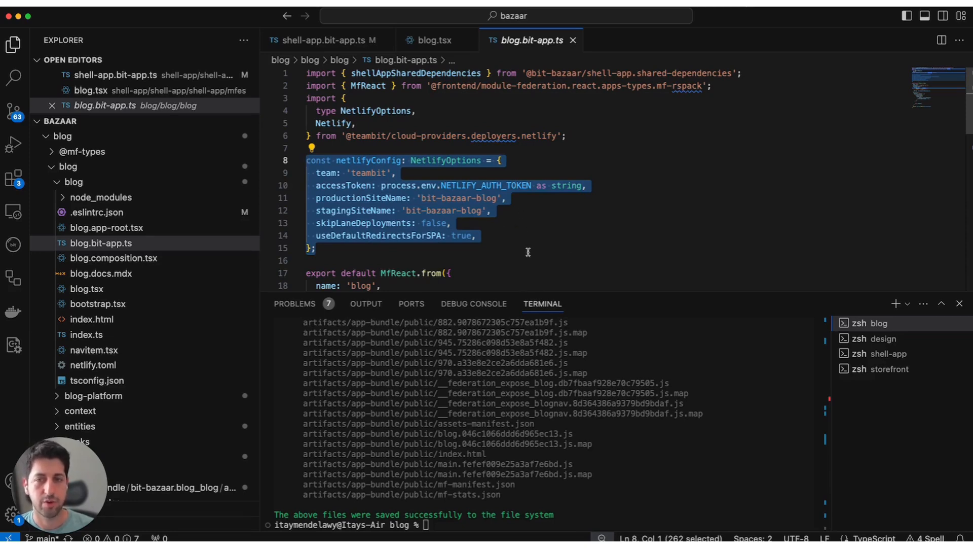
{"action": "scroll", "scroll_direction": "down", "scroll_amount": 3}
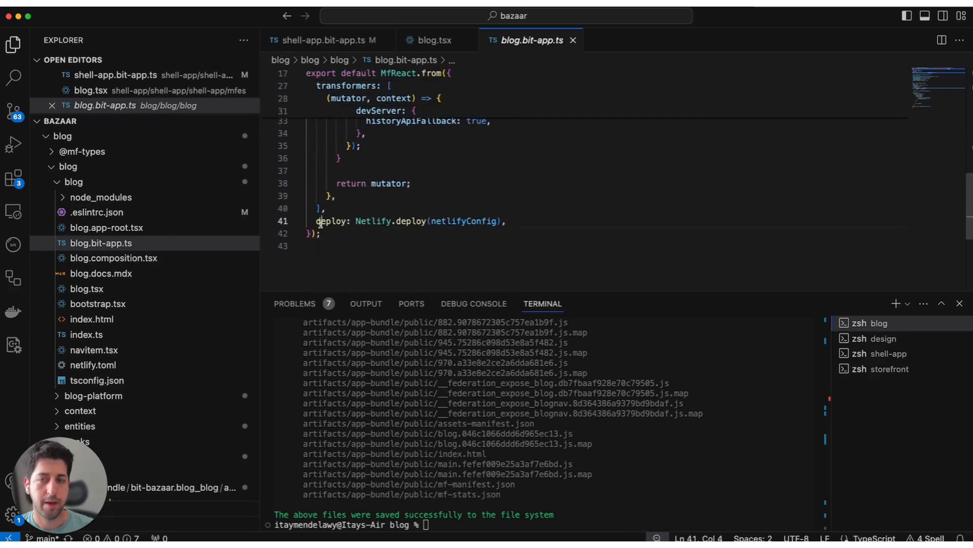
{"action": "double_click", "coordinate": [330, 221]}
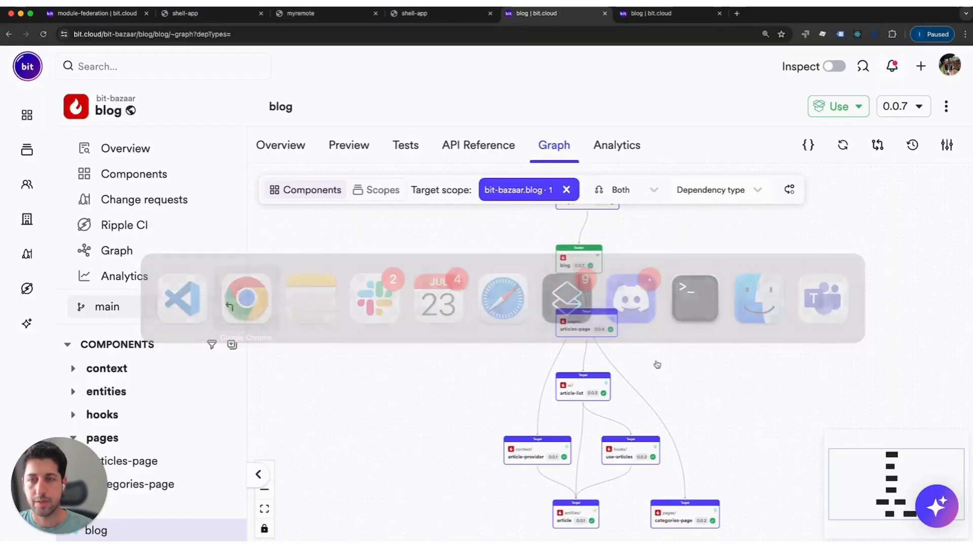
- Read the module-federation scope README down to the Bit Platform and Module Federation section
{"action": "left_click", "coordinate": [94, 13]}
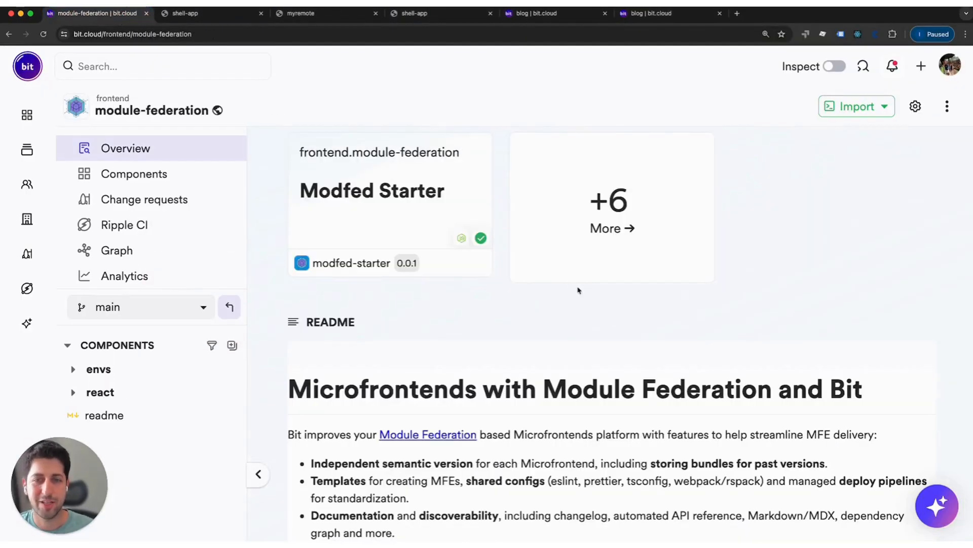
{"action": "scroll", "scroll_direction": "down", "scroll_amount": 3}
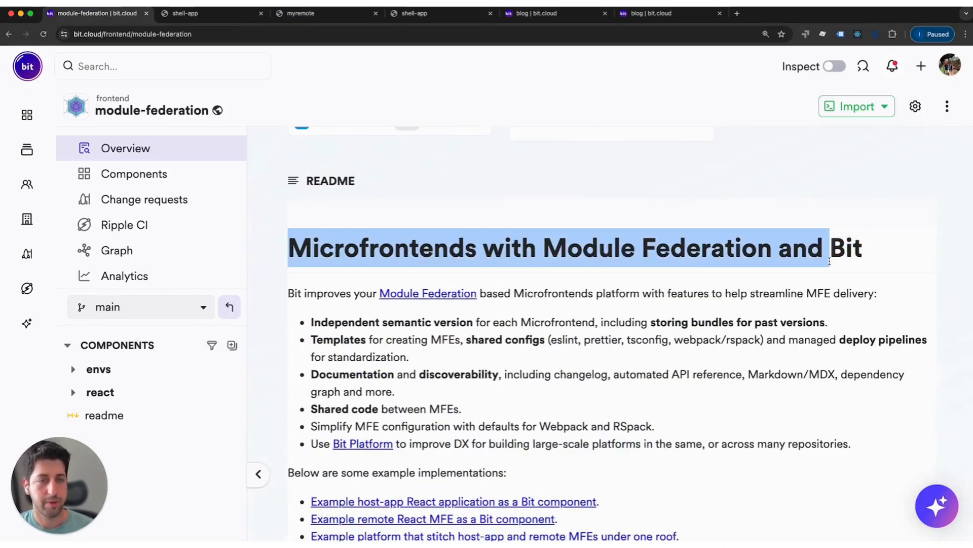
{"action": "scroll", "scroll_direction": "down", "scroll_amount": 3}
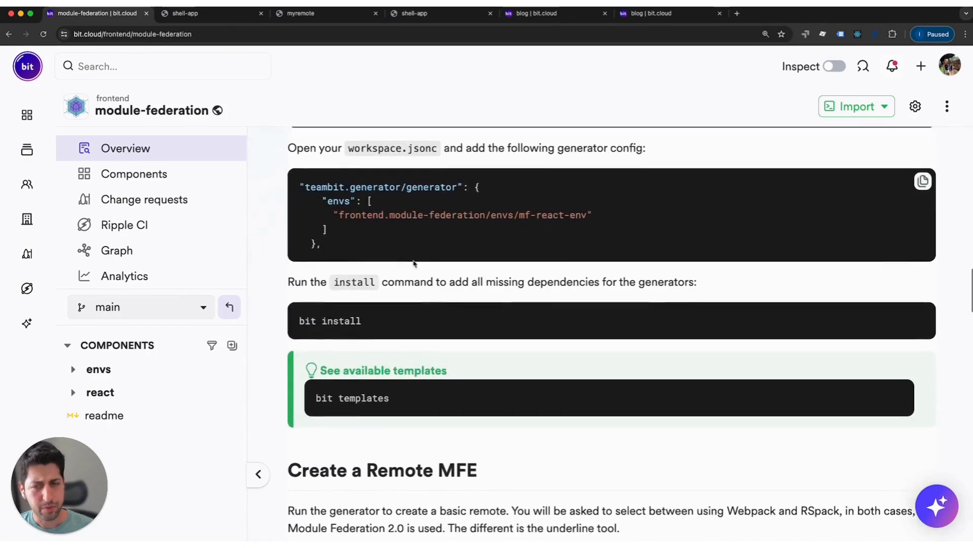
{"action": "scroll", "scroll_direction": "down", "scroll_amount": 3}
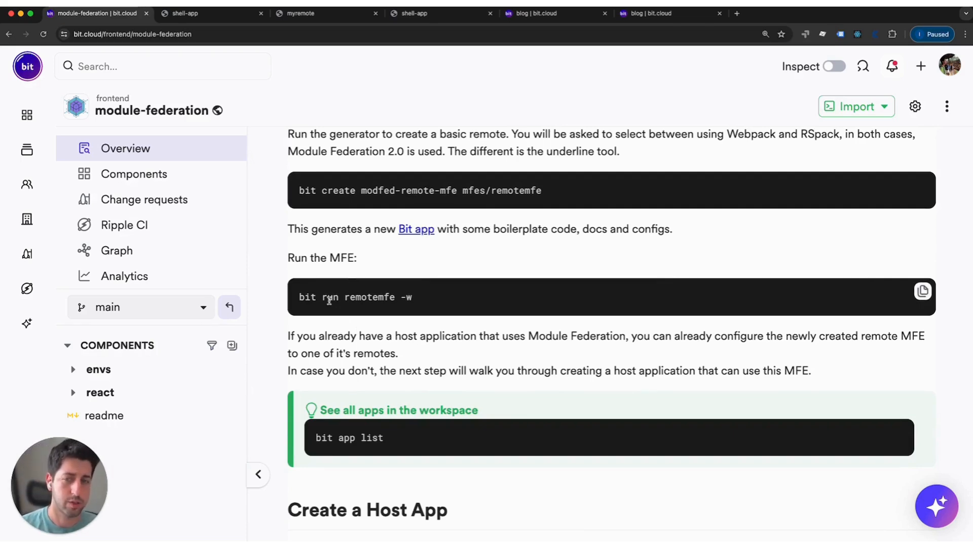
{"action": "scroll", "scroll_direction": "down", "scroll_amount": 3}
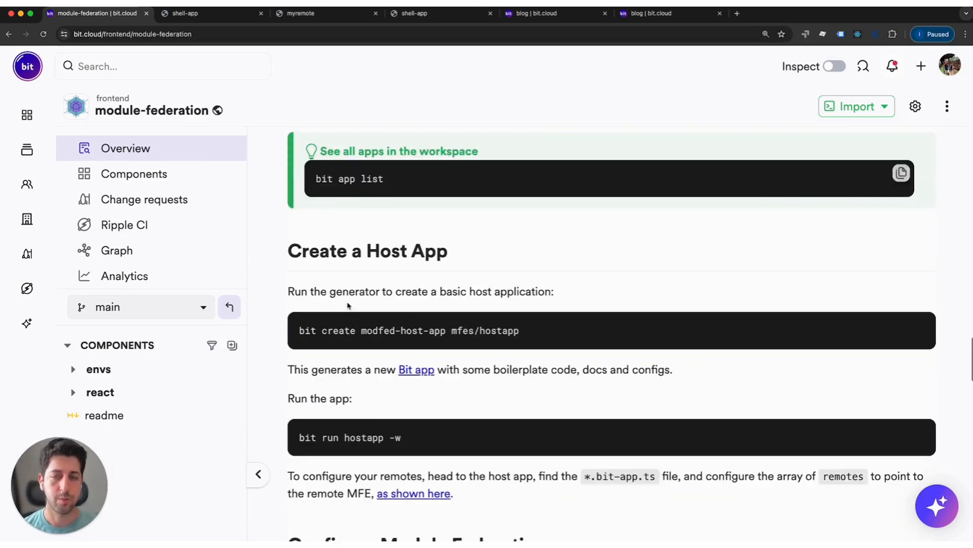
{"action": "scroll", "scroll_direction": "down", "scroll_amount": 3}
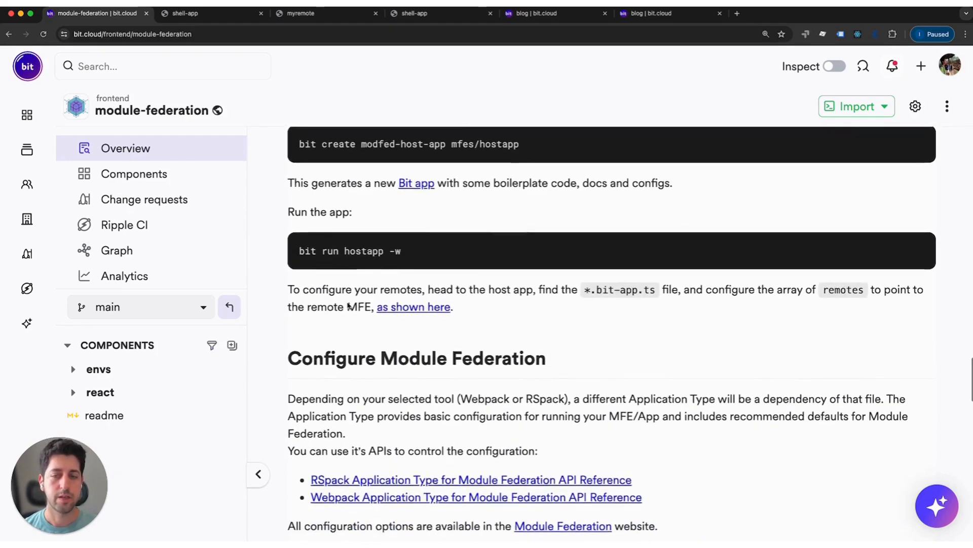
{"action": "scroll", "scroll_direction": "down", "scroll_amount": 3}
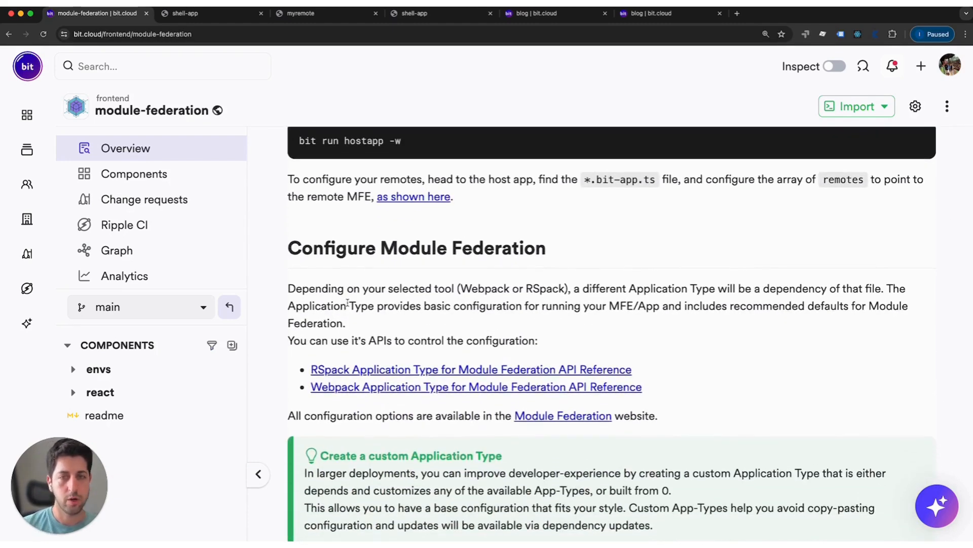
{"action": "scroll", "scroll_direction": "down", "scroll_amount": 3}
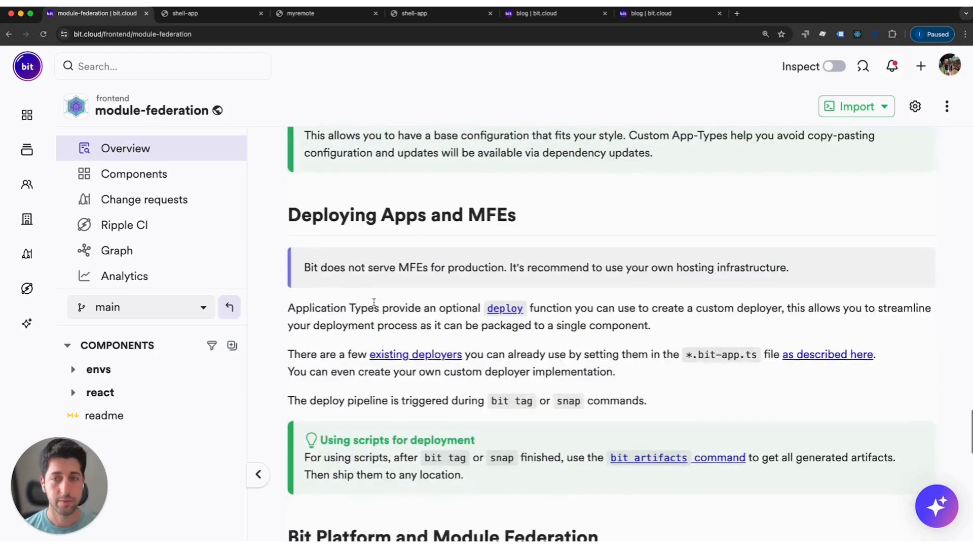
{"action": "mouse_move", "coordinate": [295, 217]}
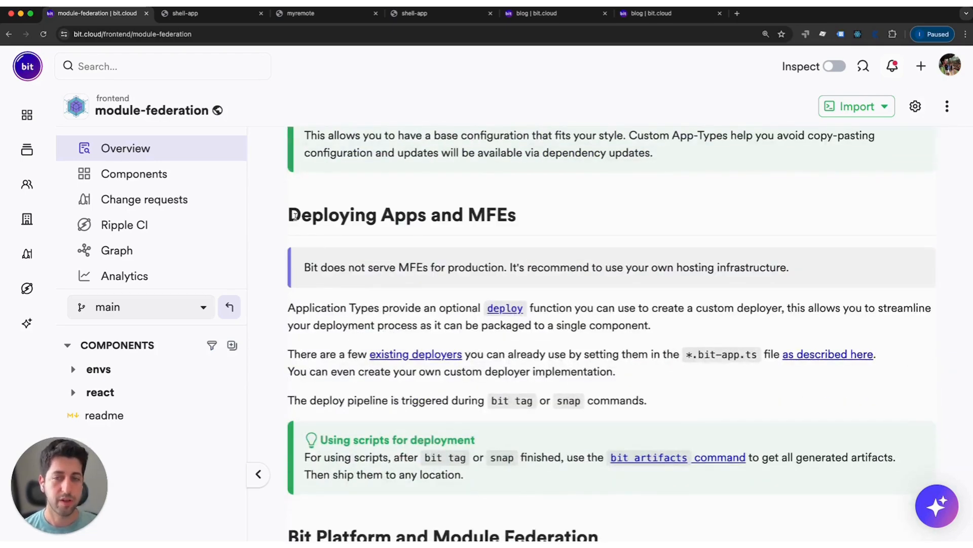
{"action": "scroll", "scroll_direction": "down", "scroll_amount": 3}
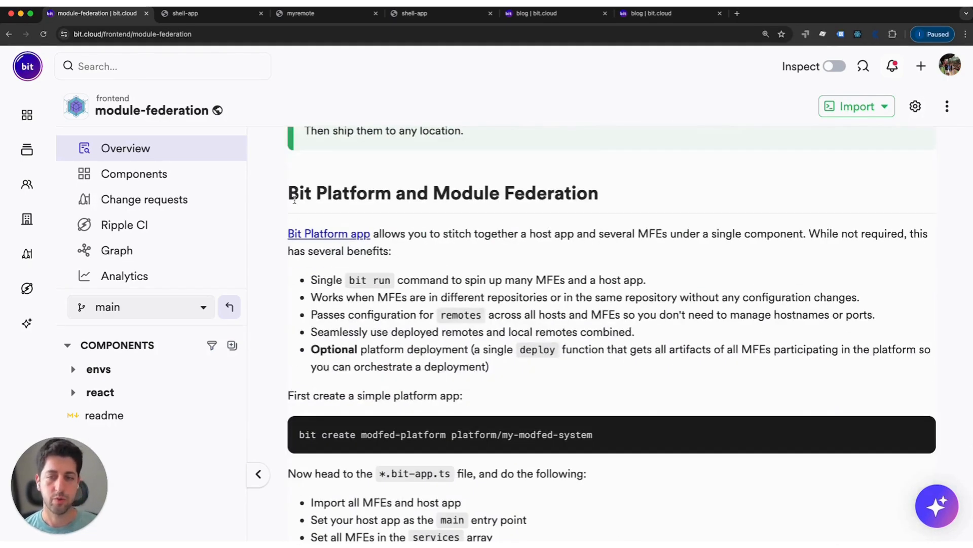